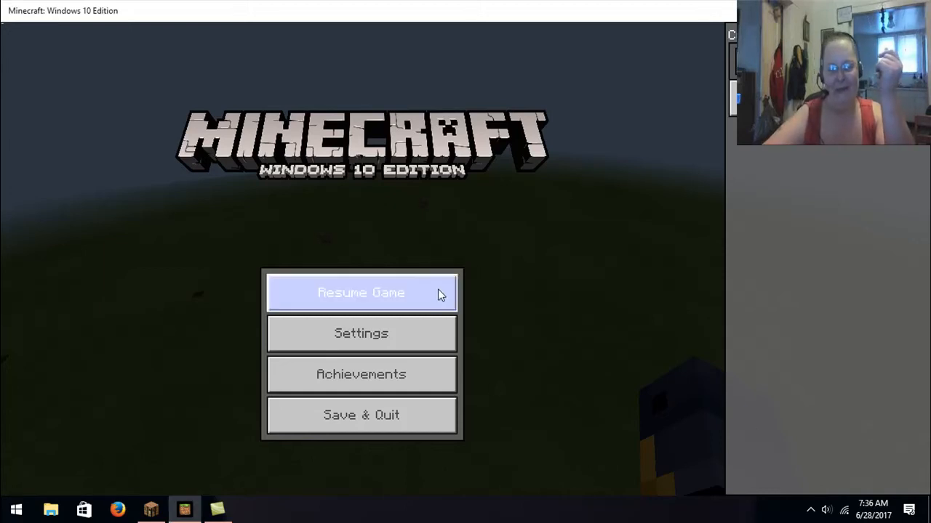
Step: Resume the paused game to get back out among the giant statue builds
{"action": "left_click", "coordinate": [361, 292]}
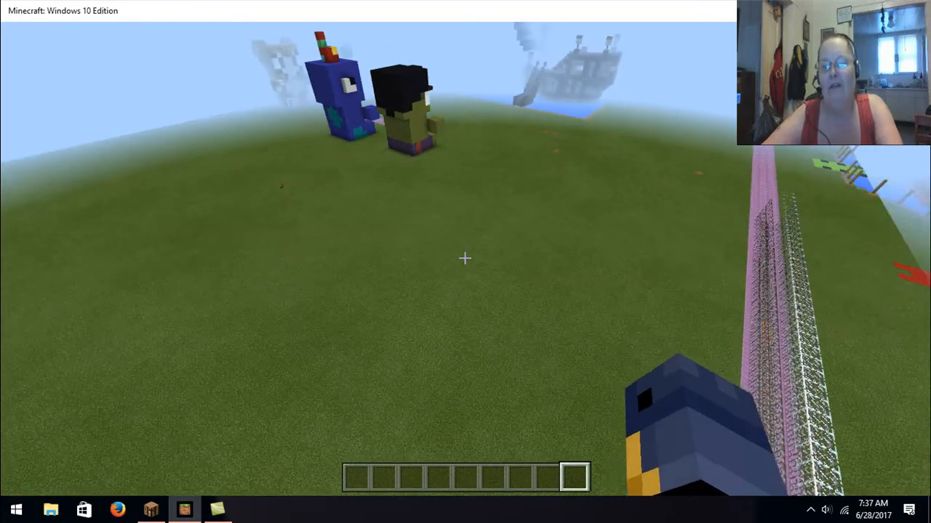
{"action": "mouse_move", "coordinate": [465, 259]}
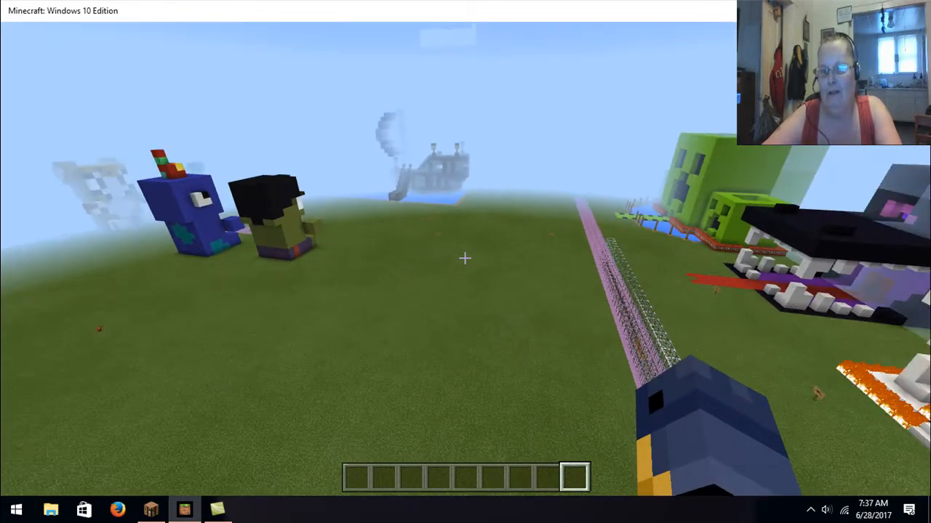
{"action": "mouse_move", "coordinate": [465, 259]}
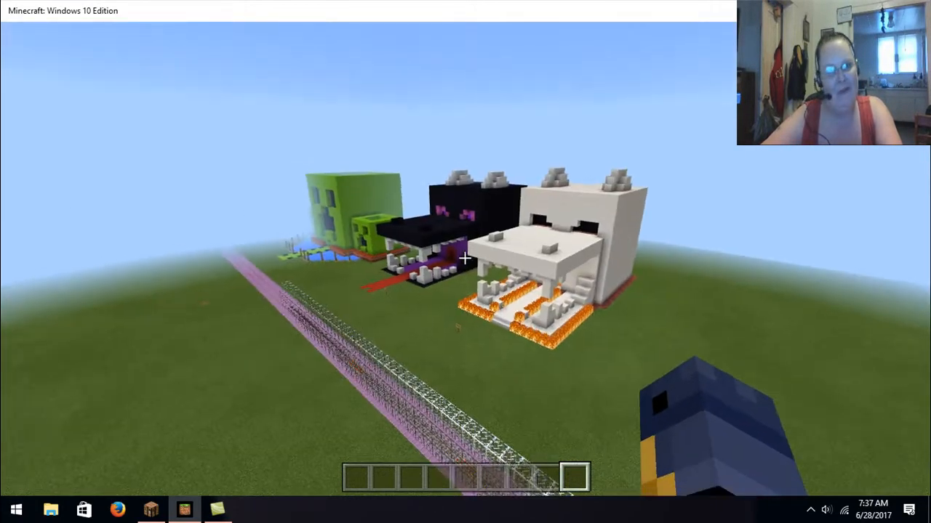
{"action": "mouse_move", "coordinate": [466, 259]}
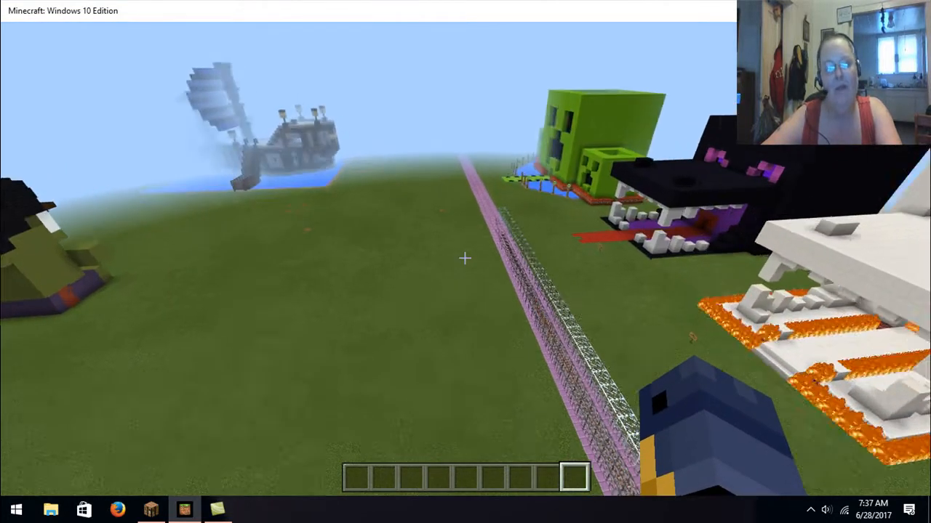
{"action": "mouse_move", "coordinate": [465, 261]}
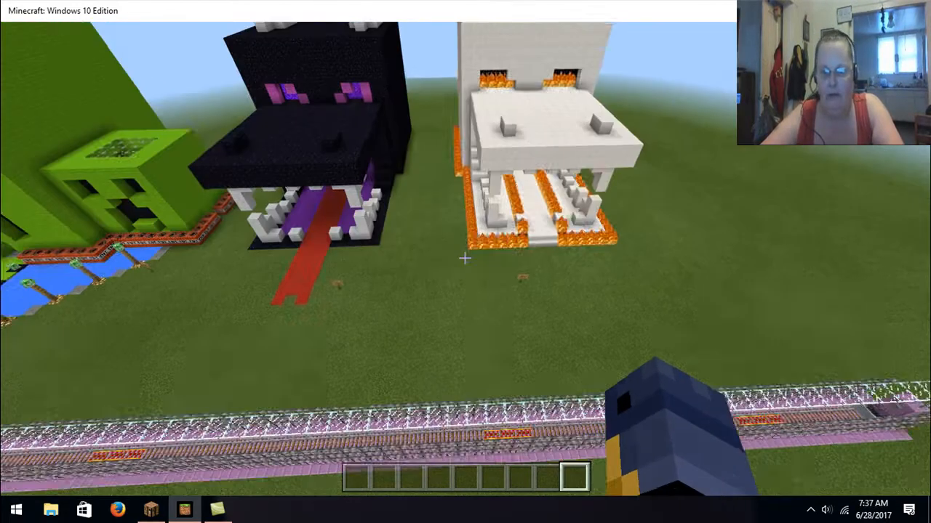
{"action": "mouse_move", "coordinate": [465, 259]}
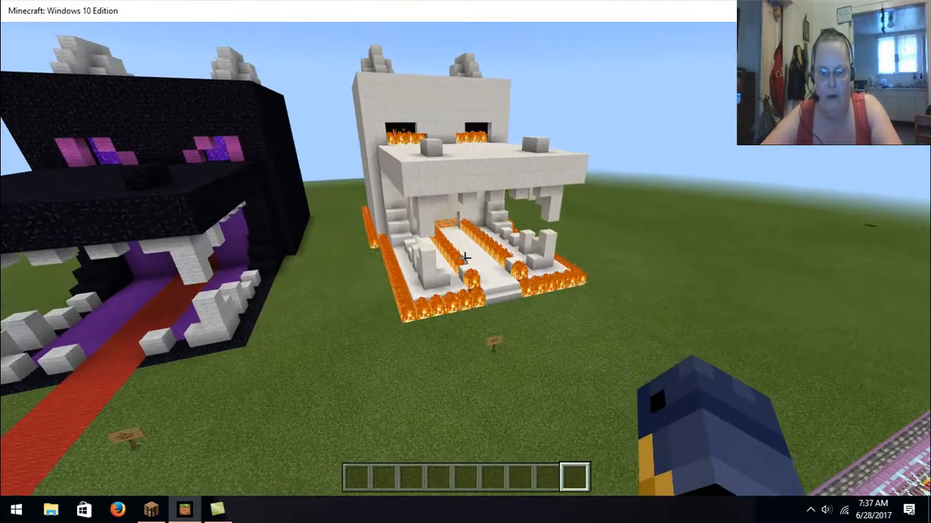
{"action": "mouse_move", "coordinate": [466, 259]}
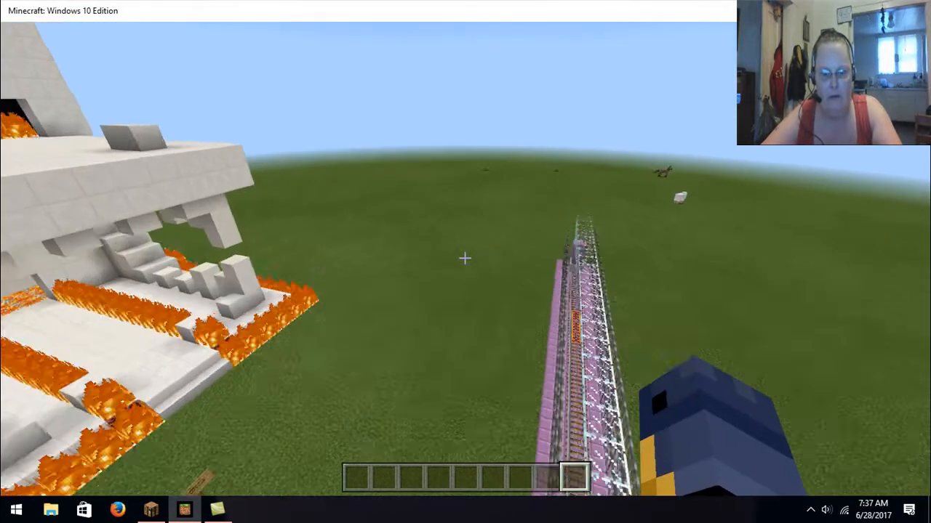
{"action": "mouse_move", "coordinate": [465, 262]}
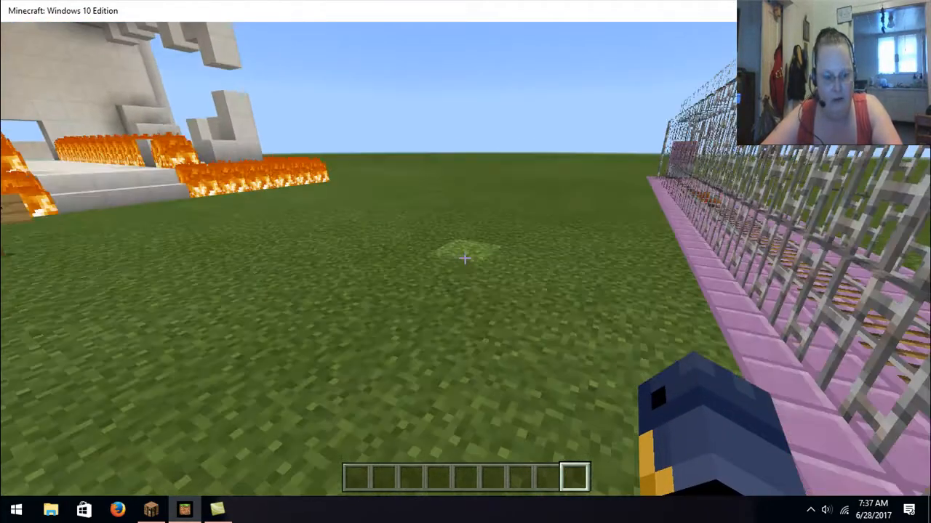
{"action": "mouse_move", "coordinate": [465, 259]}
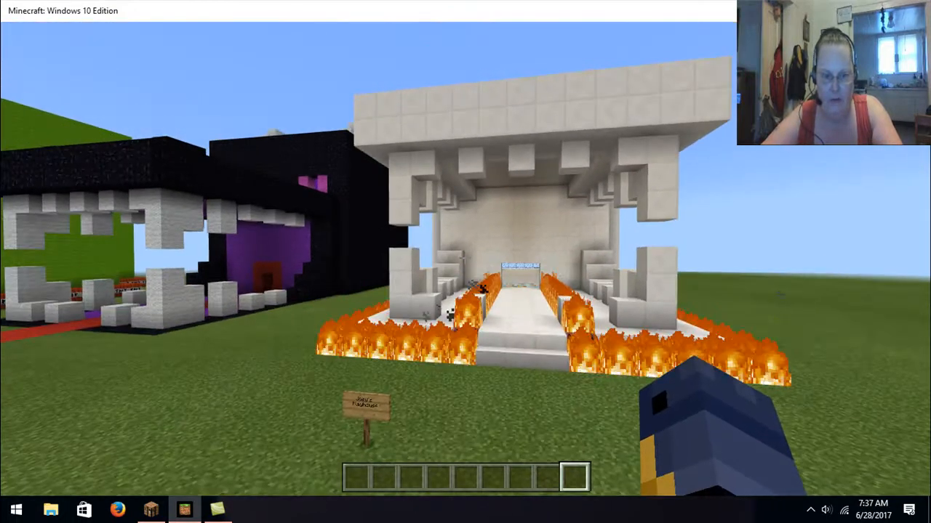
{"action": "mouse_move", "coordinate": [465, 262]}
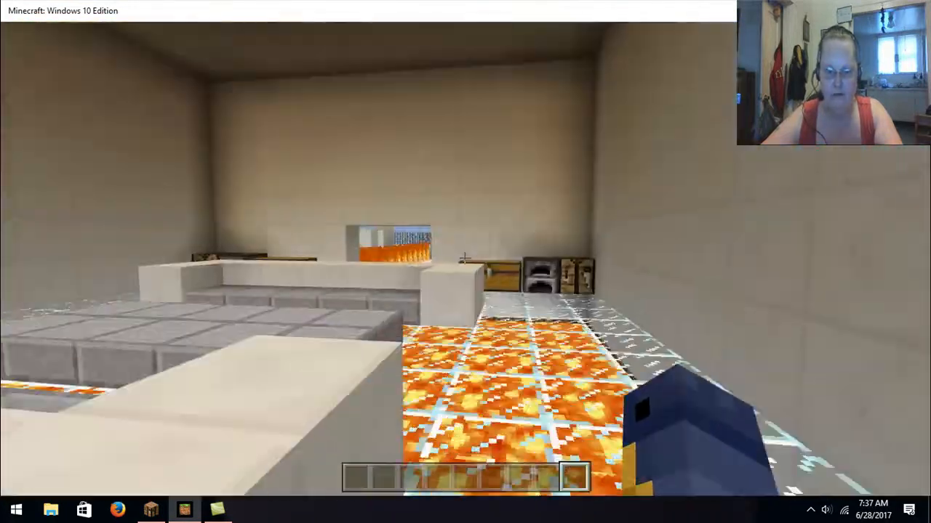
{"action": "mouse_move", "coordinate": [466, 262]}
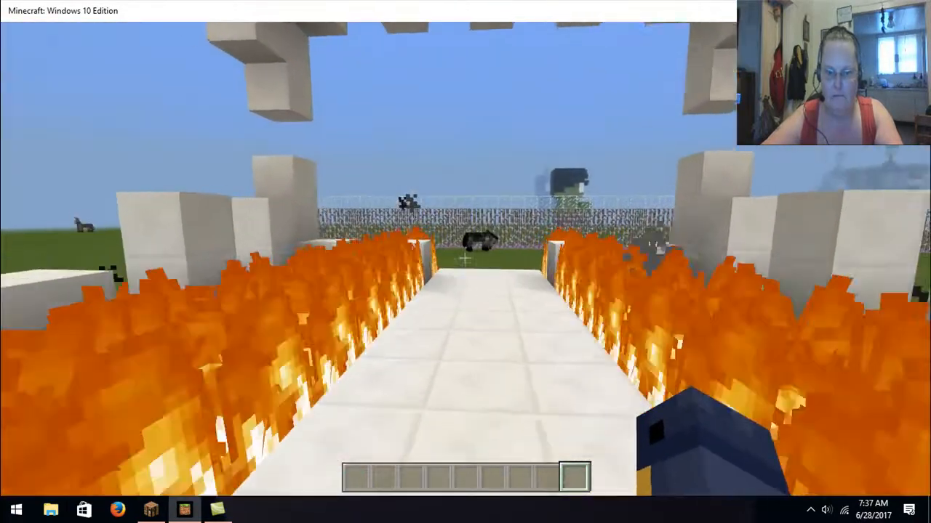
{"action": "mouse_move", "coordinate": [466, 259]}
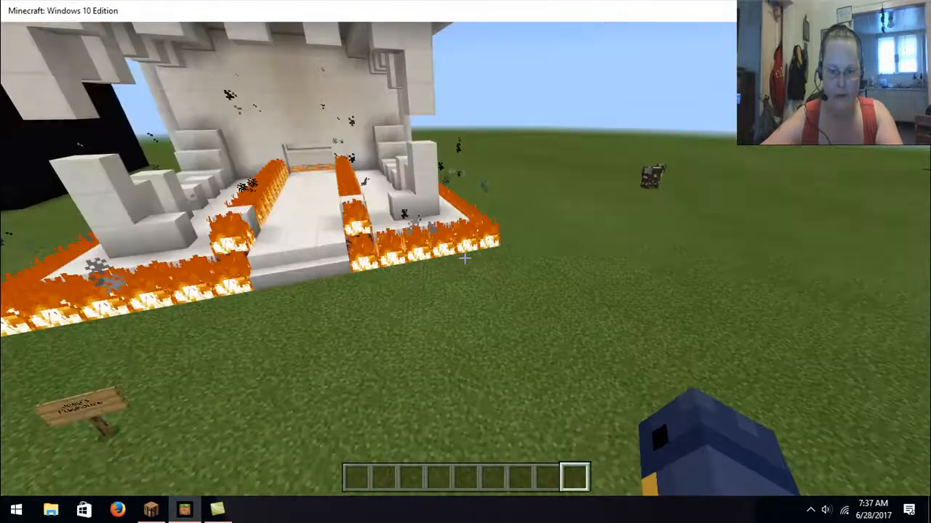
{"action": "mouse_move", "coordinate": [466, 259]}
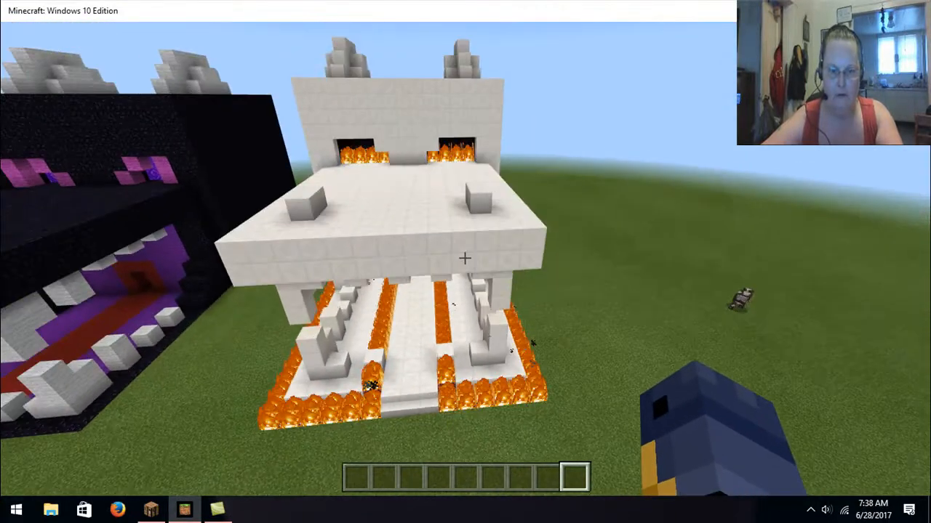
{"action": "mouse_move", "coordinate": [465, 262]}
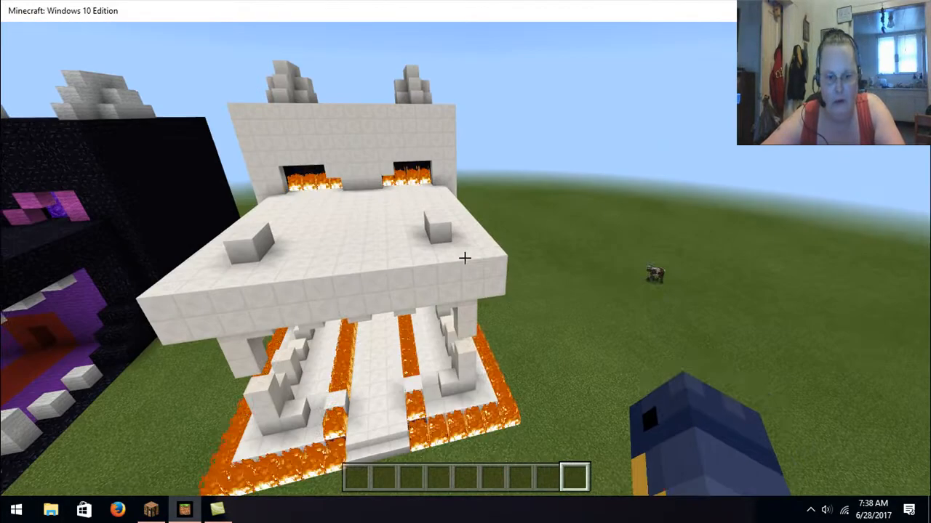
{"action": "key", "text": "e"}
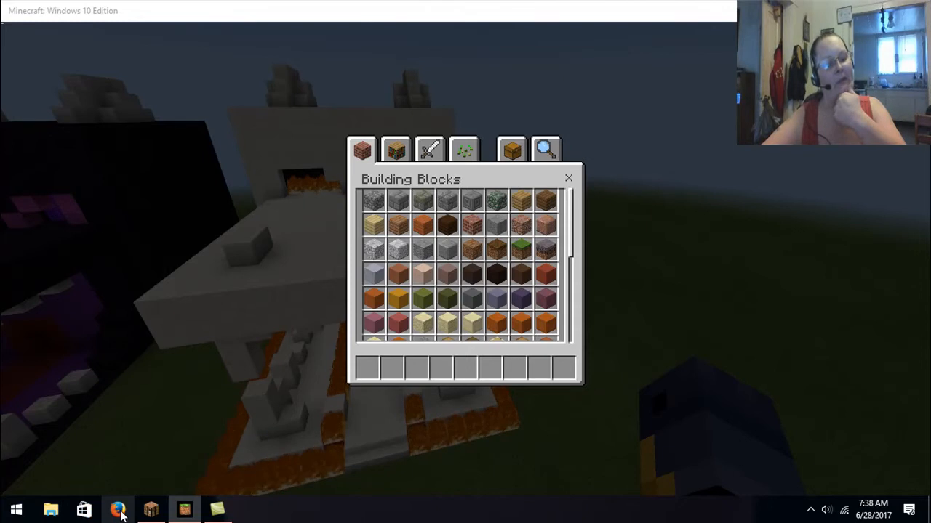
{"action": "mouse_move", "coordinate": [587, 245]}
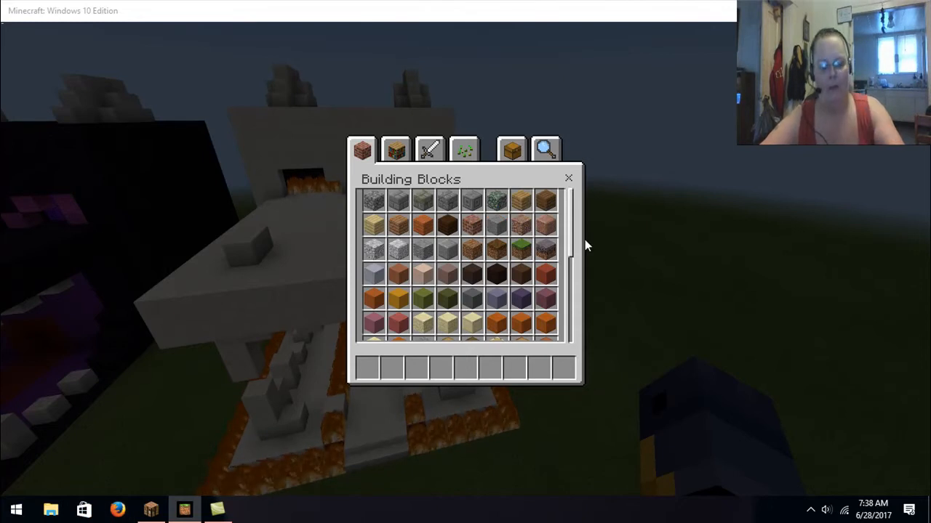
{"action": "mouse_move", "coordinate": [695, 241]}
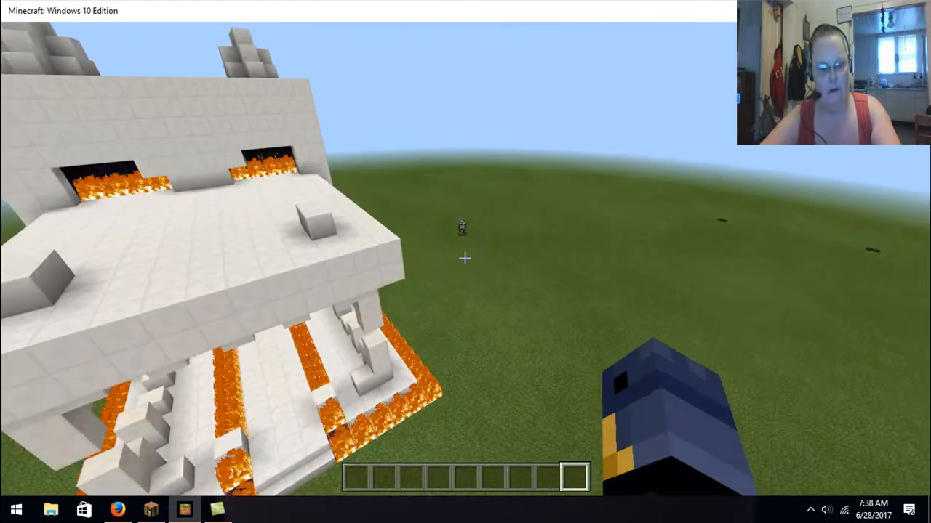
{"action": "mouse_move", "coordinate": [465, 262]}
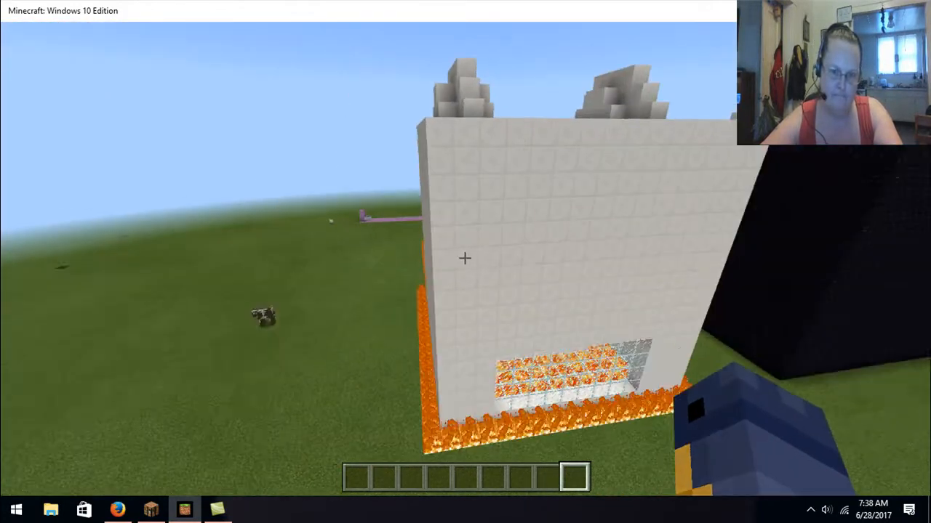
{"action": "mouse_move", "coordinate": [466, 259]}
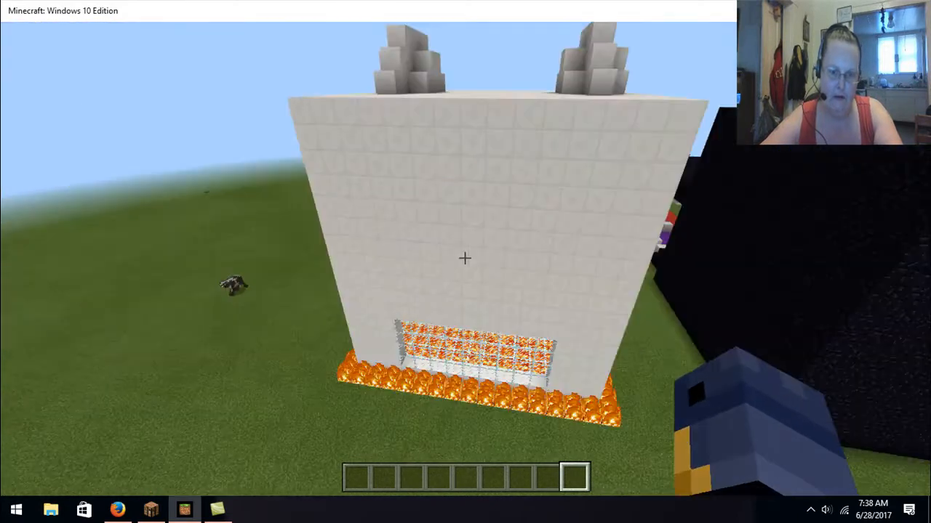
{"action": "mouse_move", "coordinate": [466, 259]}
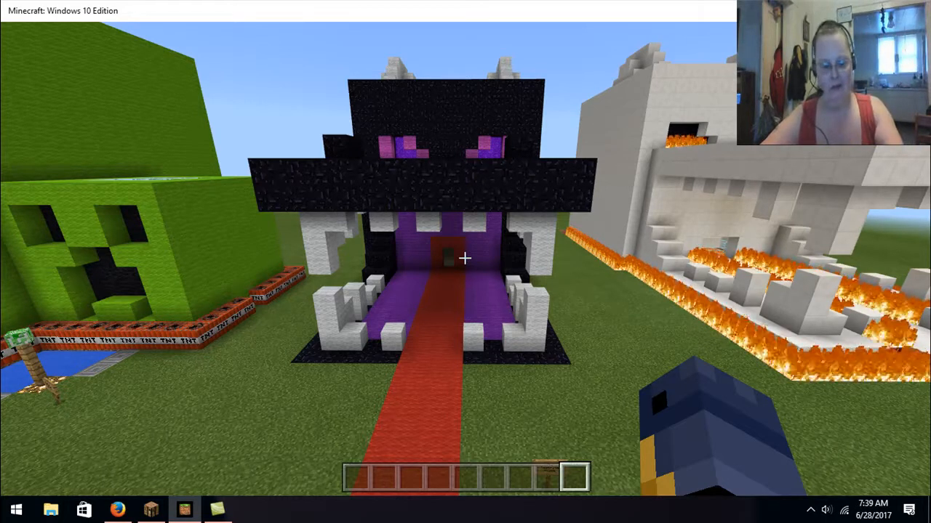
{"action": "mouse_move", "coordinate": [465, 261]}
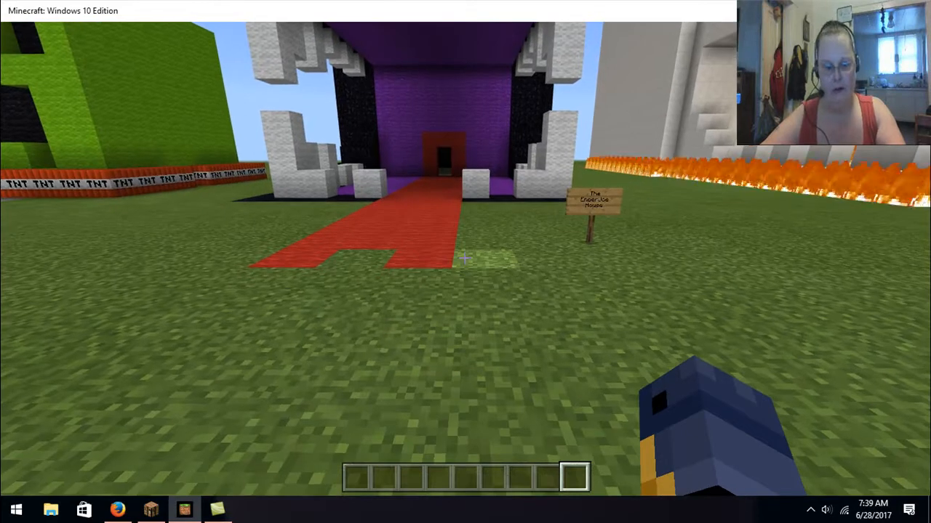
{"action": "mouse_move", "coordinate": [465, 259]}
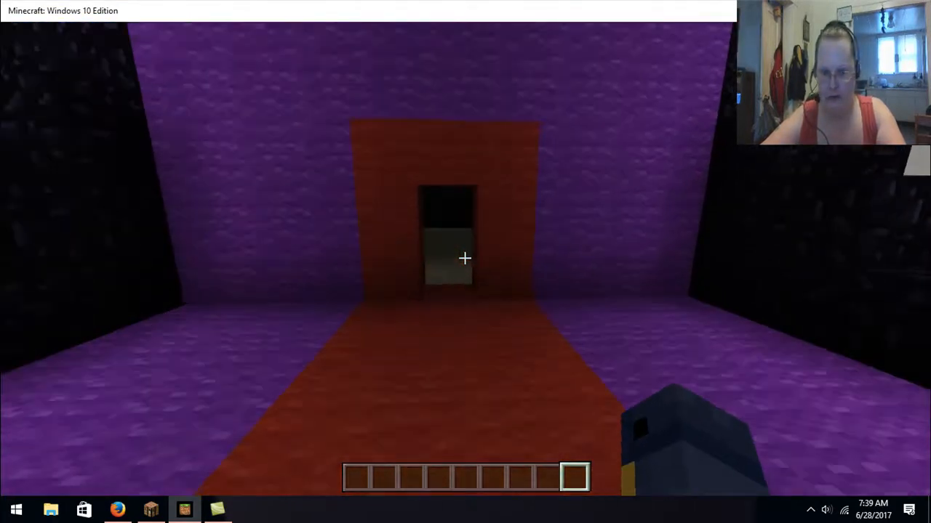
{"action": "mouse_move", "coordinate": [466, 259]}
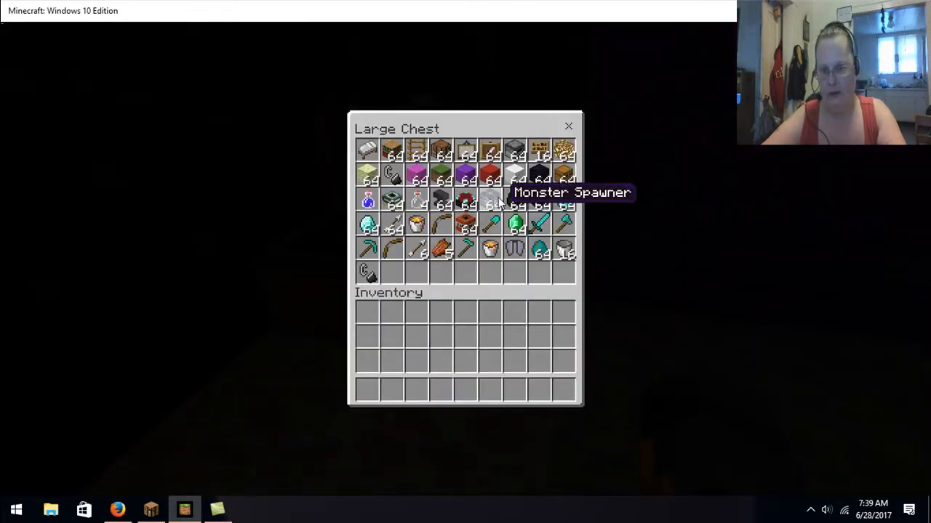
Step: Close the large chest inside the black dragon statue's back room
{"action": "key", "text": "Escape"}
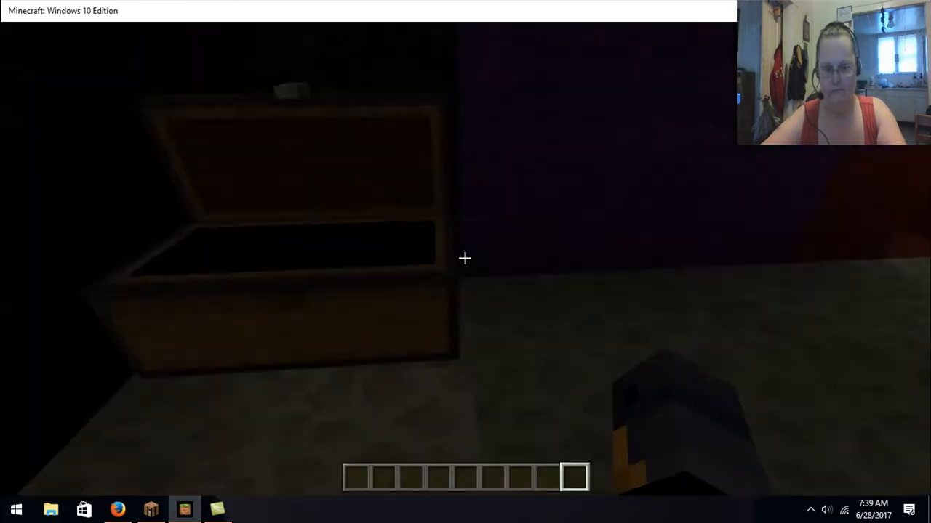
{"action": "mouse_move", "coordinate": [466, 258]}
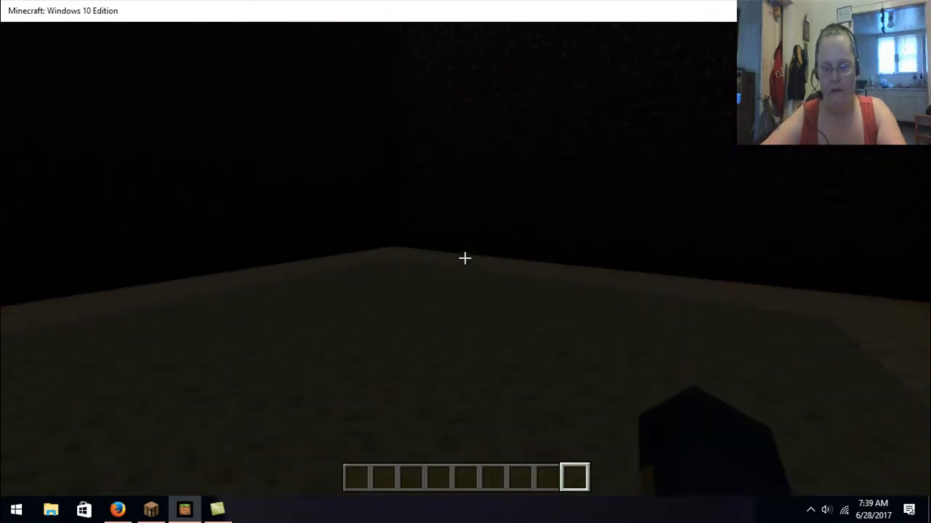
{"action": "mouse_move", "coordinate": [466, 259]}
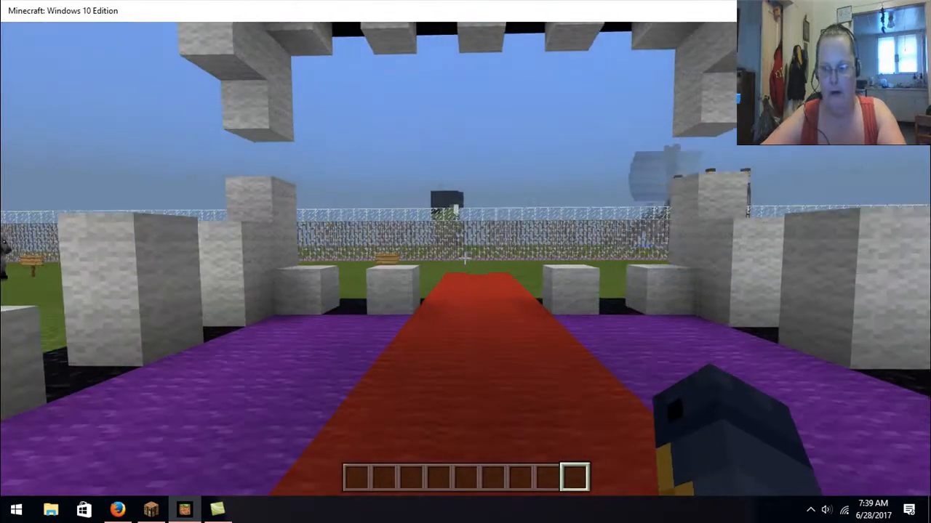
{"action": "mouse_move", "coordinate": [465, 259]}
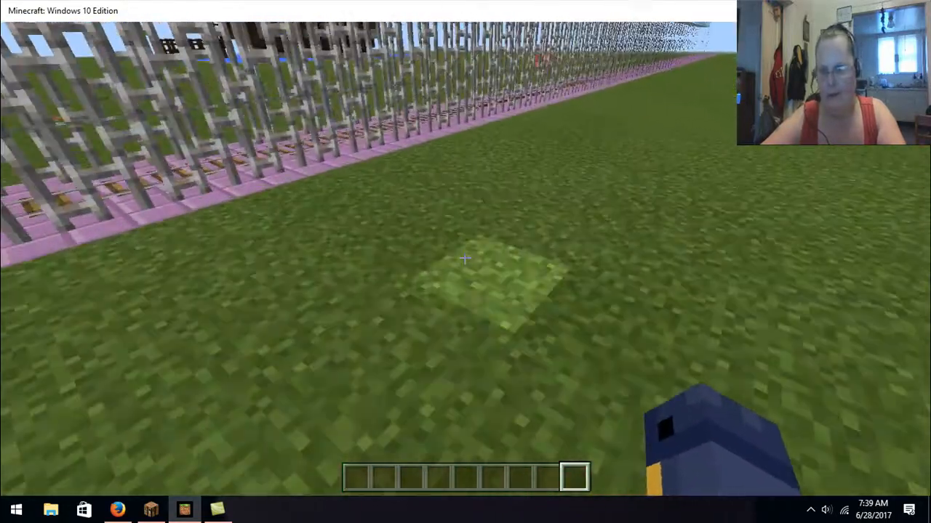
{"action": "mouse_move", "coordinate": [465, 262]}
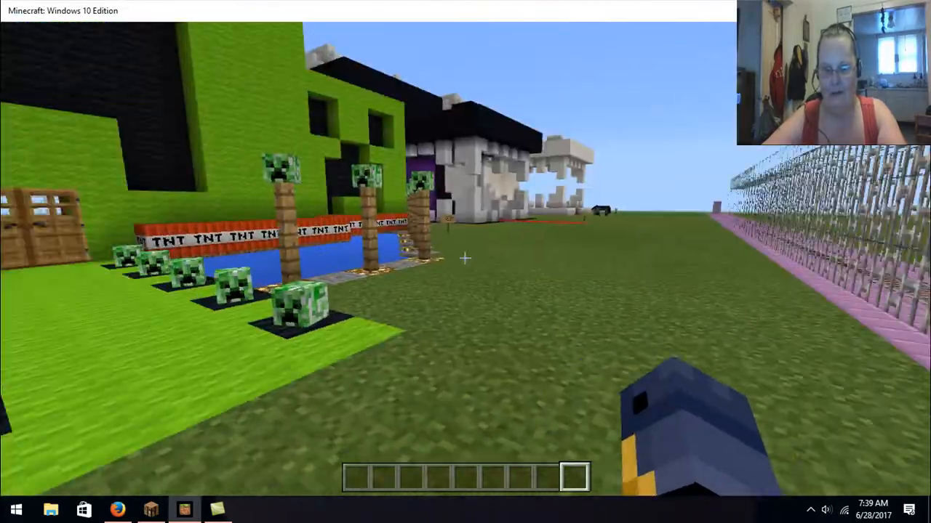
{"action": "mouse_move", "coordinate": [465, 259]}
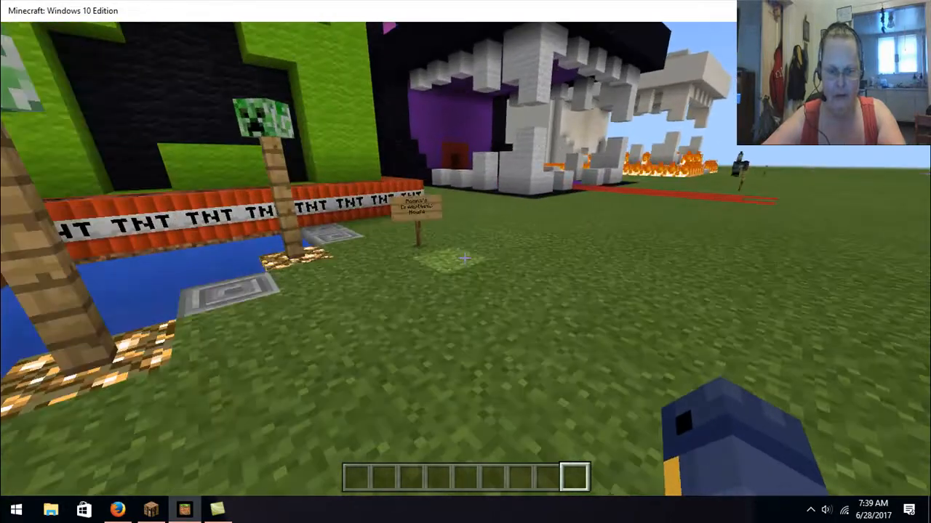
{"action": "mouse_move", "coordinate": [465, 259]}
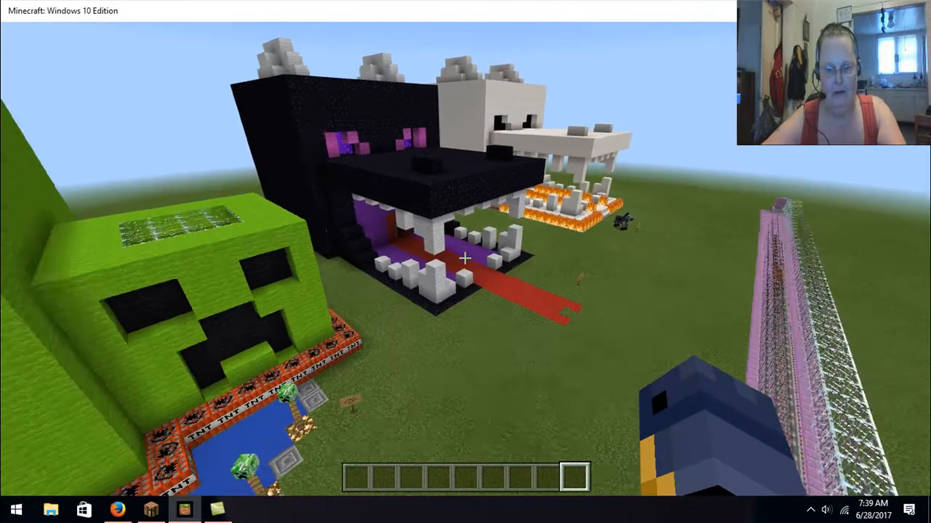
{"action": "mouse_move", "coordinate": [465, 259]}
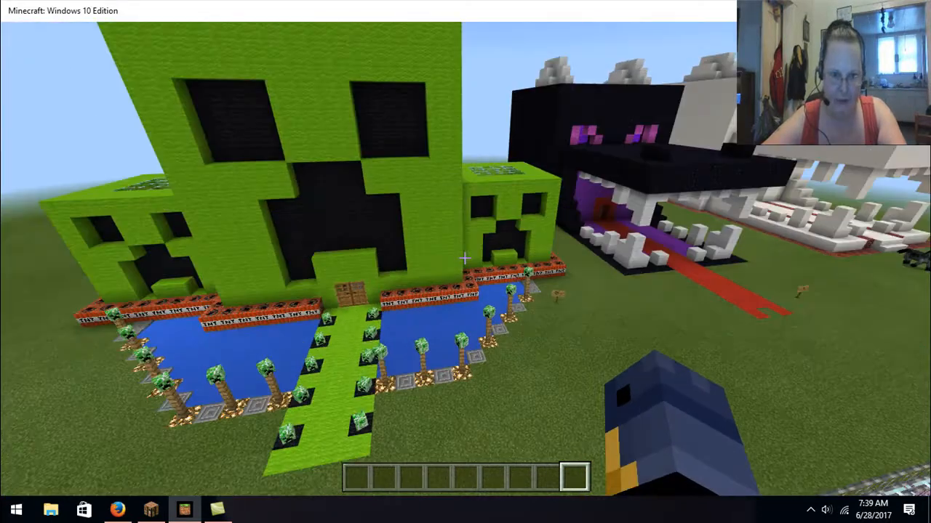
{"action": "mouse_move", "coordinate": [465, 259]}
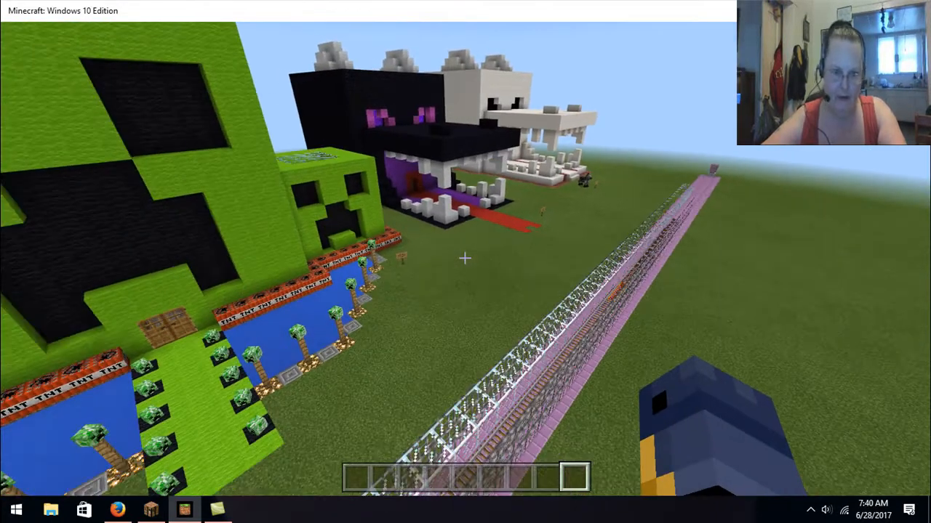
{"action": "mouse_move", "coordinate": [466, 258]}
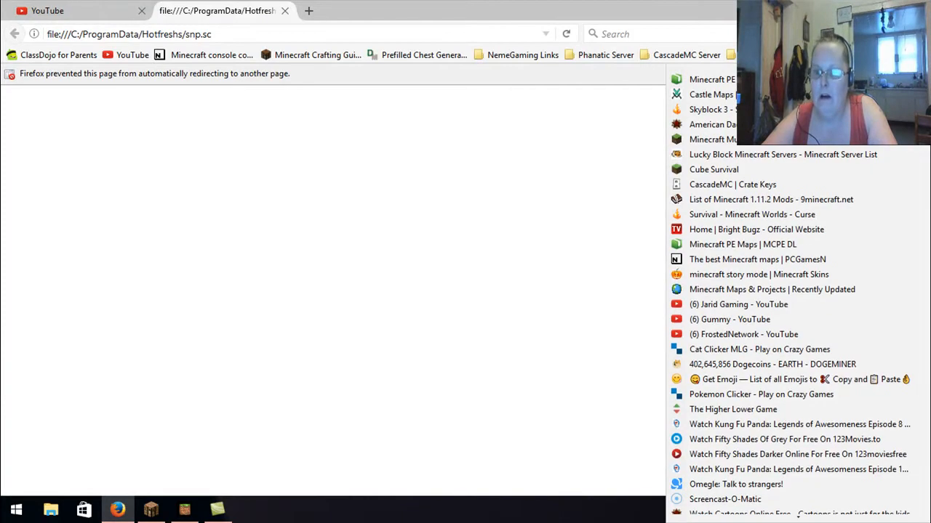
{"action": "mouse_move", "coordinate": [745, 274]}
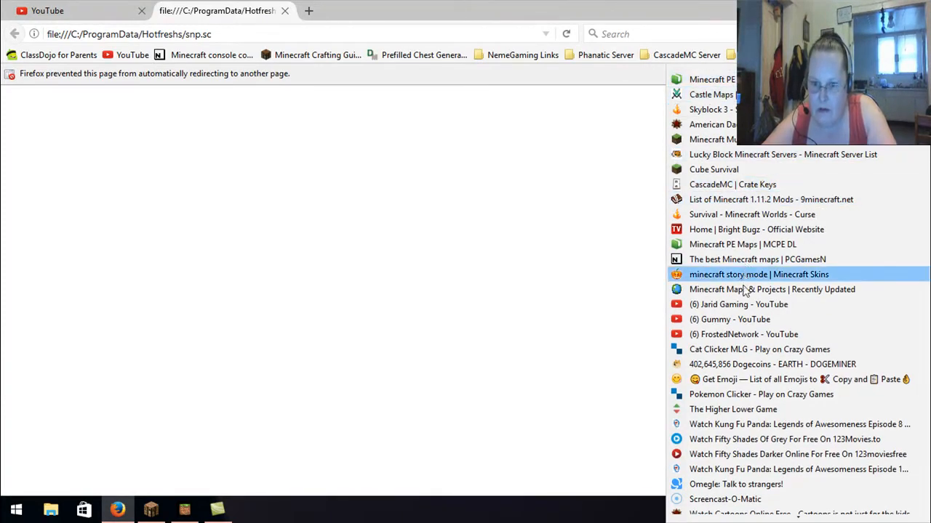
{"action": "mouse_move", "coordinate": [730, 320]}
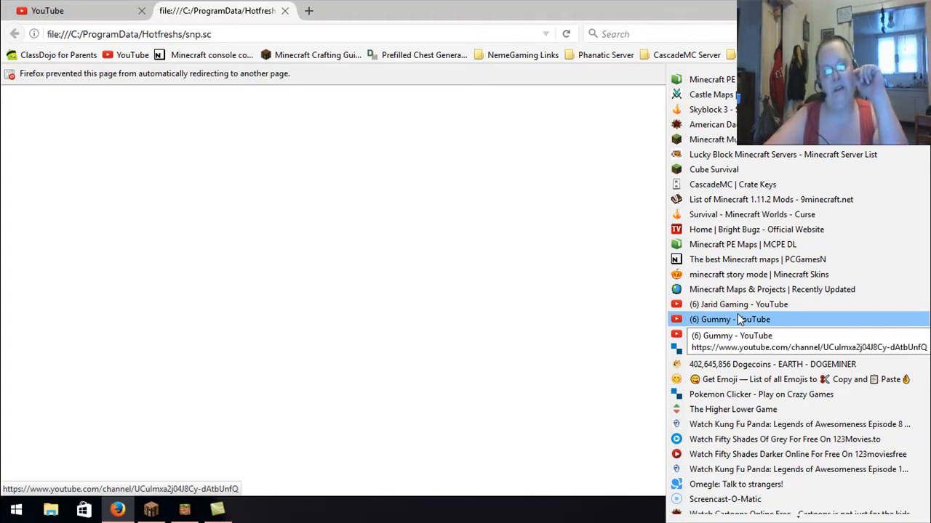
Step: Load the Gummy YouTube channel from its bookmark and browse its uploads and popular videos
{"action": "left_click", "coordinate": [730, 320]}
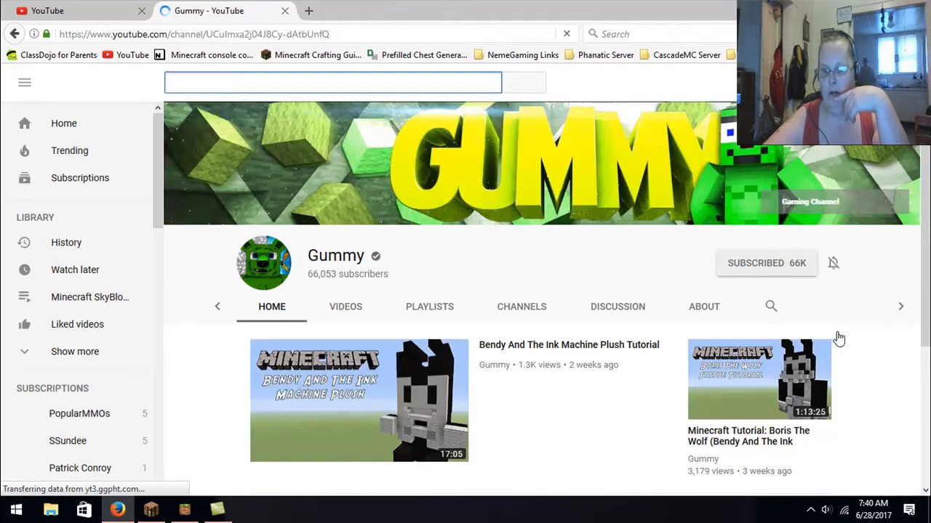
{"action": "scroll", "scroll_direction": "down", "scroll_amount": 3}
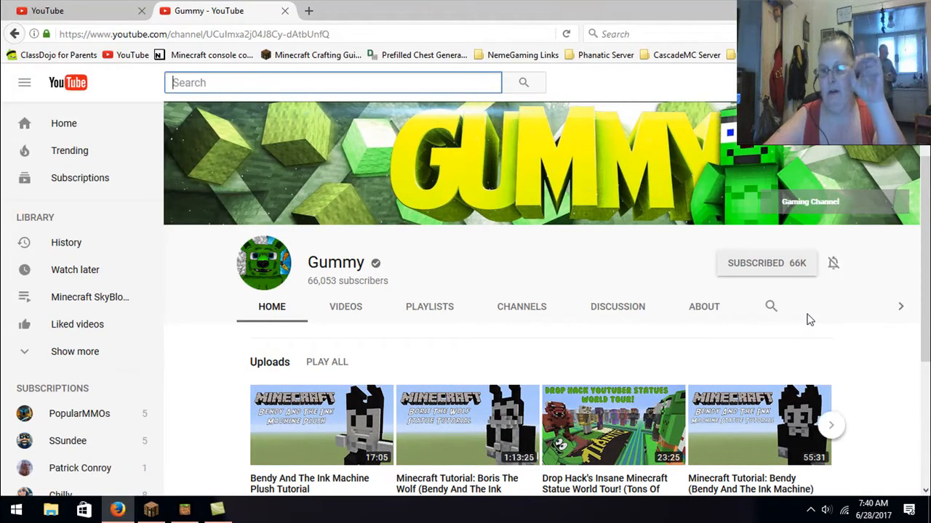
{"action": "scroll", "scroll_direction": "down", "scroll_amount": 3}
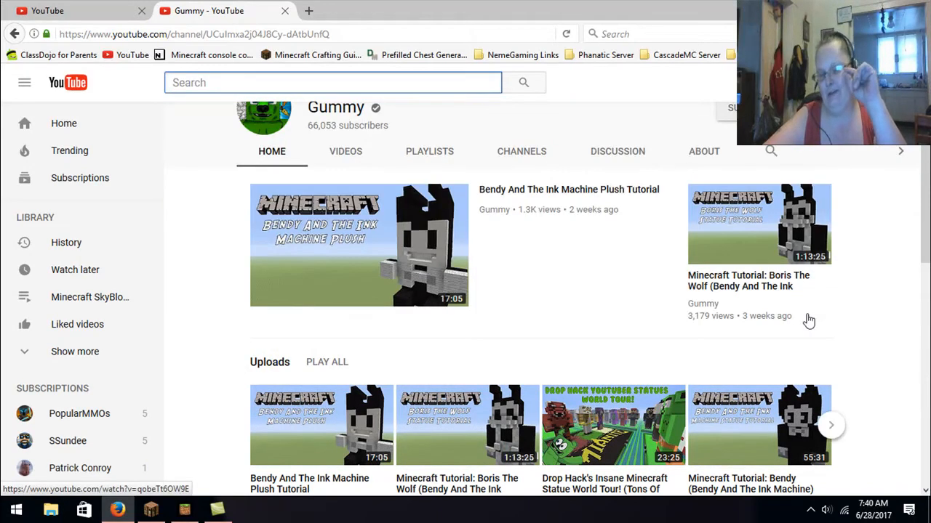
{"action": "scroll", "scroll_direction": "down", "scroll_amount": 3}
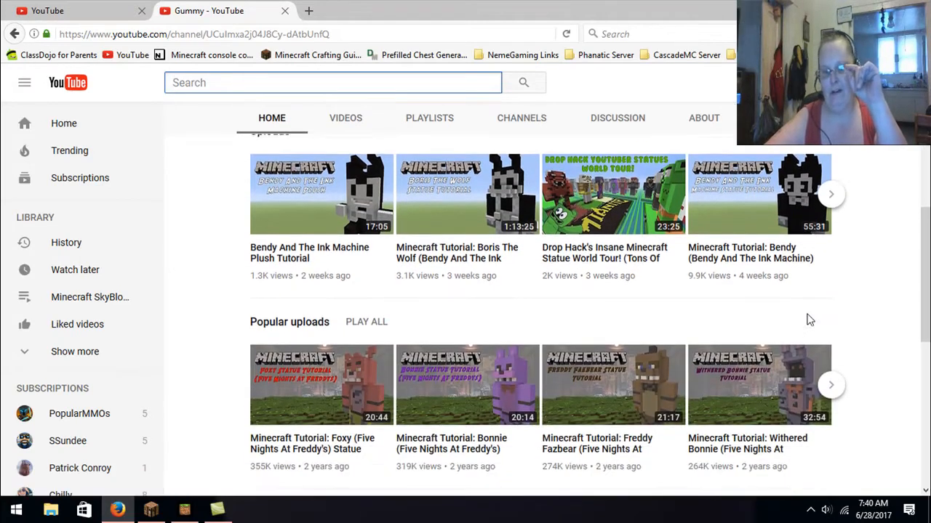
{"action": "scroll", "scroll_direction": "down", "scroll_amount": 3}
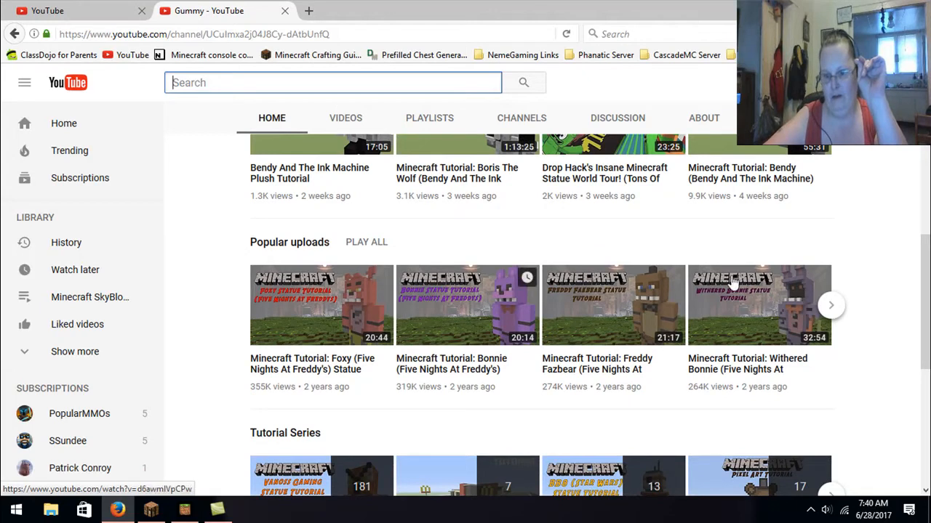
{"action": "mouse_move", "coordinate": [791, 275]}
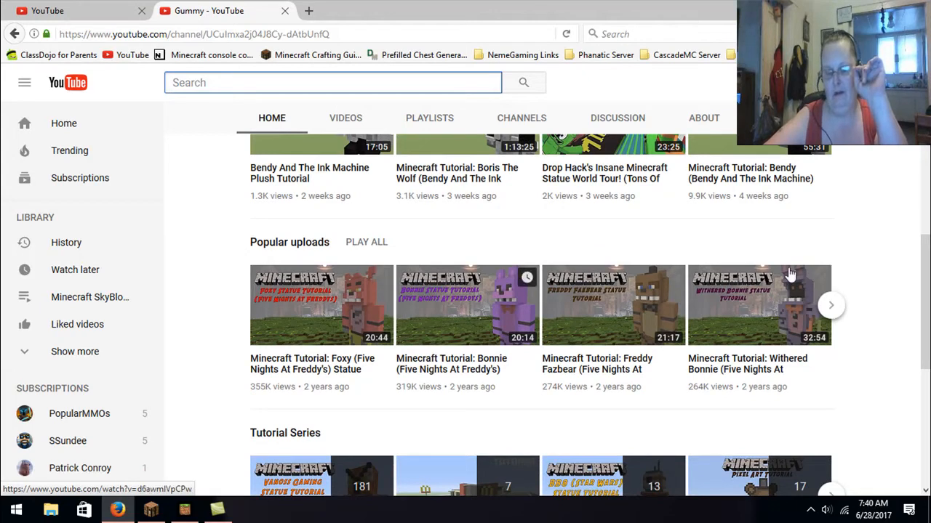
{"action": "scroll", "scroll_direction": "up", "scroll_amount": 3}
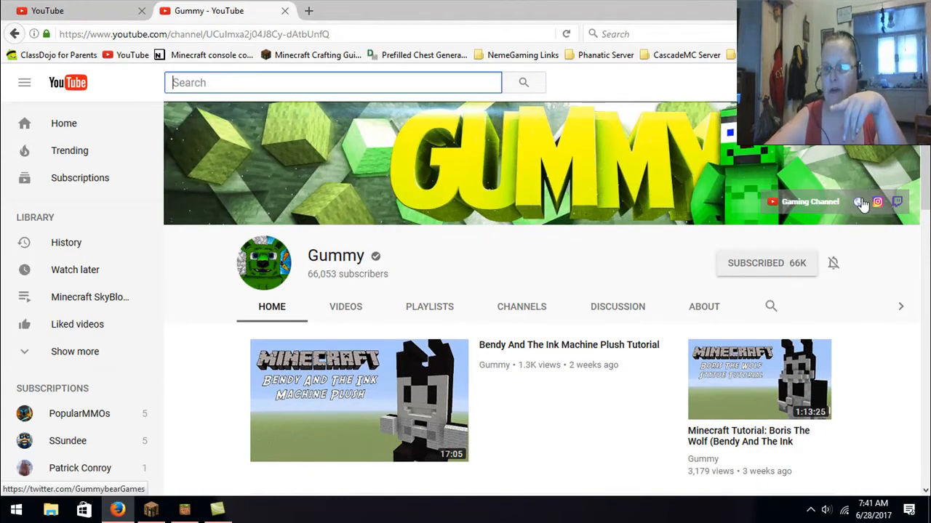
{"action": "mouse_move", "coordinate": [836, 183]}
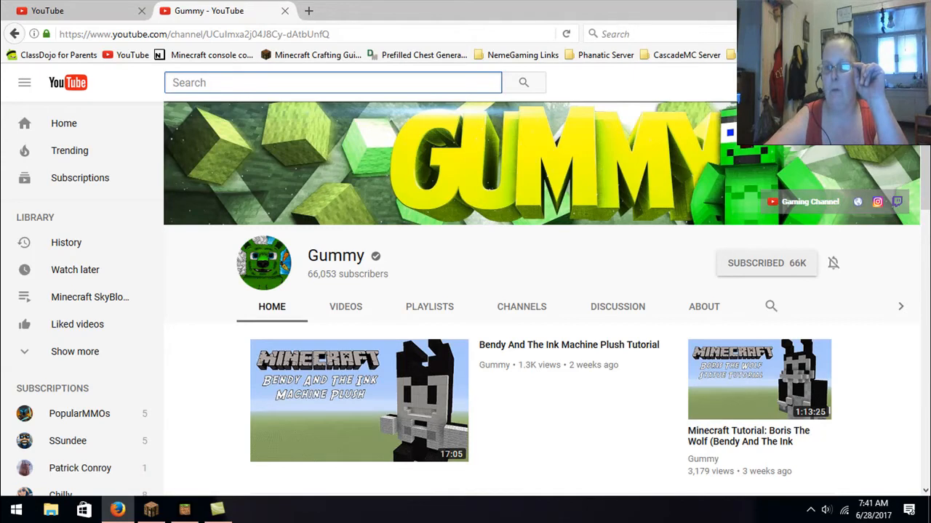
Step: Bring Minecraft back in front and dismiss the block inventory over the creeper-head house
{"action": "left_click", "coordinate": [183, 509]}
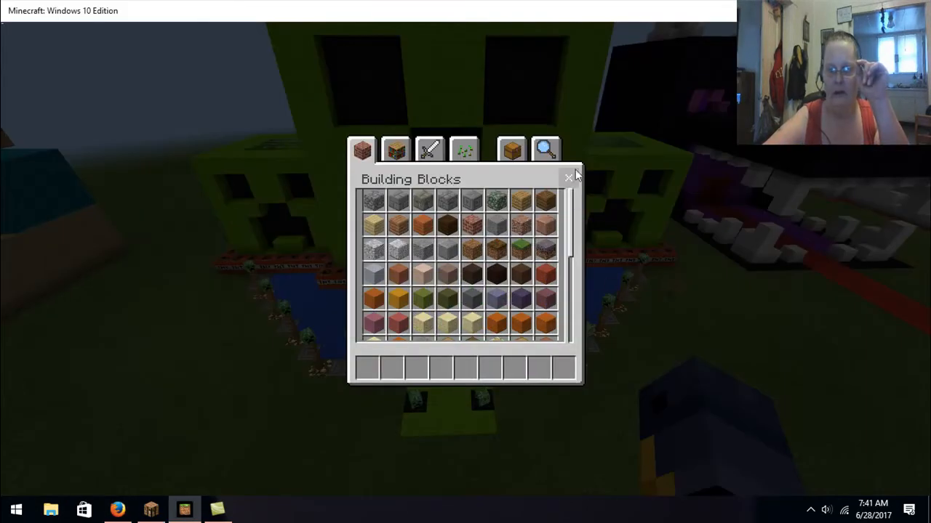
{"action": "left_click", "coordinate": [568, 178]}
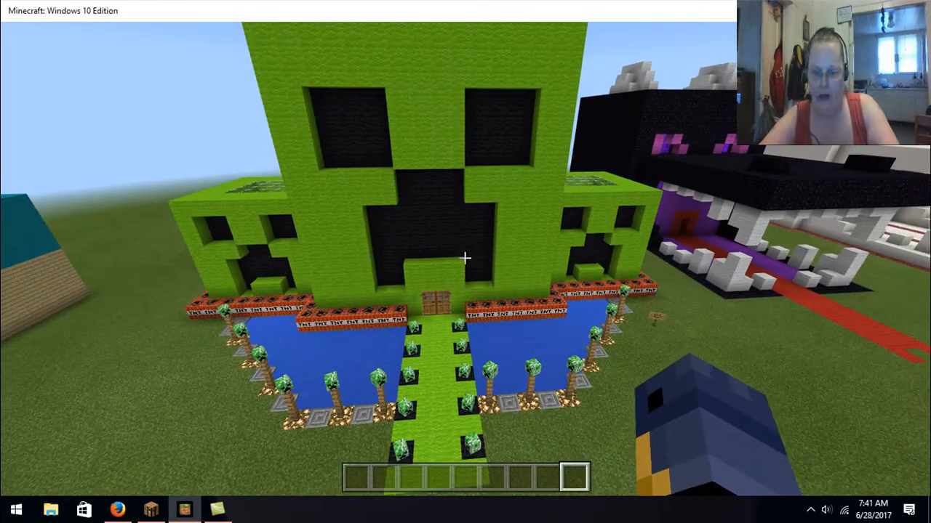
{"action": "mouse_move", "coordinate": [465, 259]}
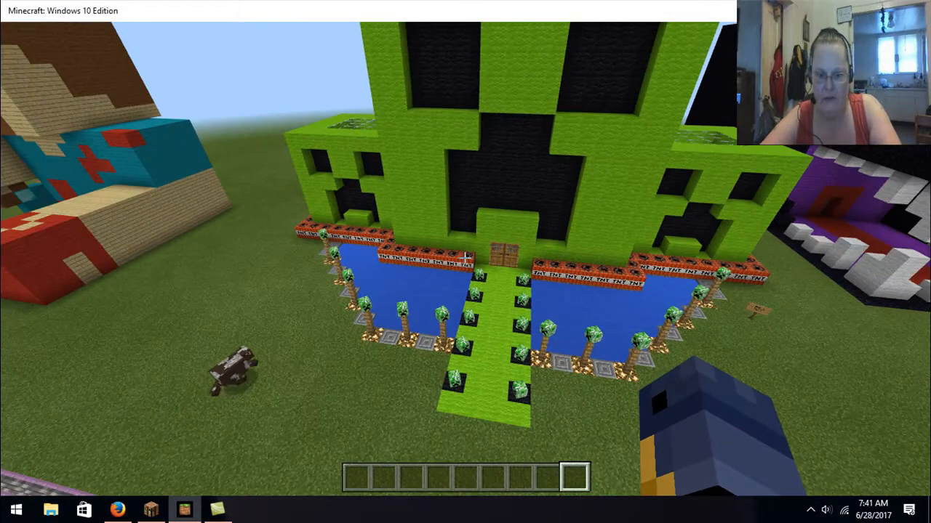
{"action": "mouse_move", "coordinate": [466, 261]}
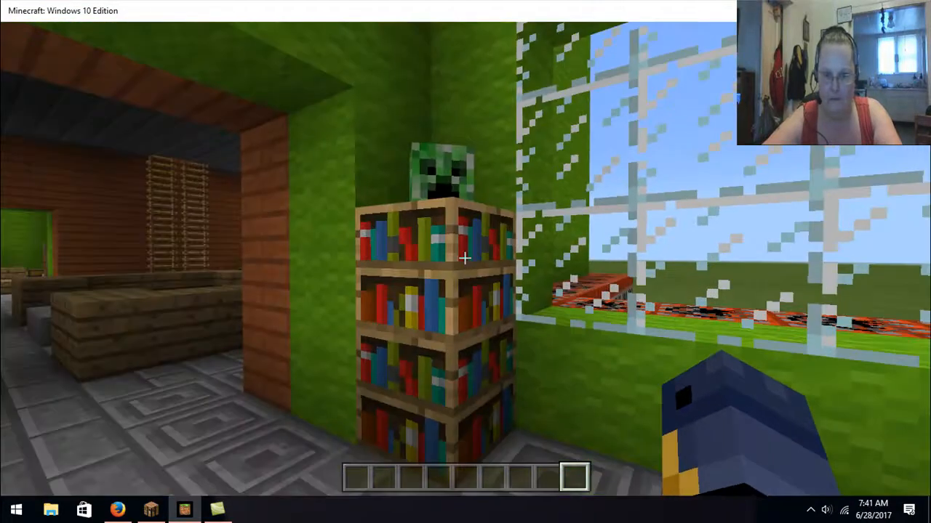
{"action": "mouse_move", "coordinate": [465, 259]}
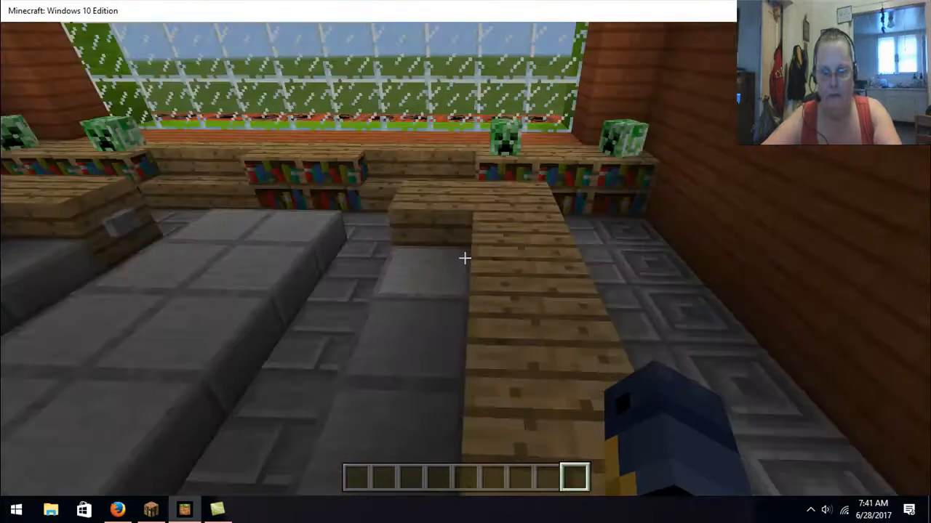
{"action": "mouse_move", "coordinate": [466, 259]}
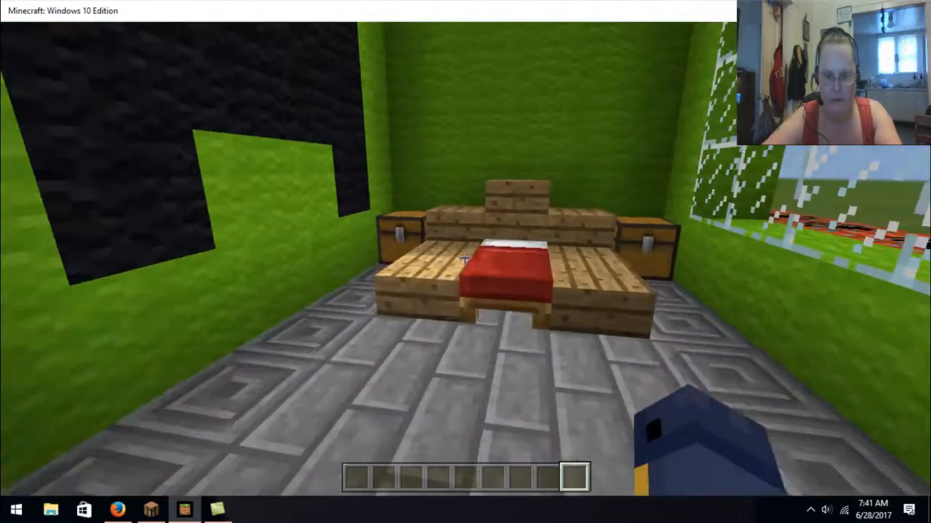
{"action": "mouse_move", "coordinate": [465, 262]}
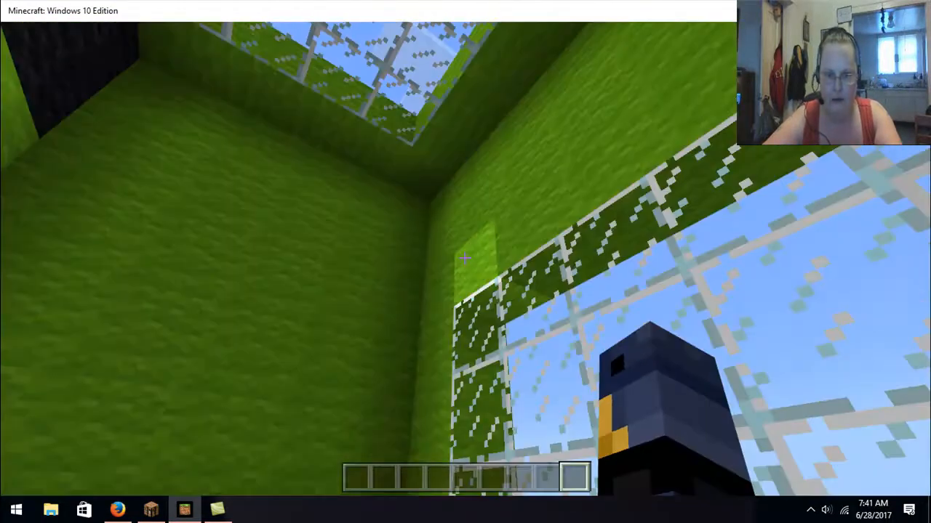
{"action": "mouse_move", "coordinate": [465, 258]}
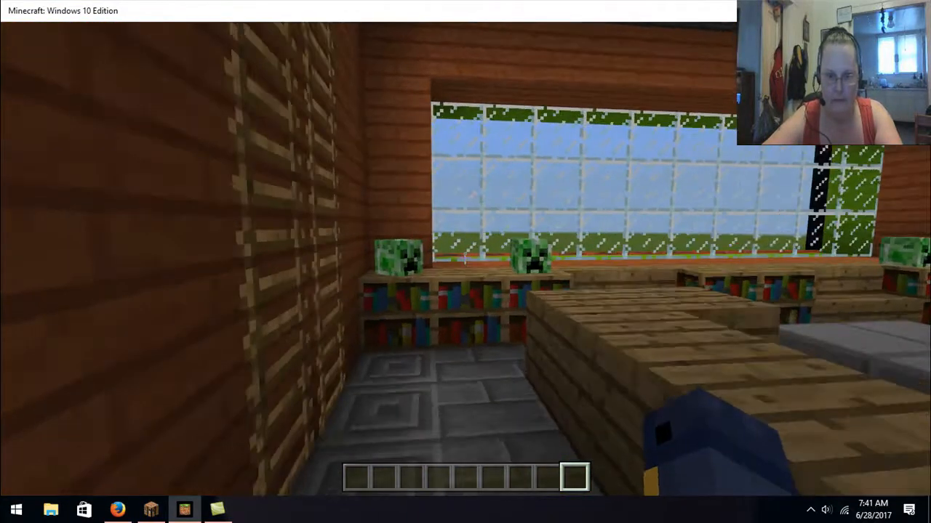
{"action": "mouse_move", "coordinate": [465, 259]}
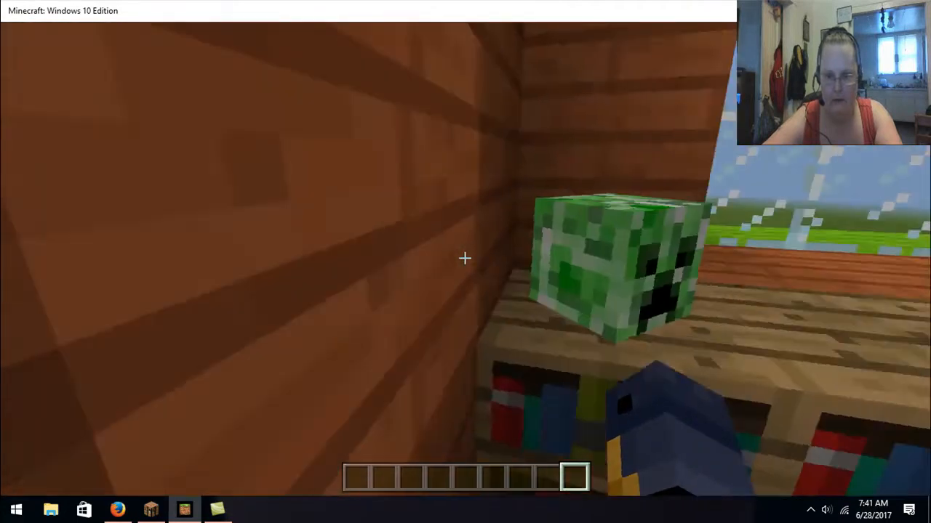
{"action": "mouse_move", "coordinate": [466, 259]}
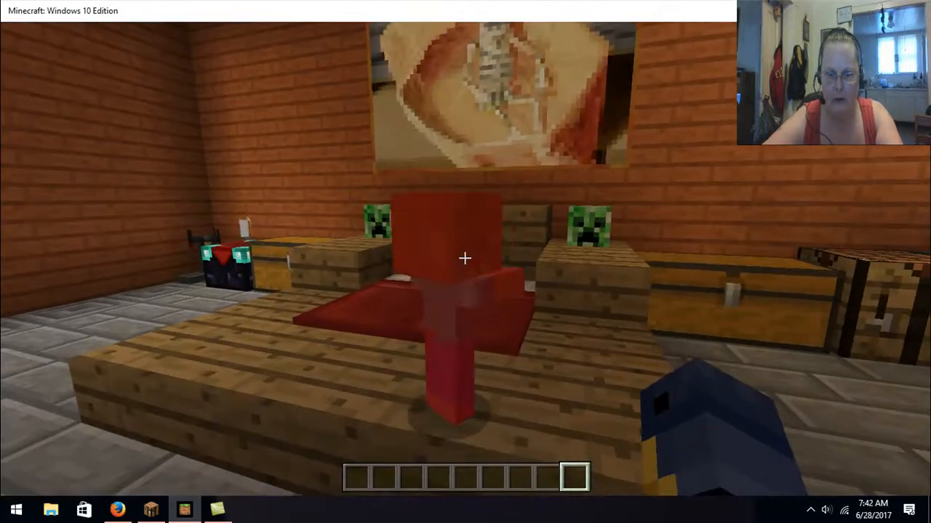
{"action": "mouse_move", "coordinate": [466, 262]}
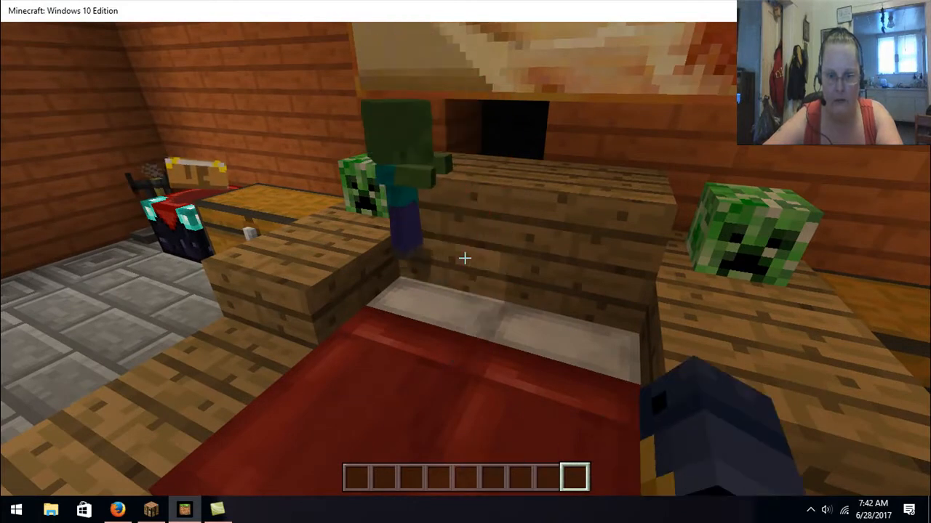
{"action": "mouse_move", "coordinate": [465, 259]}
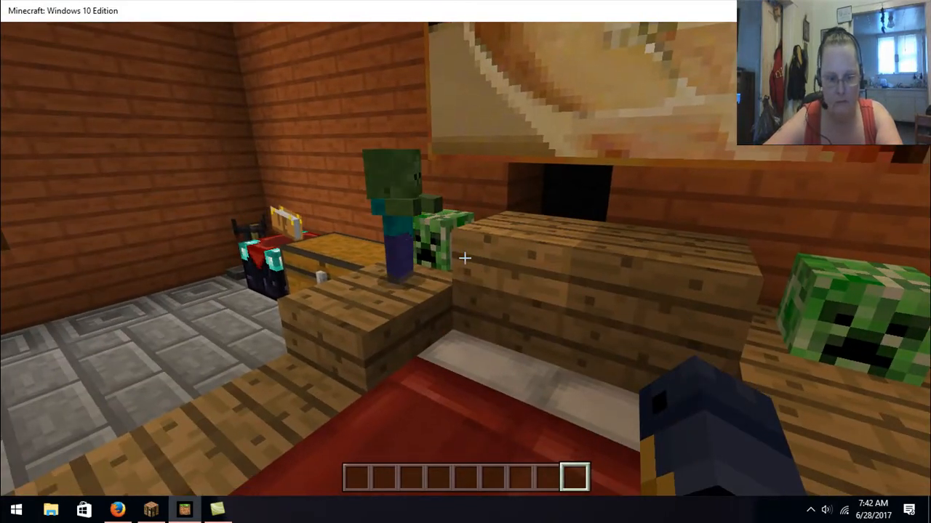
Step: Bring up the inventory while touring the house room with the pixel-art portrait
{"action": "key", "text": "e"}
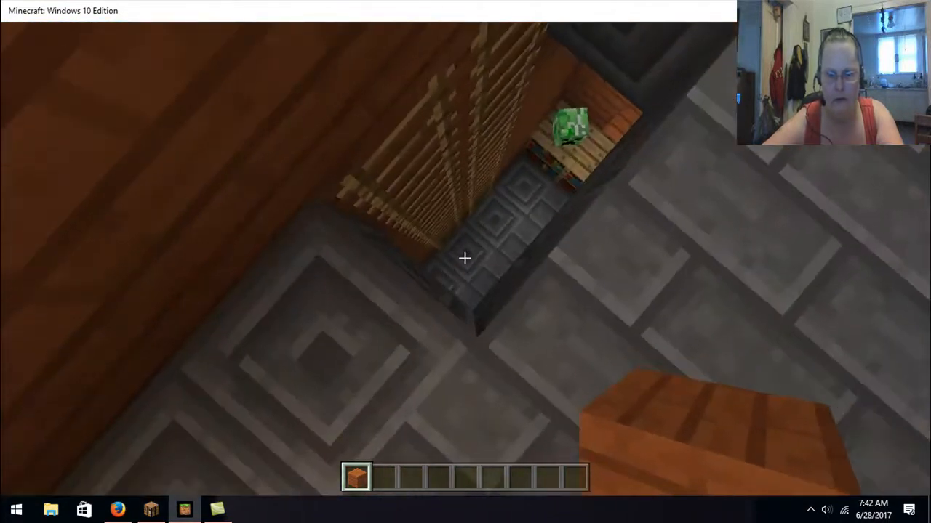
{"action": "mouse_move", "coordinate": [465, 262]}
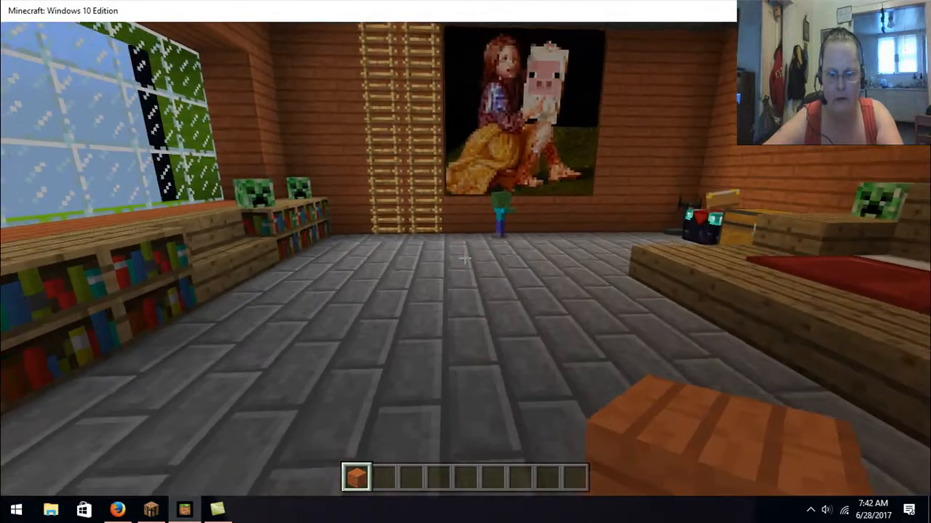
{"action": "mouse_move", "coordinate": [465, 262]}
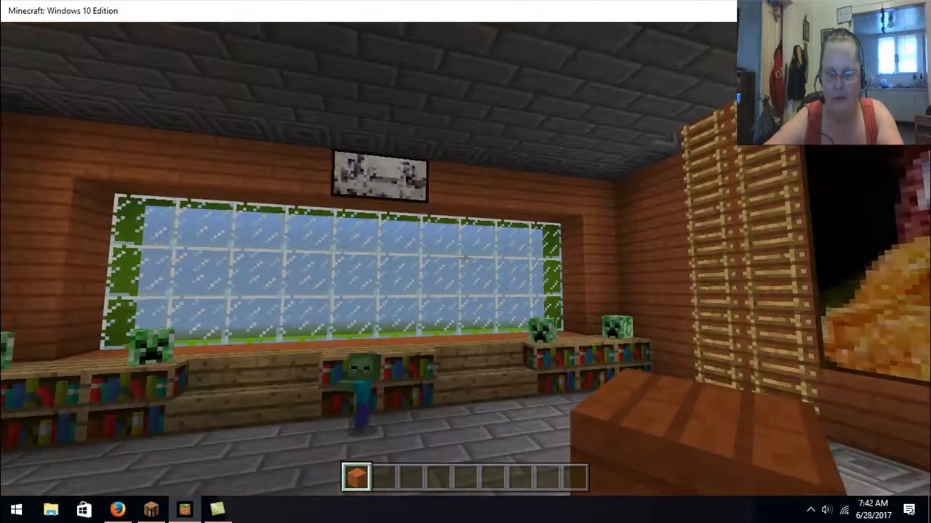
{"action": "mouse_move", "coordinate": [465, 262]}
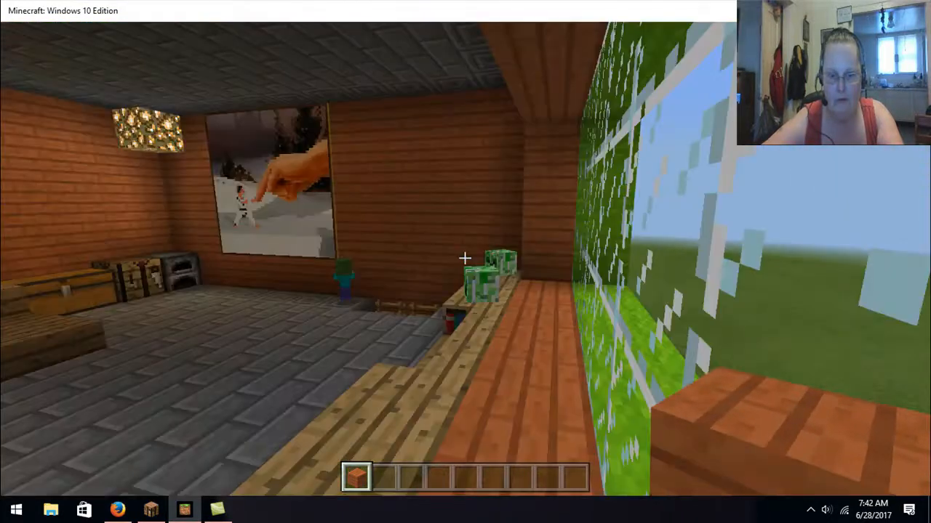
{"action": "mouse_move", "coordinate": [465, 259]}
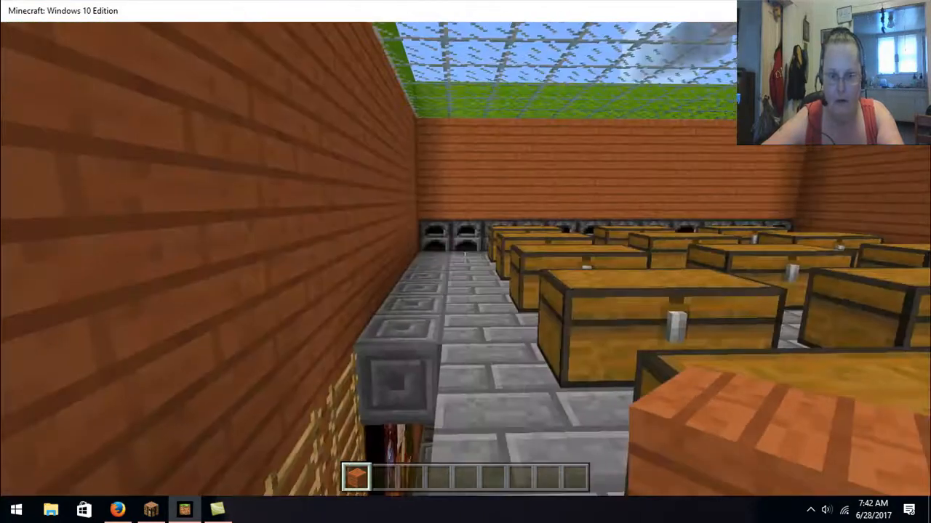
{"action": "mouse_move", "coordinate": [465, 262]}
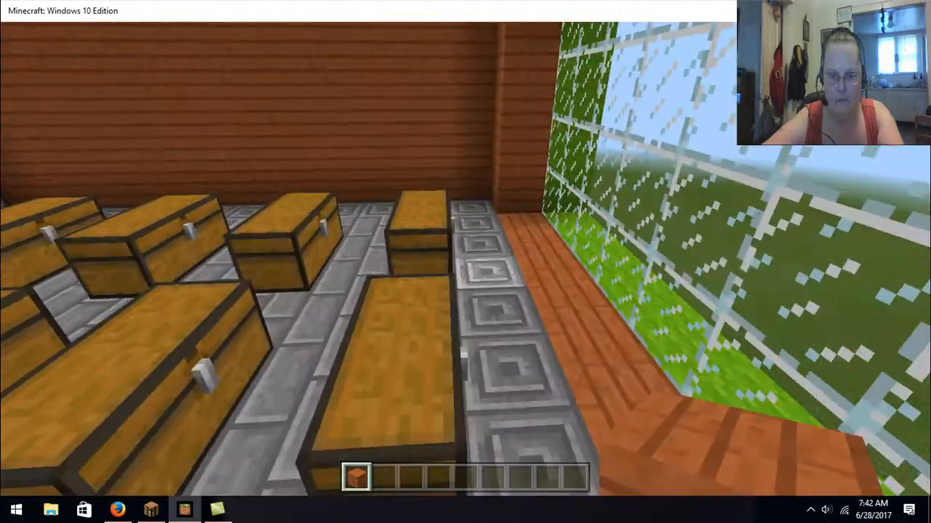
{"action": "mouse_move", "coordinate": [465, 262]}
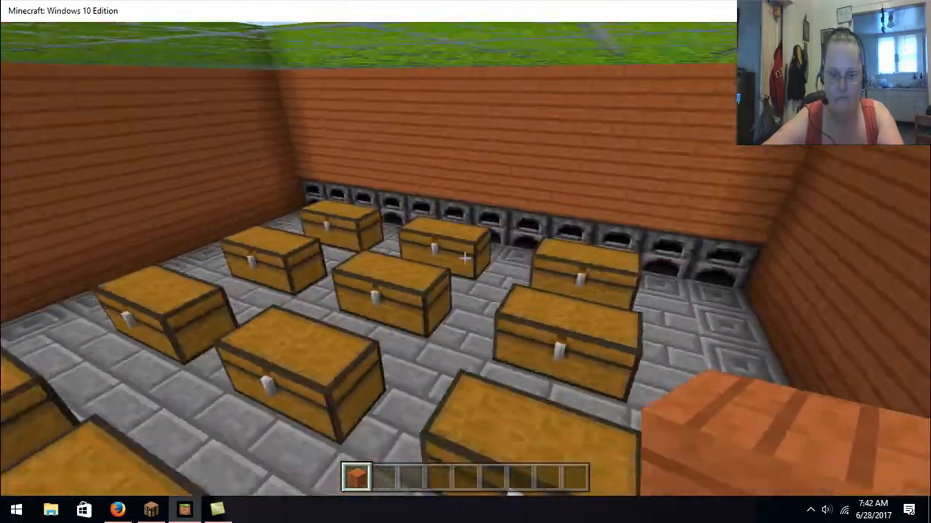
{"action": "mouse_move", "coordinate": [465, 262]}
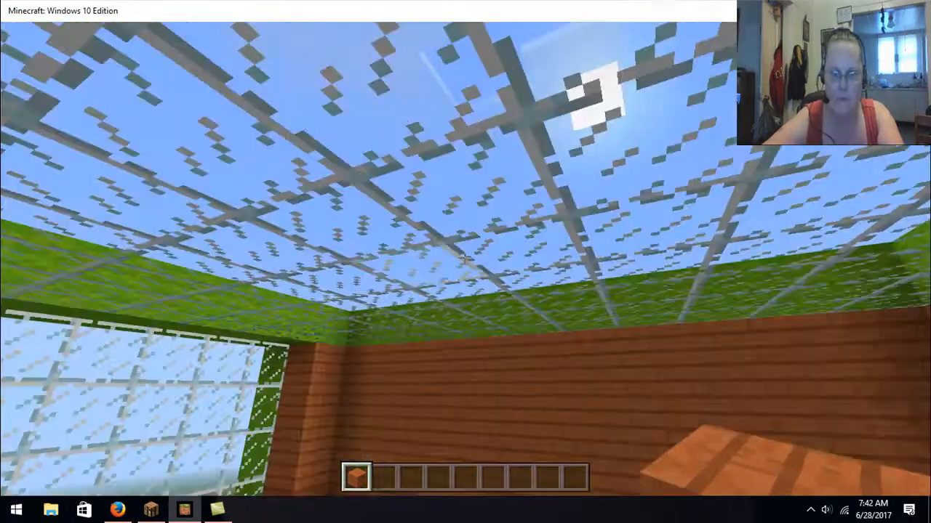
{"action": "mouse_move", "coordinate": [465, 258]}
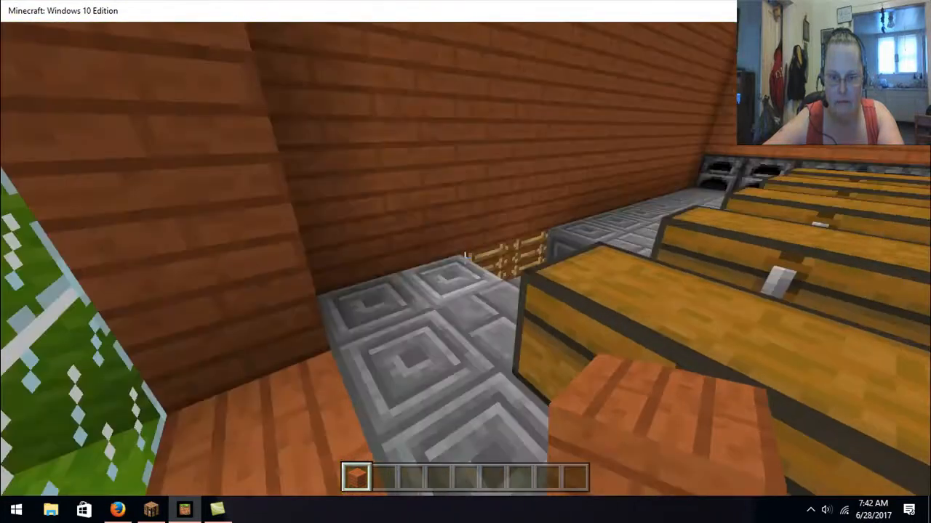
{"action": "mouse_move", "coordinate": [465, 262]}
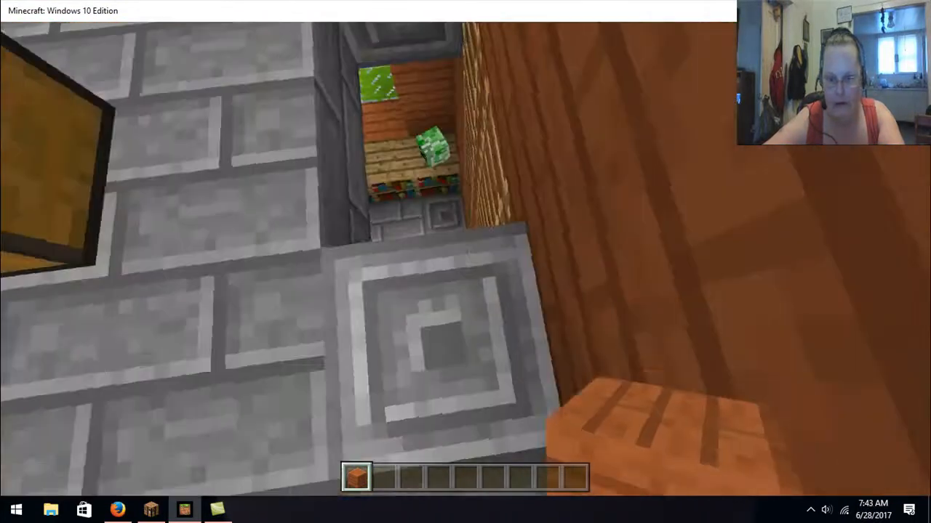
{"action": "mouse_move", "coordinate": [465, 262]}
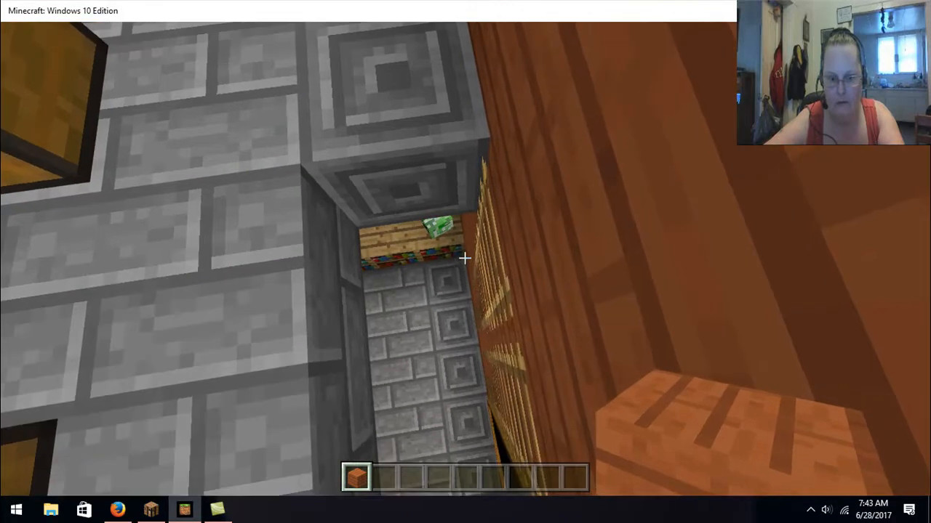
{"action": "mouse_move", "coordinate": [465, 262]}
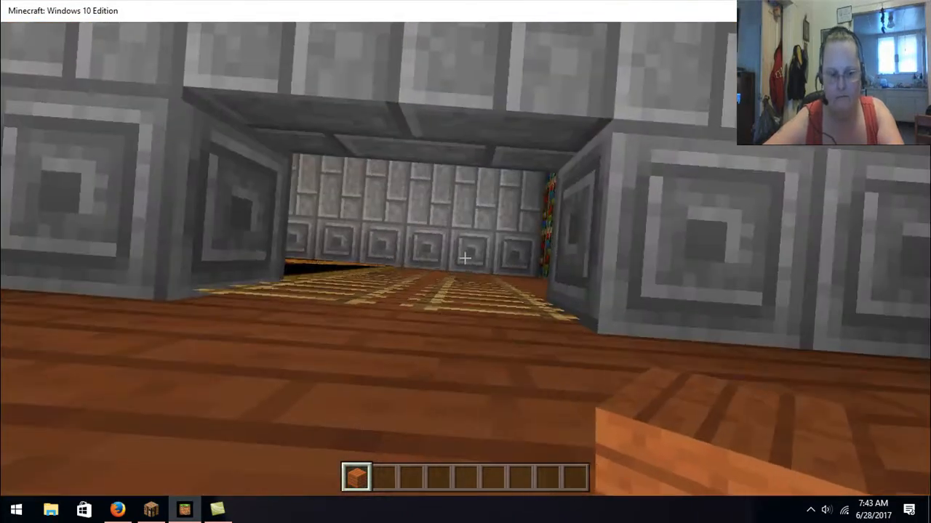
{"action": "mouse_move", "coordinate": [466, 258]}
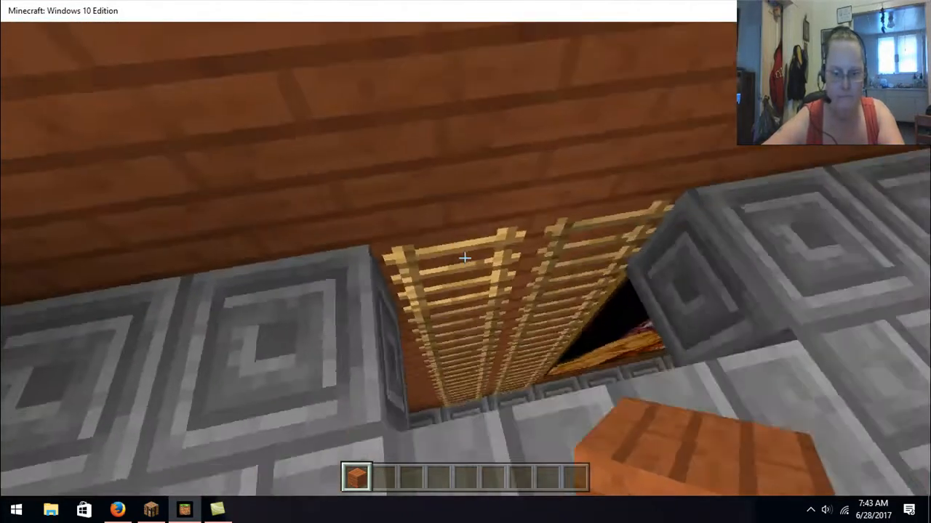
{"action": "mouse_move", "coordinate": [466, 259]}
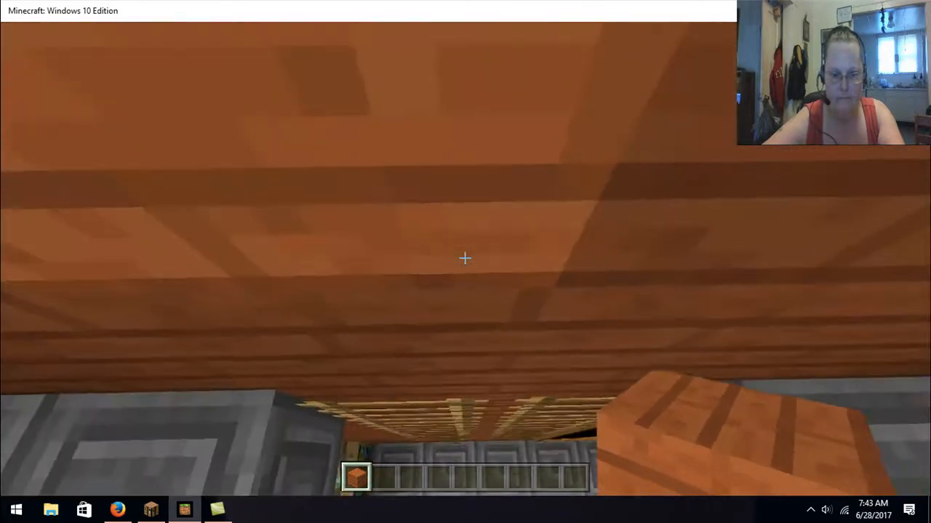
{"action": "mouse_move", "coordinate": [465, 259]}
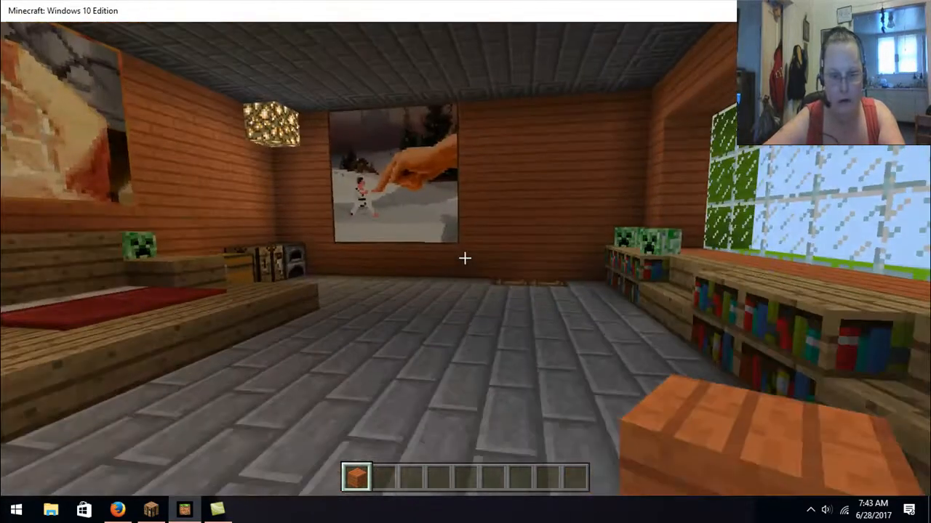
{"action": "mouse_move", "coordinate": [465, 259]}
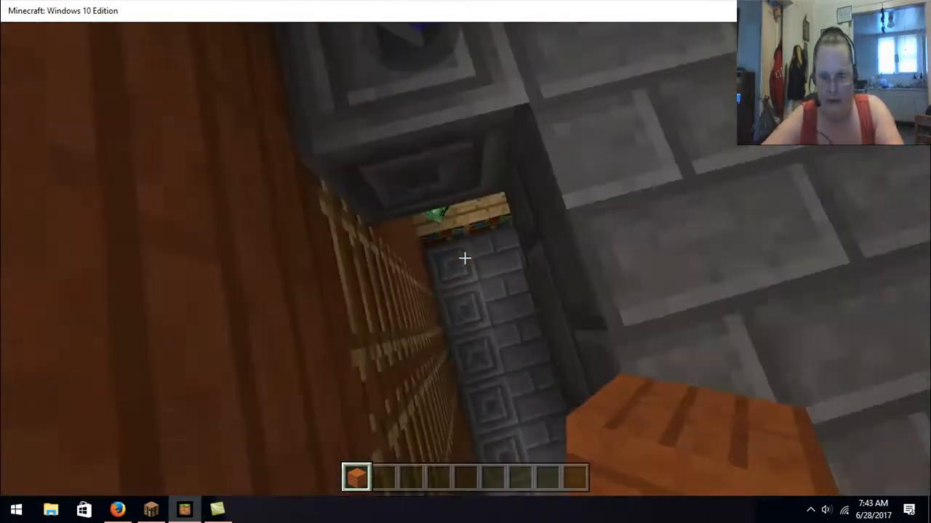
{"action": "mouse_move", "coordinate": [465, 261]}
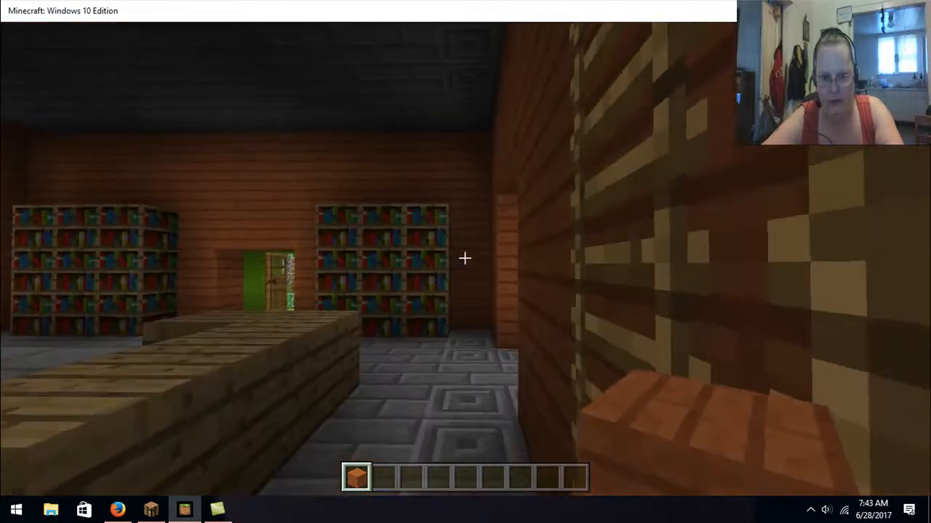
{"action": "mouse_move", "coordinate": [466, 259]}
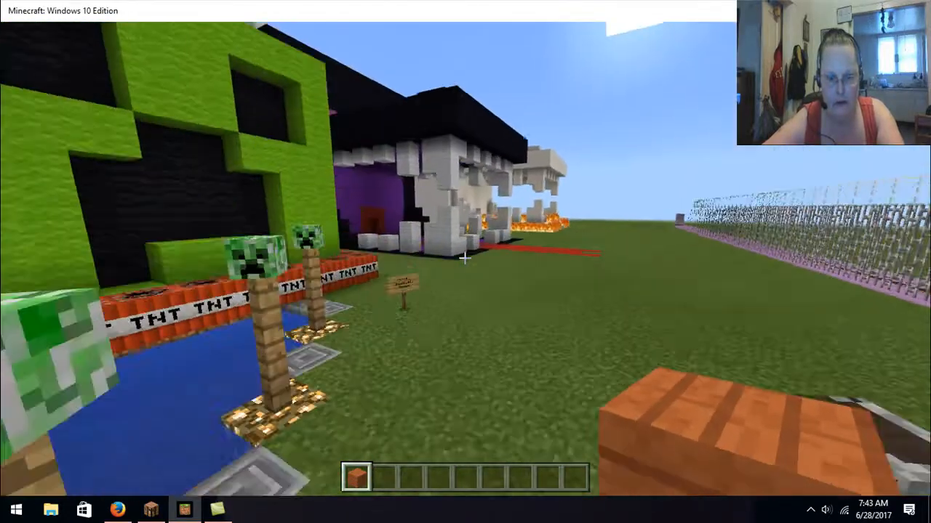
{"action": "mouse_move", "coordinate": [465, 262]}
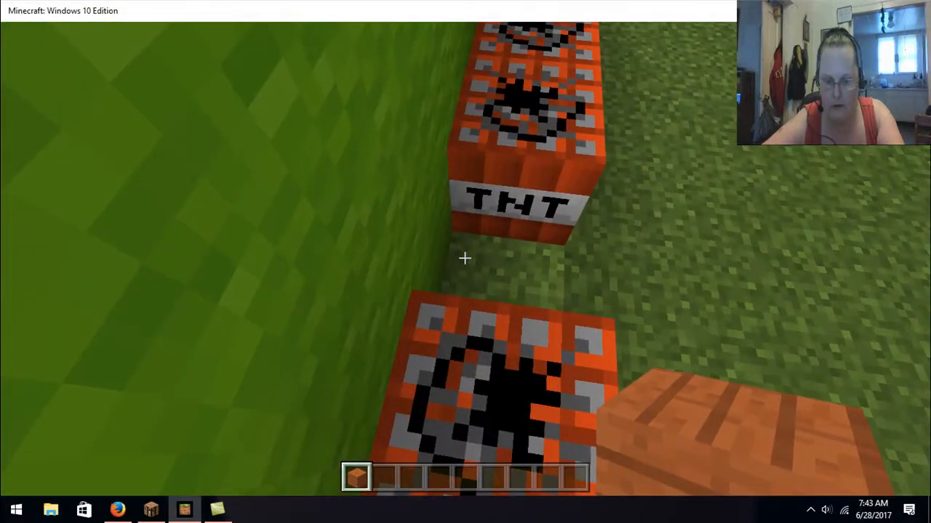
Step: Browse the creative inventory's Decorations and Tools tabs looking for TNT
{"action": "key", "text": "e"}
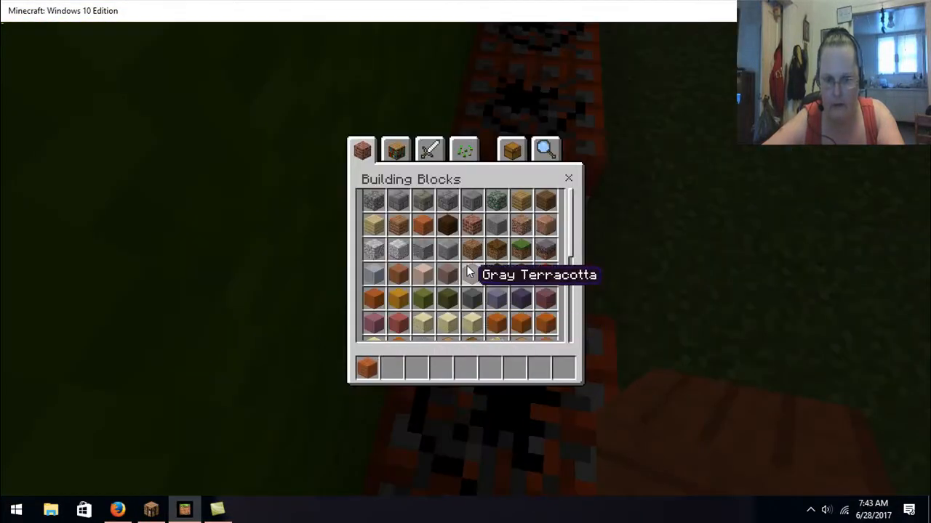
{"action": "left_click", "coordinate": [395, 150]}
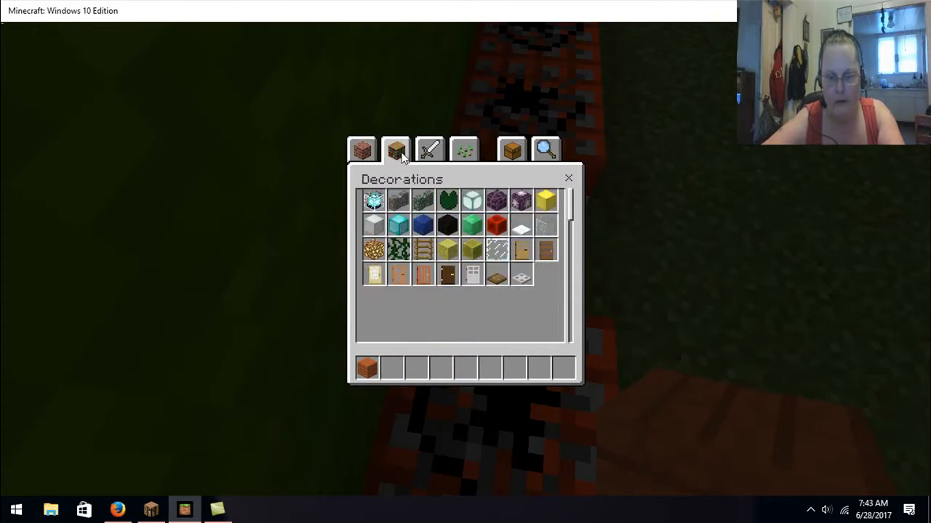
{"action": "scroll", "scroll_direction": "down", "scroll_amount": 3}
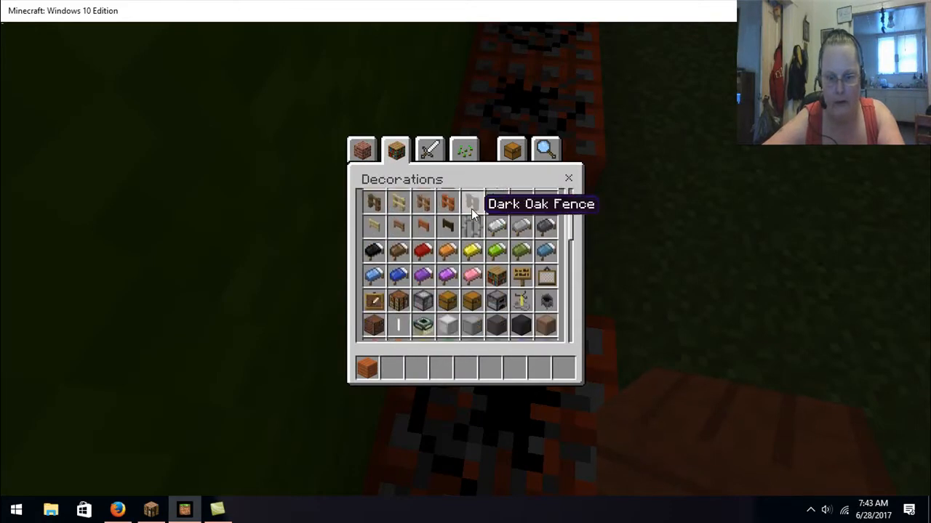
{"action": "left_click", "coordinate": [429, 150]}
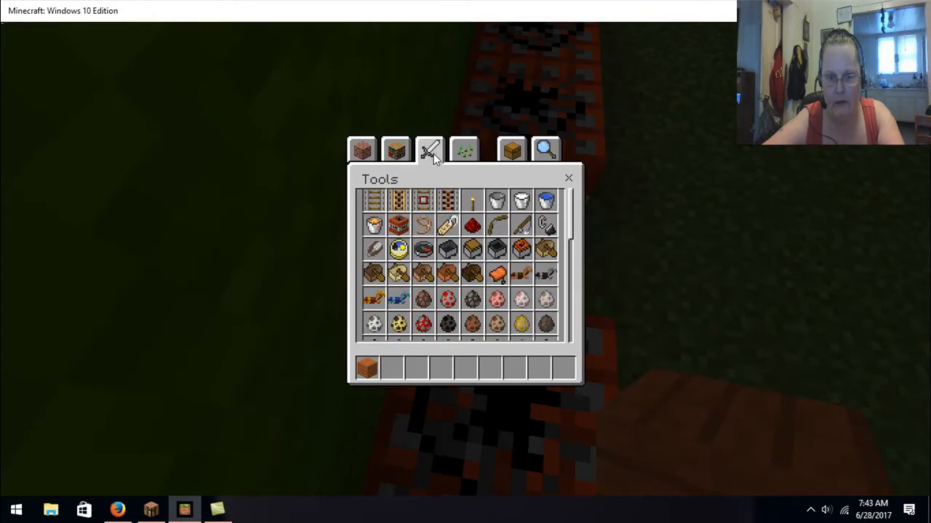
{"action": "mouse_move", "coordinate": [423, 326]}
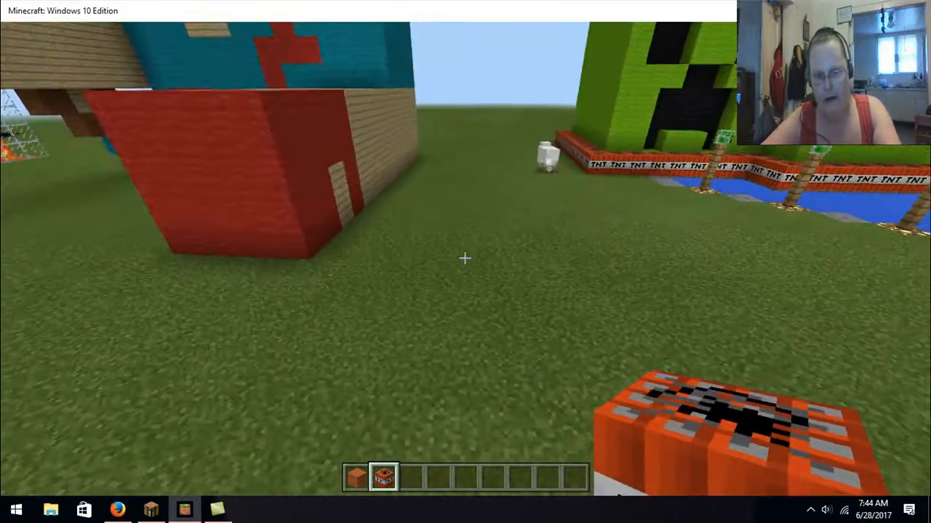
{"action": "mouse_move", "coordinate": [466, 262]}
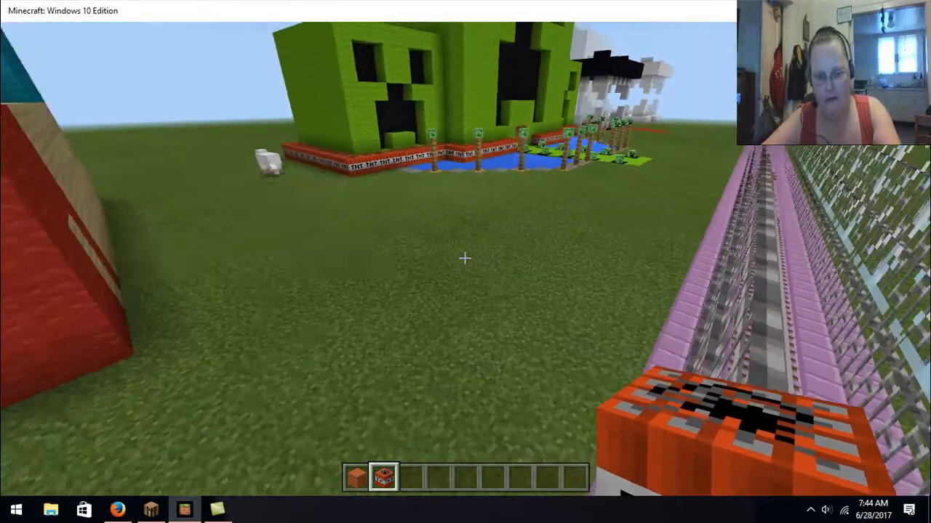
{"action": "mouse_move", "coordinate": [465, 259]}
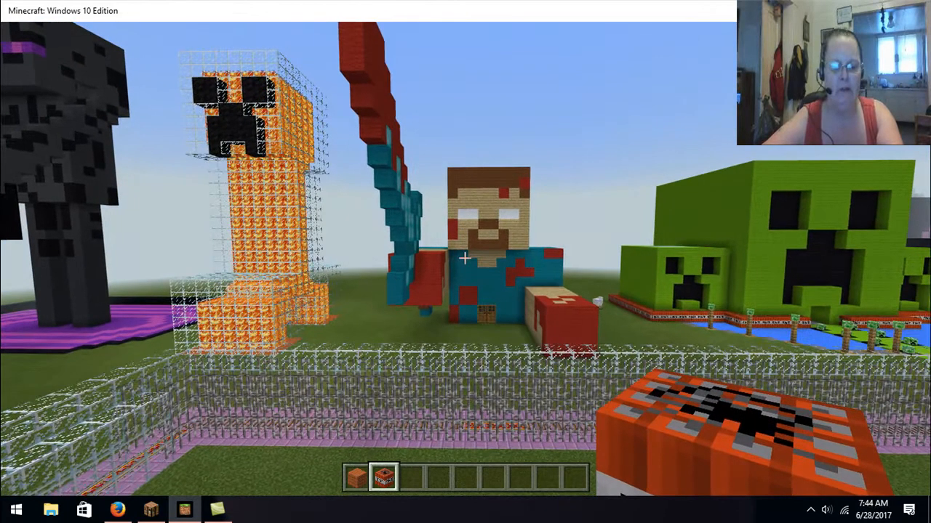
Step: Reopen the Building Blocks inventory facing the orange creeper and Steve statues
{"action": "key", "text": "e"}
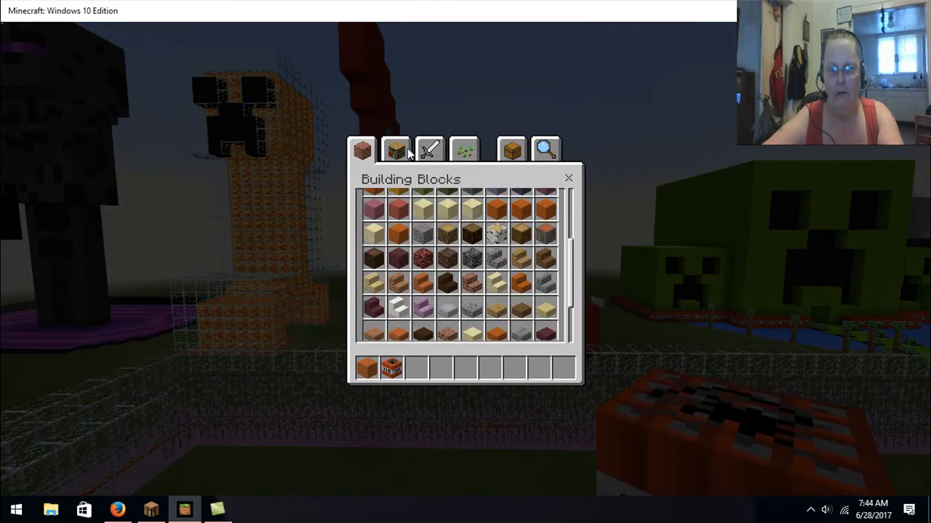
{"action": "left_click", "coordinate": [396, 150]}
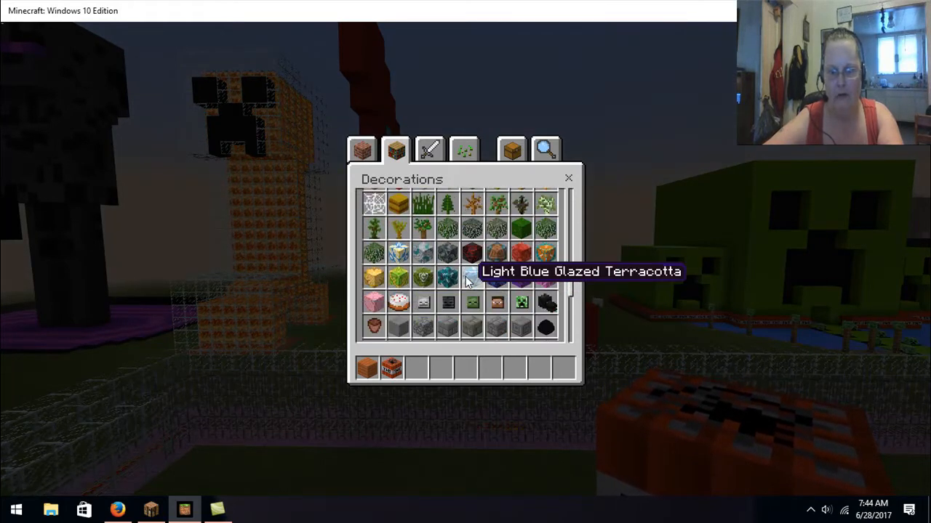
{"action": "scroll", "scroll_direction": "down", "scroll_amount": 3}
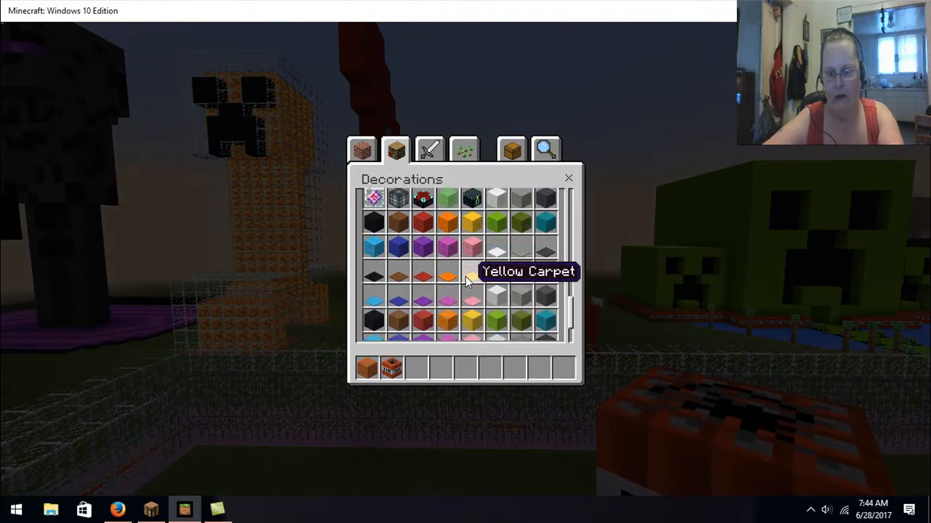
{"action": "scroll", "scroll_direction": "down", "scroll_amount": 3}
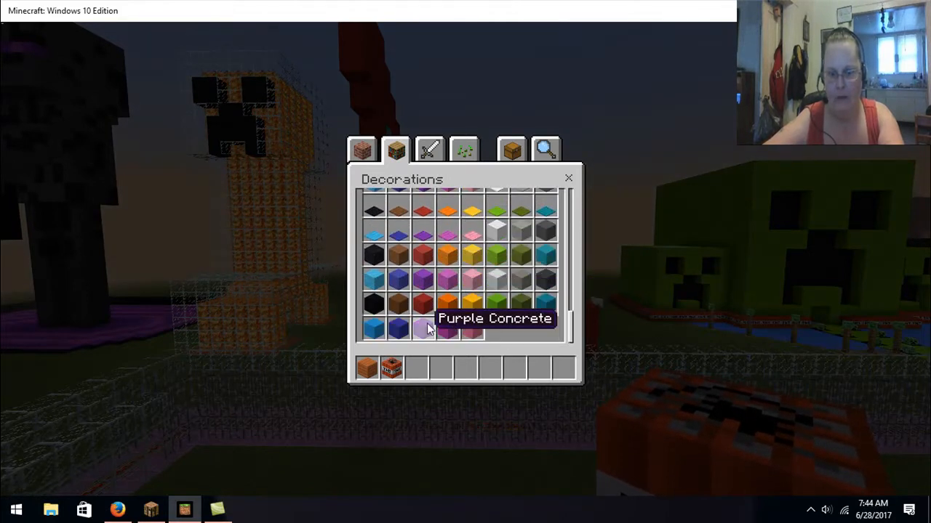
{"action": "left_click", "coordinate": [429, 149]}
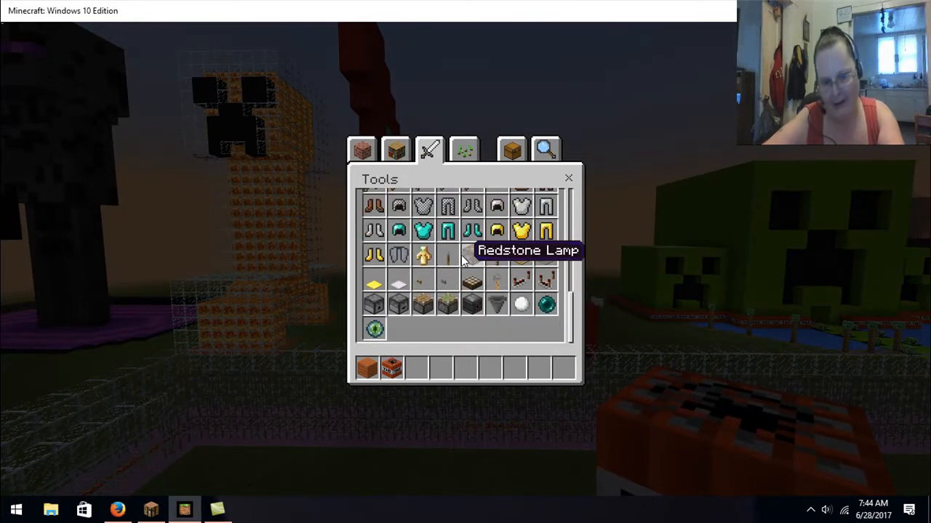
{"action": "key", "text": "Escape"}
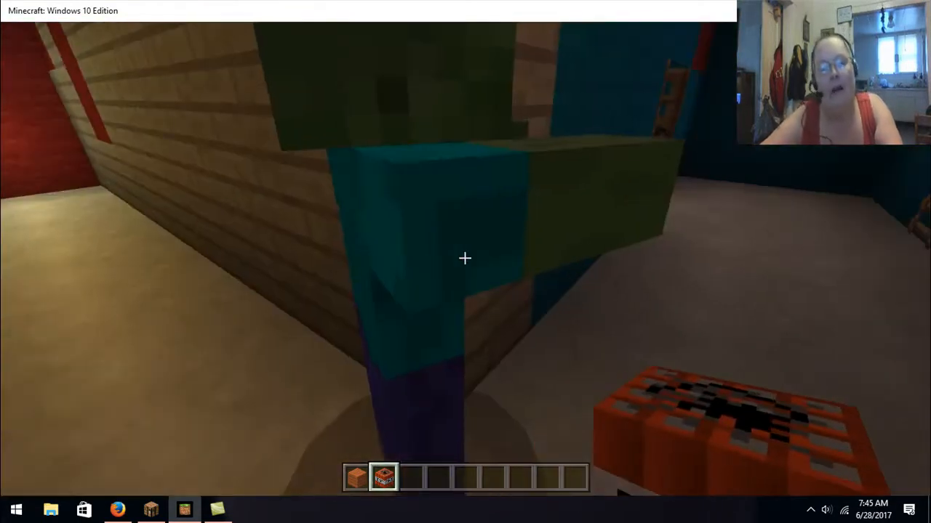
{"action": "mouse_move", "coordinate": [465, 259]}
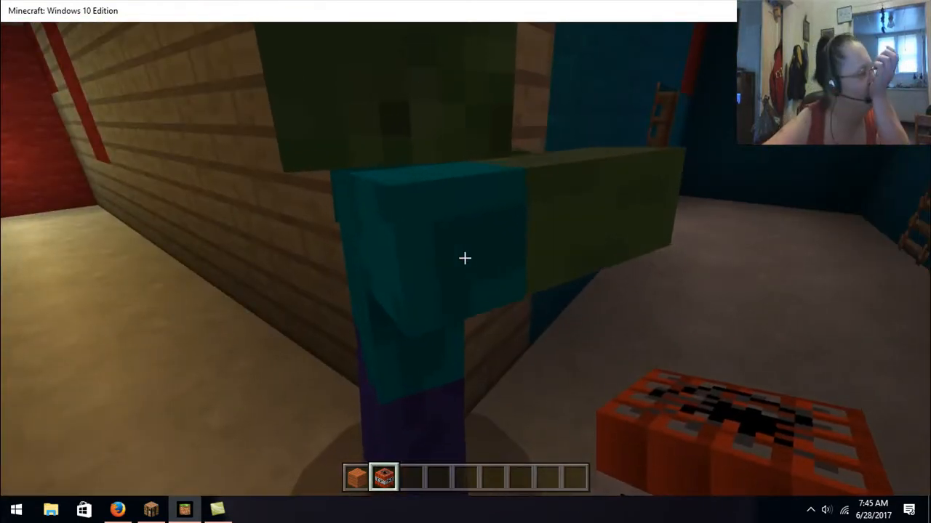
{"action": "mouse_move", "coordinate": [465, 259]}
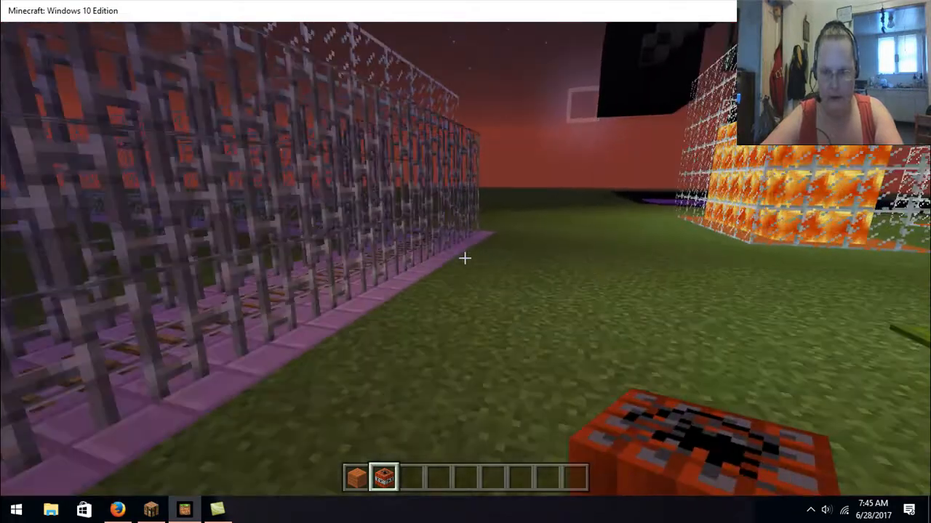
{"action": "mouse_move", "coordinate": [466, 262]}
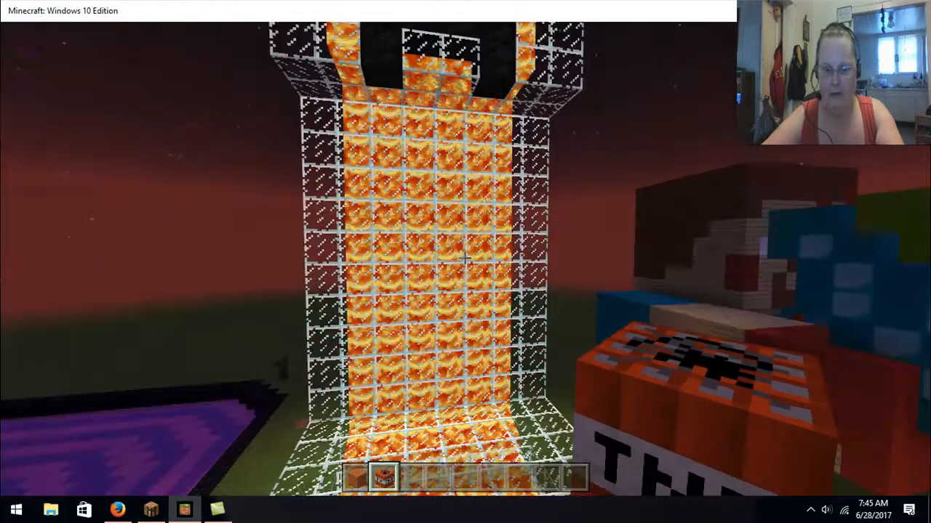
{"action": "mouse_move", "coordinate": [466, 262]}
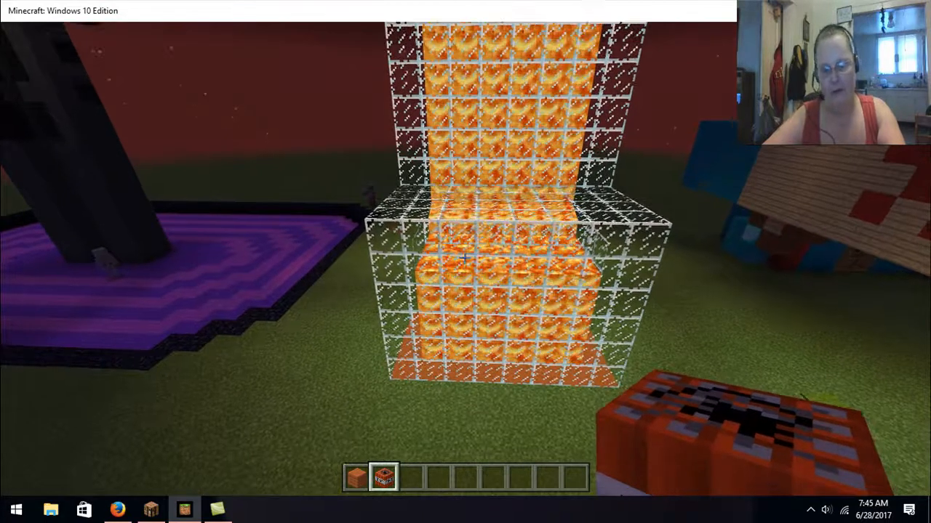
{"action": "mouse_move", "coordinate": [465, 261]}
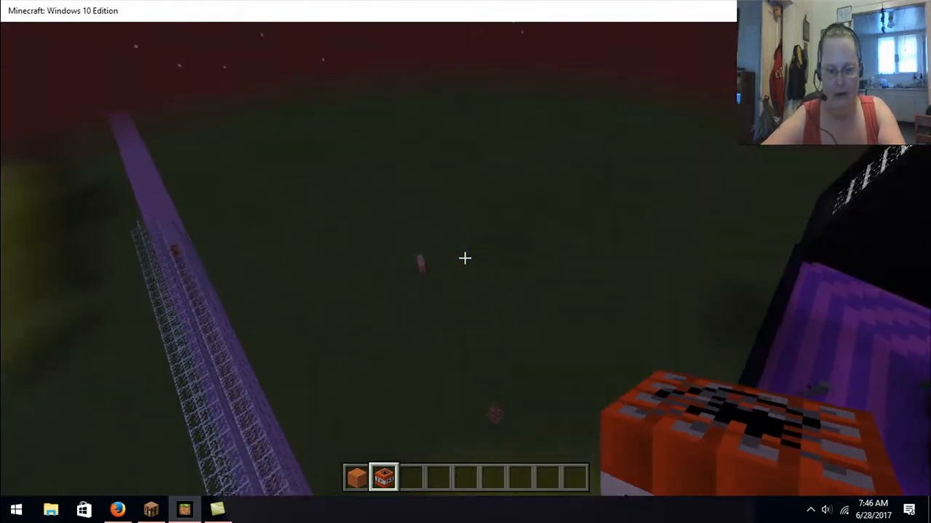
{"action": "mouse_move", "coordinate": [466, 262]}
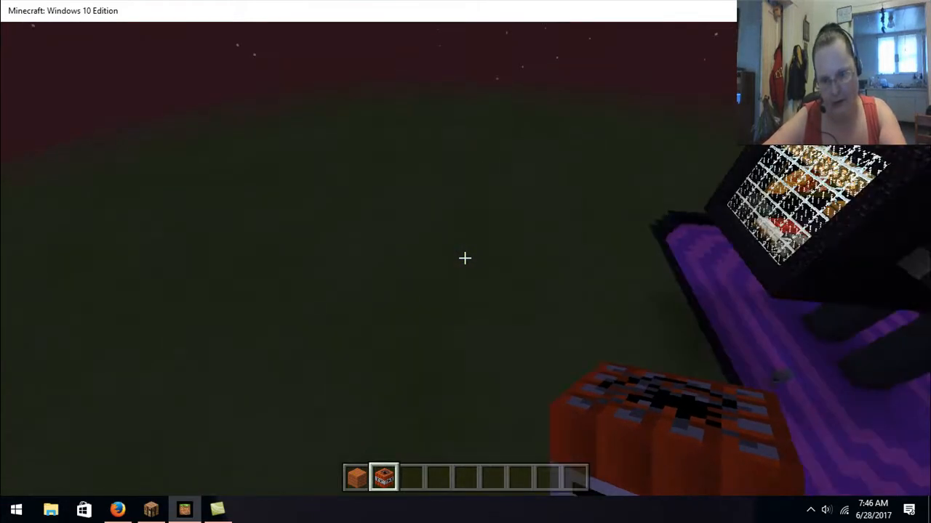
{"action": "mouse_move", "coordinate": [465, 259]}
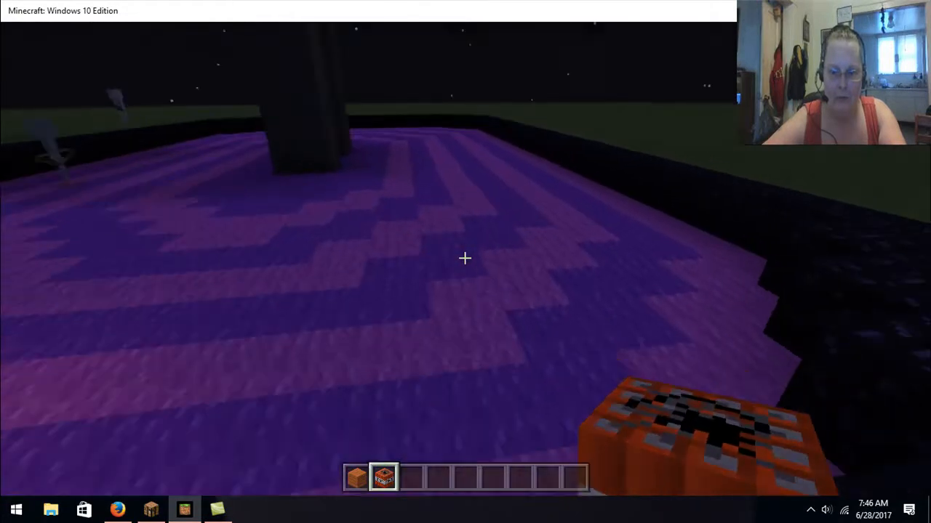
{"action": "mouse_move", "coordinate": [465, 259]}
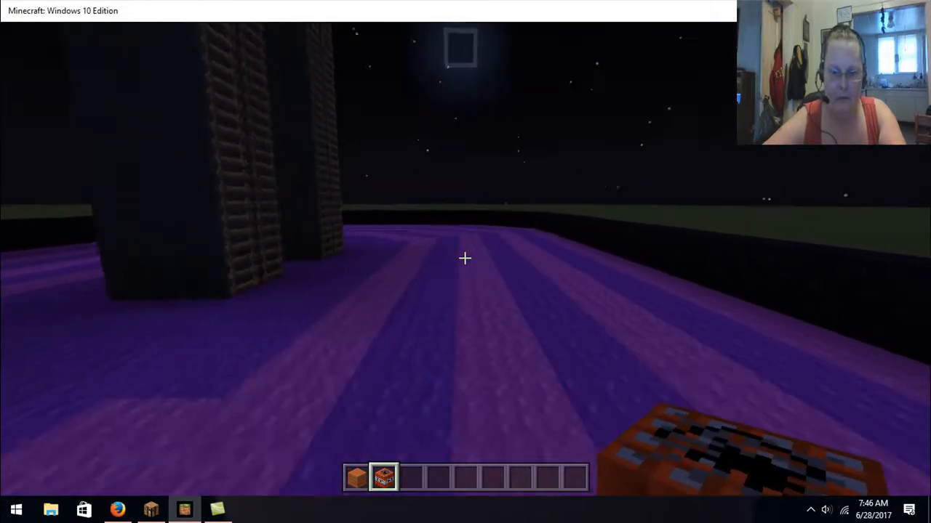
{"action": "mouse_move", "coordinate": [465, 259]}
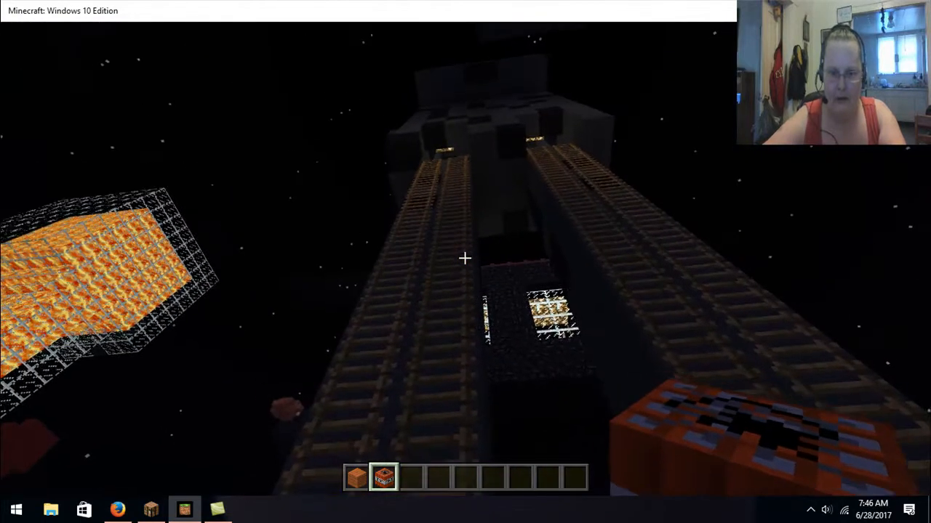
{"action": "mouse_move", "coordinate": [466, 259]}
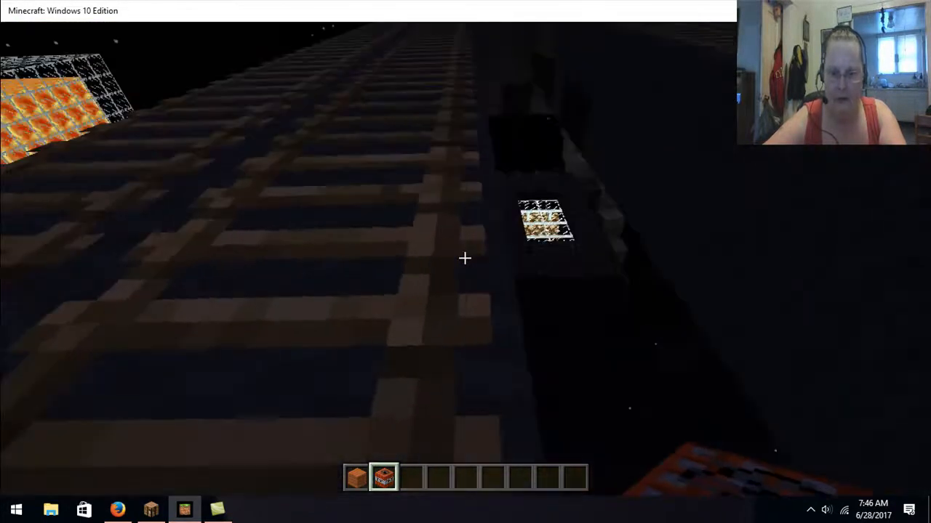
{"action": "mouse_move", "coordinate": [465, 259]}
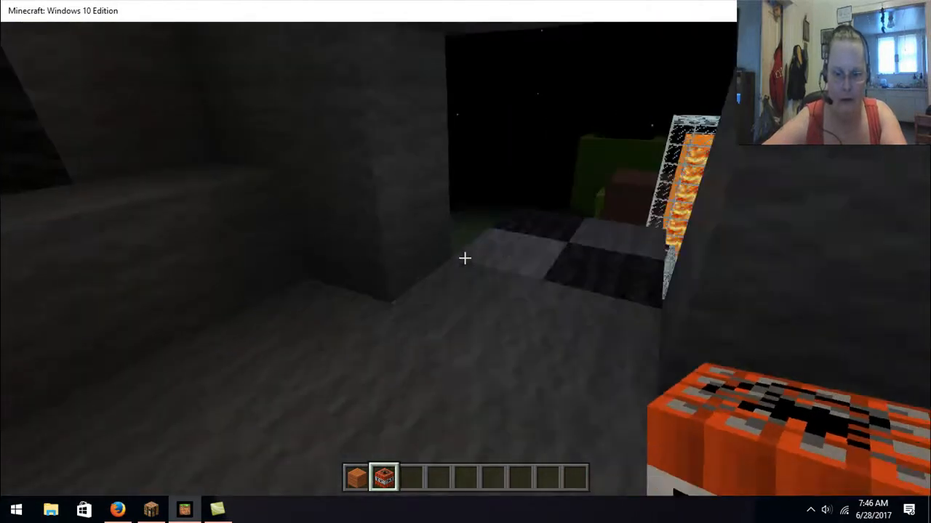
{"action": "mouse_move", "coordinate": [465, 259]}
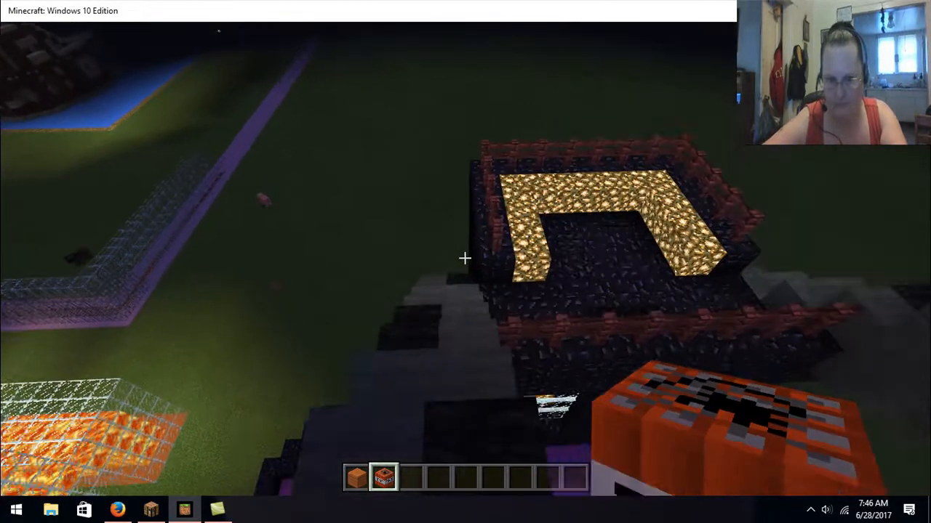
{"action": "mouse_move", "coordinate": [465, 259]}
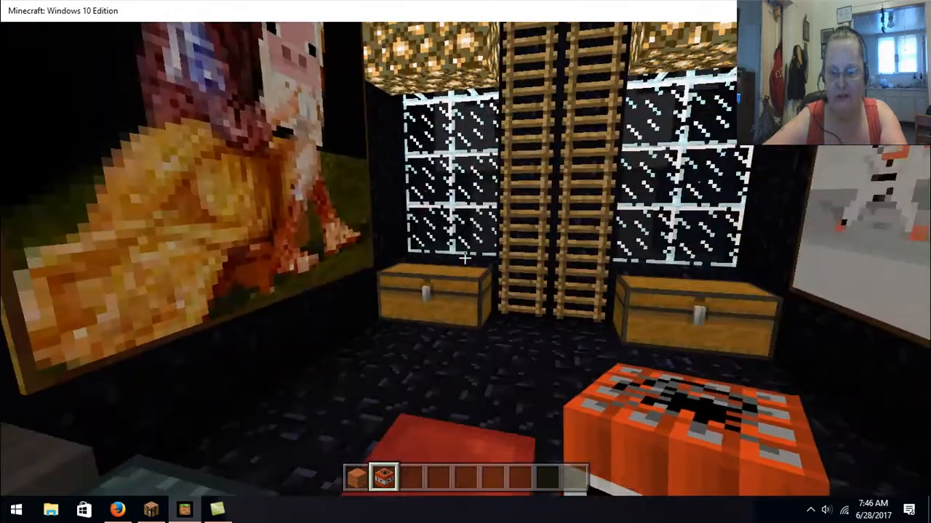
{"action": "mouse_move", "coordinate": [465, 259]}
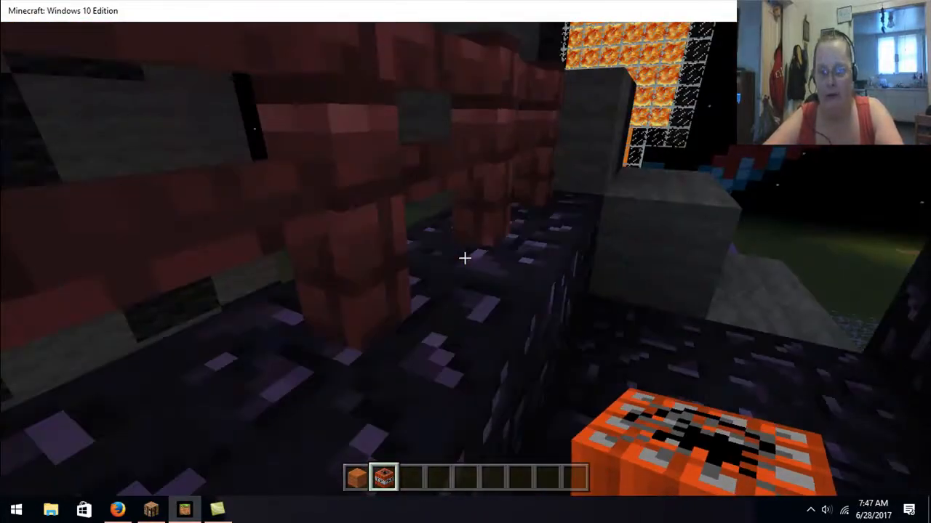
{"action": "mouse_move", "coordinate": [465, 258]}
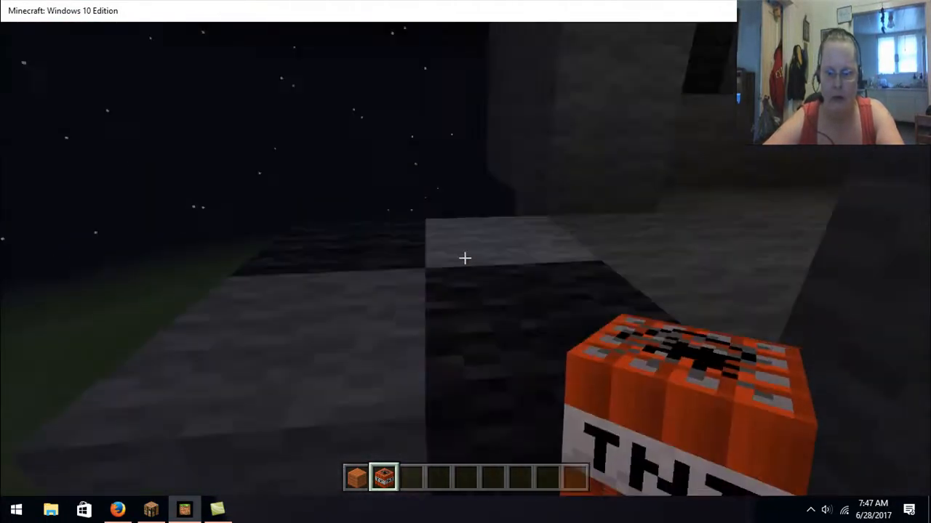
{"action": "mouse_move", "coordinate": [466, 259]}
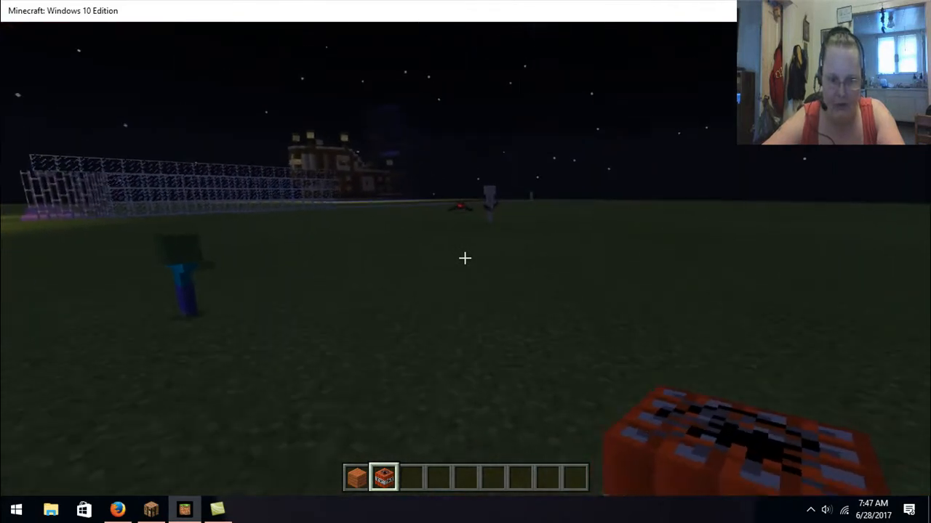
{"action": "mouse_move", "coordinate": [465, 259]}
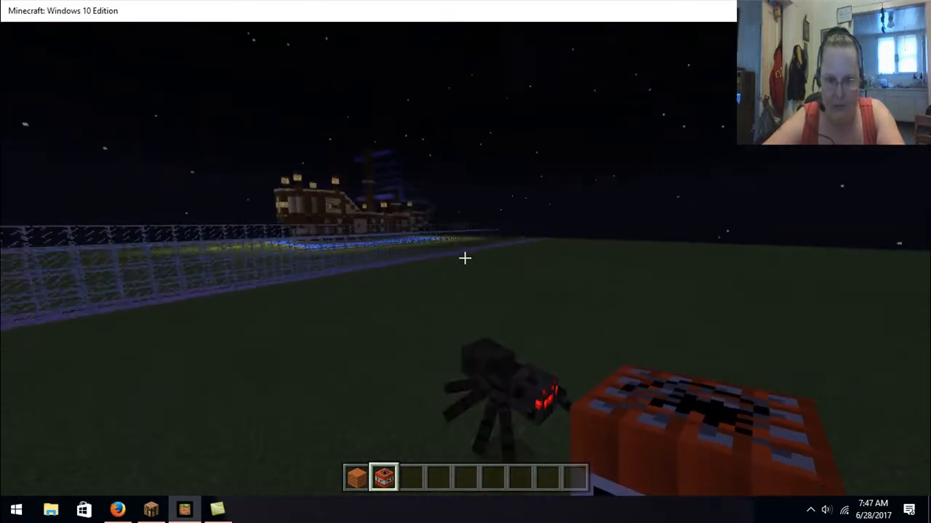
{"action": "mouse_move", "coordinate": [465, 259]}
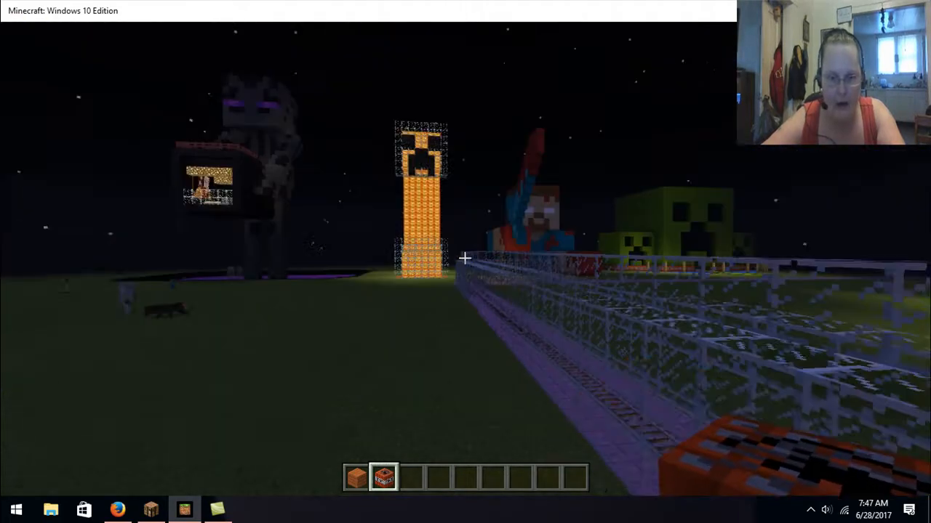
{"action": "mouse_move", "coordinate": [465, 259]}
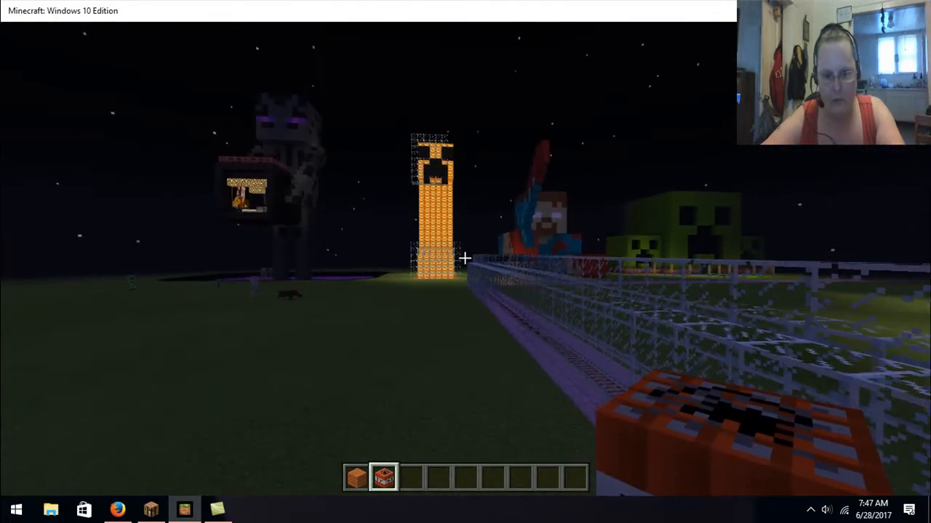
{"action": "mouse_move", "coordinate": [465, 259]}
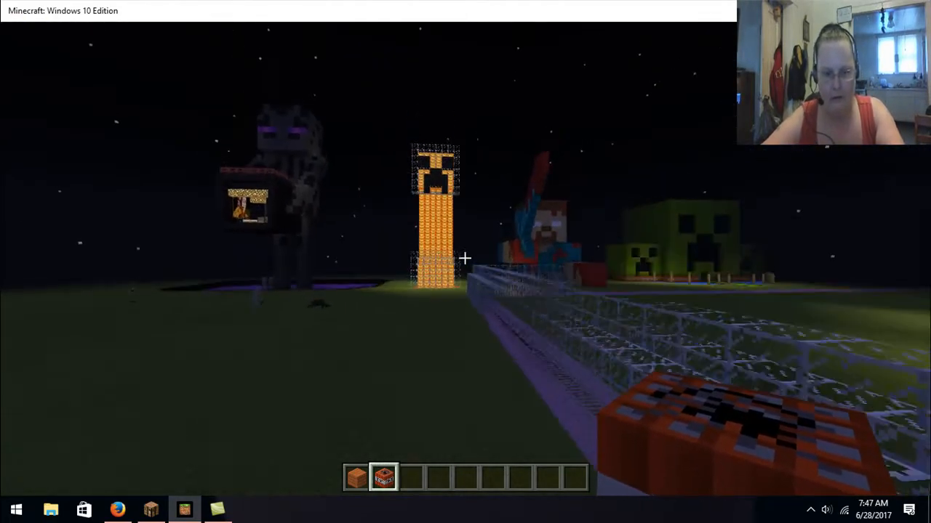
{"action": "mouse_move", "coordinate": [465, 262]}
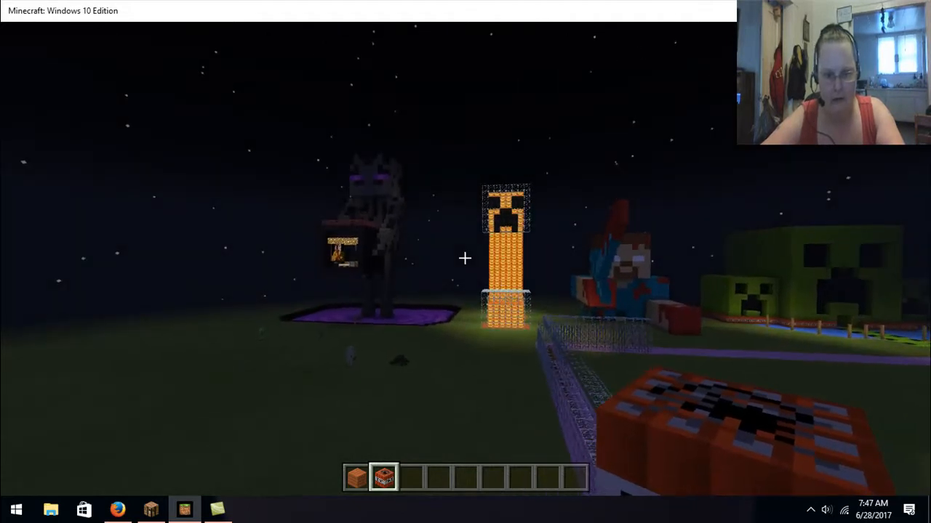
{"action": "mouse_move", "coordinate": [465, 259]}
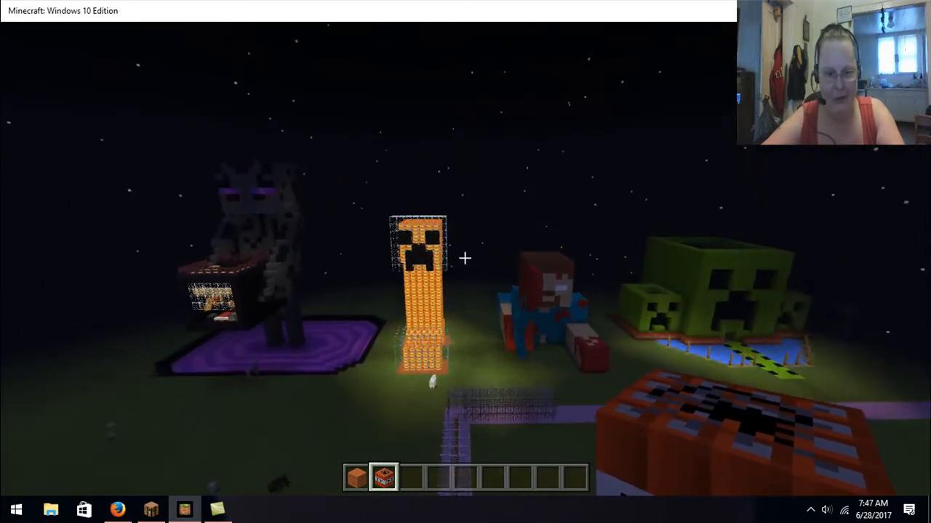
{"action": "mouse_move", "coordinate": [466, 259]}
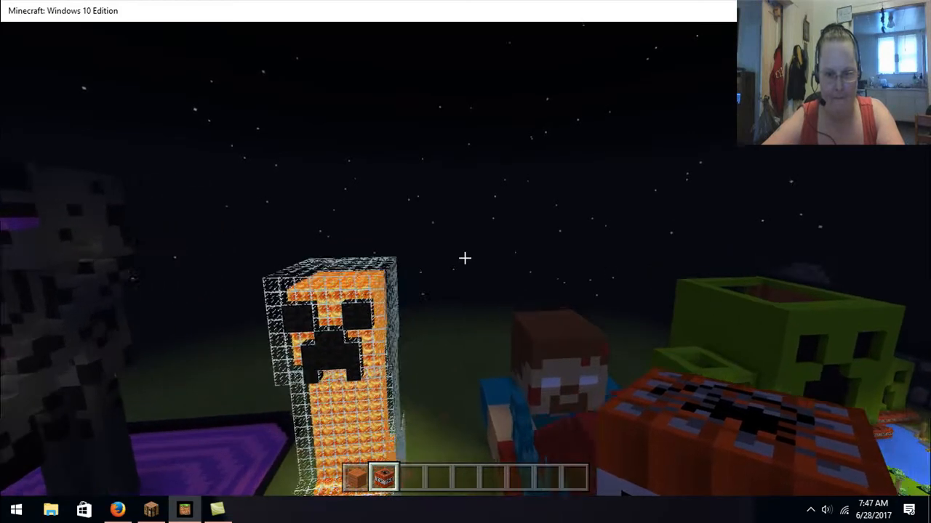
{"action": "mouse_move", "coordinate": [466, 259]}
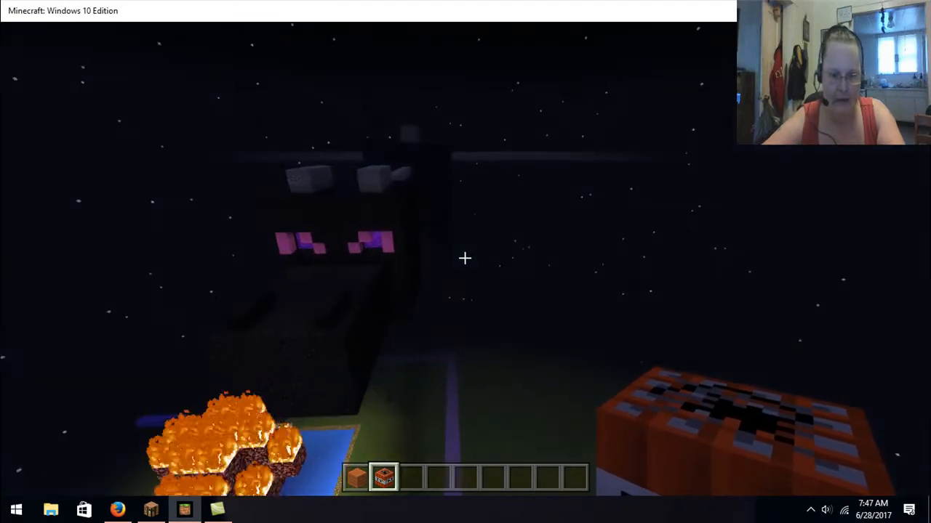
{"action": "mouse_move", "coordinate": [466, 259]}
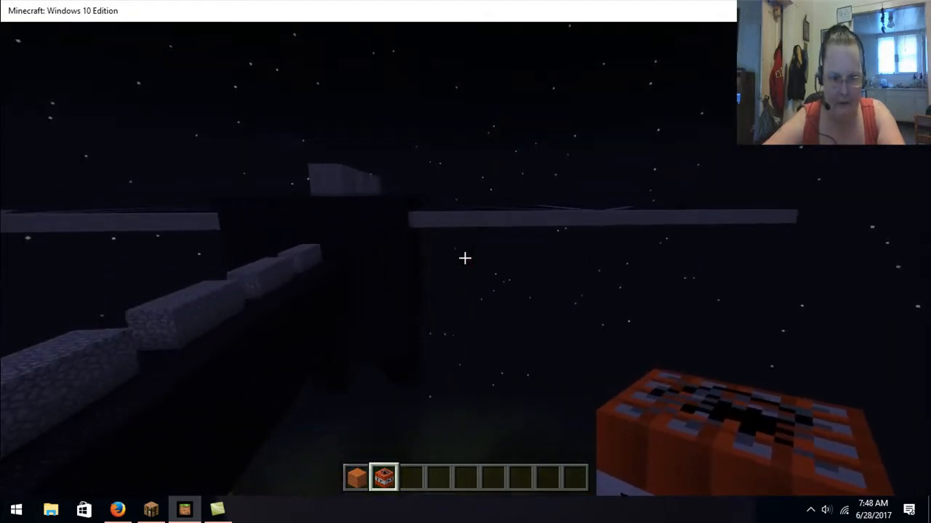
{"action": "mouse_move", "coordinate": [465, 258]}
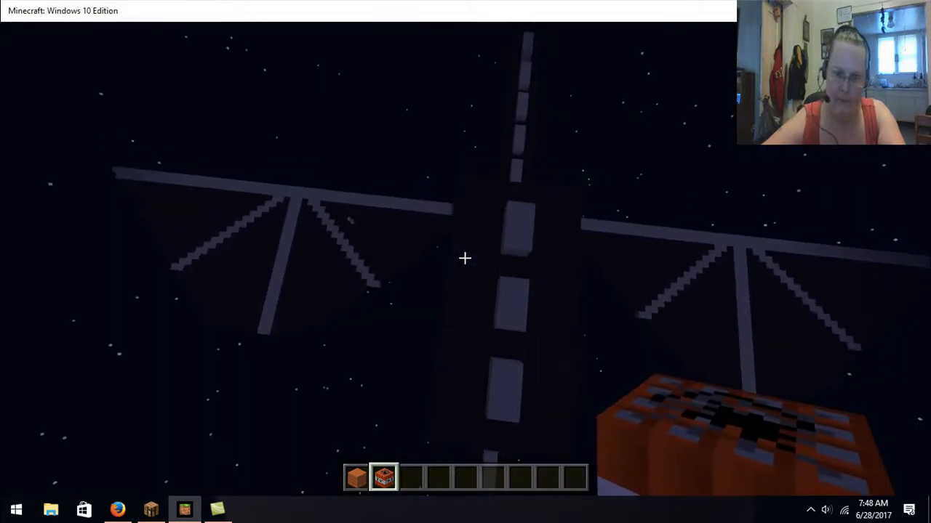
{"action": "mouse_move", "coordinate": [465, 258]}
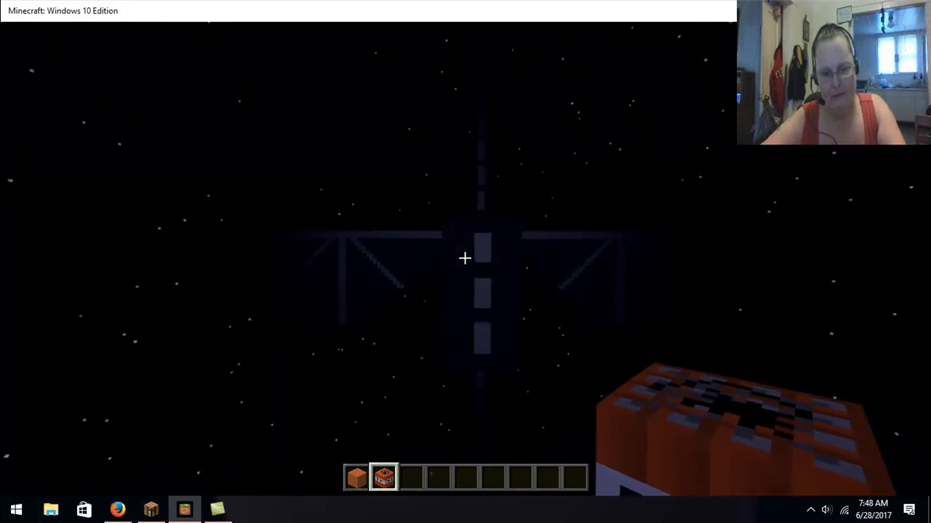
{"action": "mouse_move", "coordinate": [465, 259]}
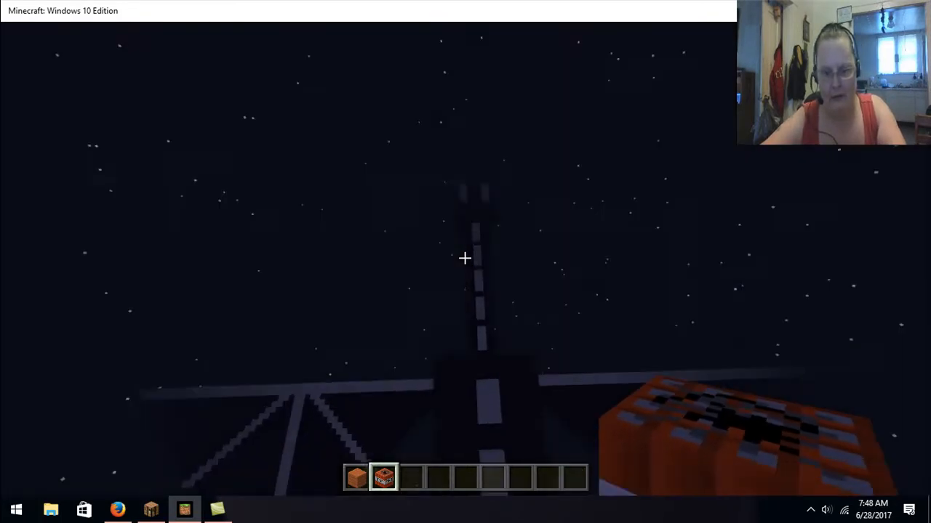
{"action": "mouse_move", "coordinate": [466, 259]}
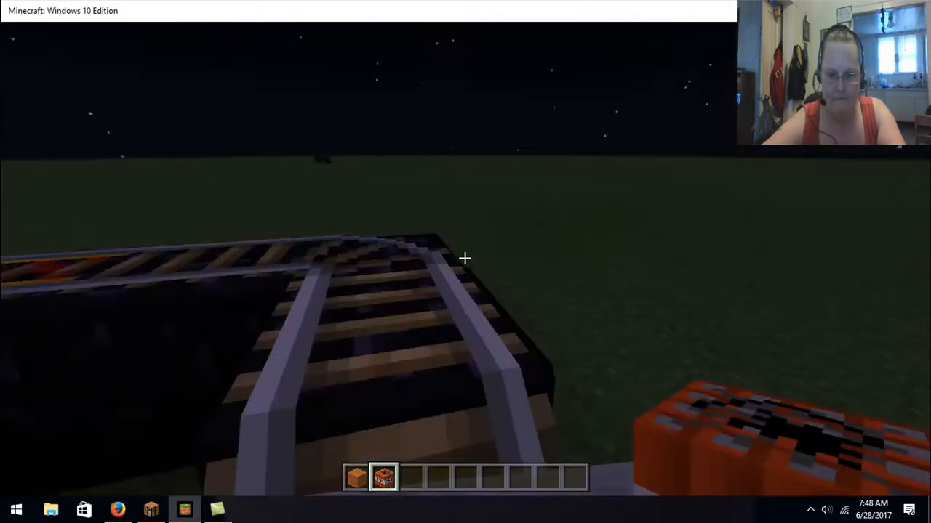
{"action": "mouse_move", "coordinate": [466, 259]}
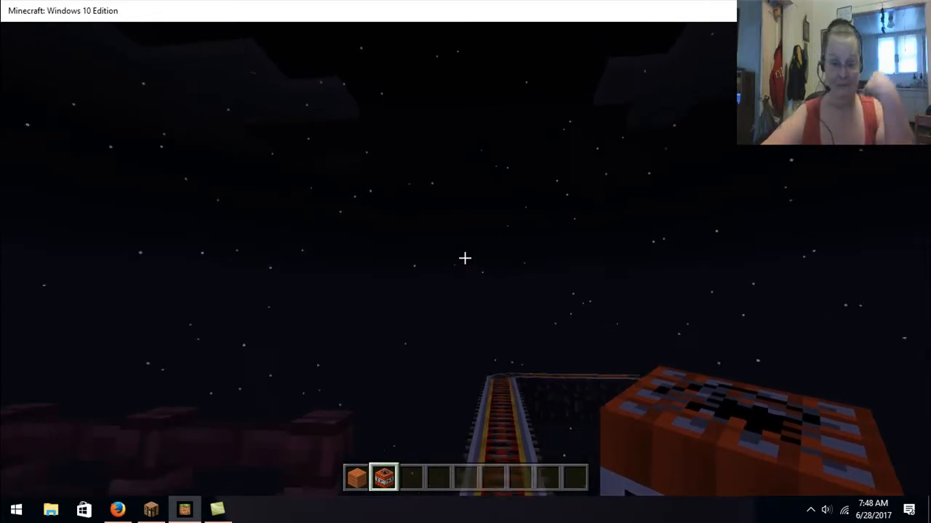
{"action": "mouse_move", "coordinate": [465, 259]}
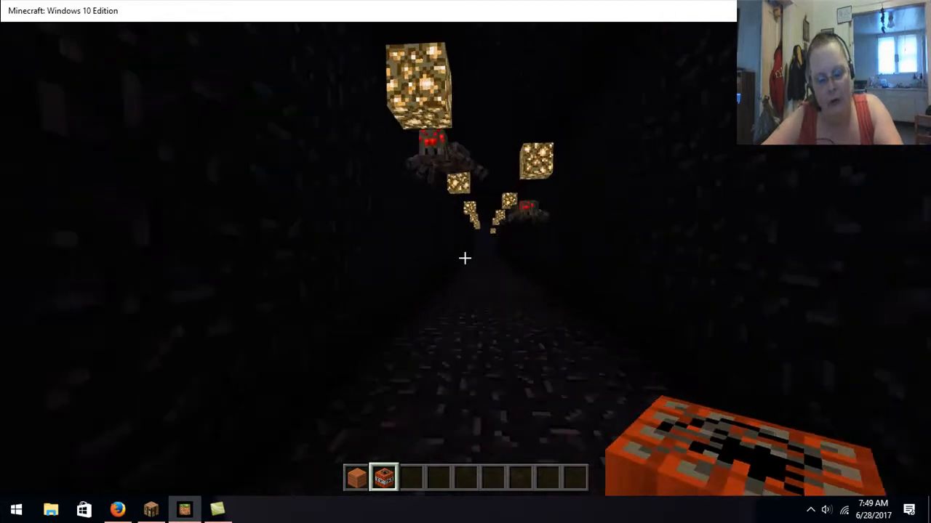
{"action": "mouse_move", "coordinate": [465, 258]}
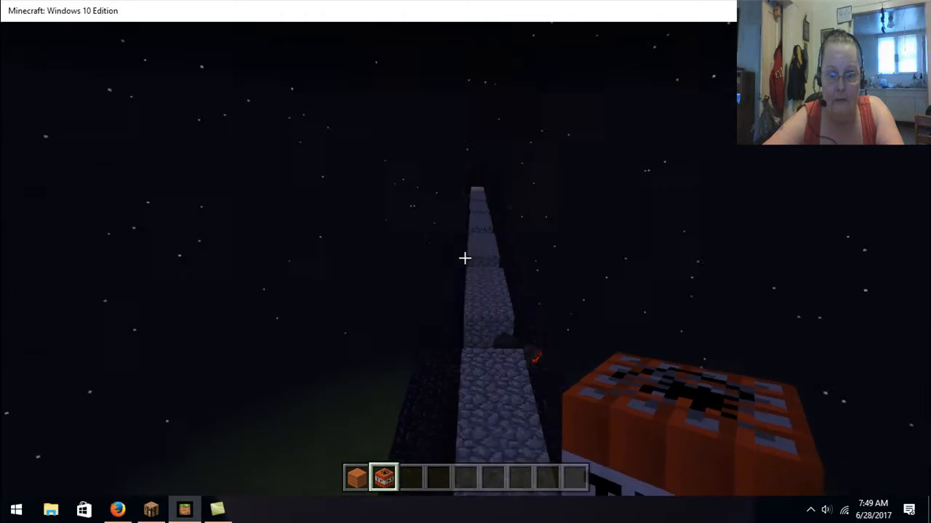
{"action": "mouse_move", "coordinate": [465, 261]}
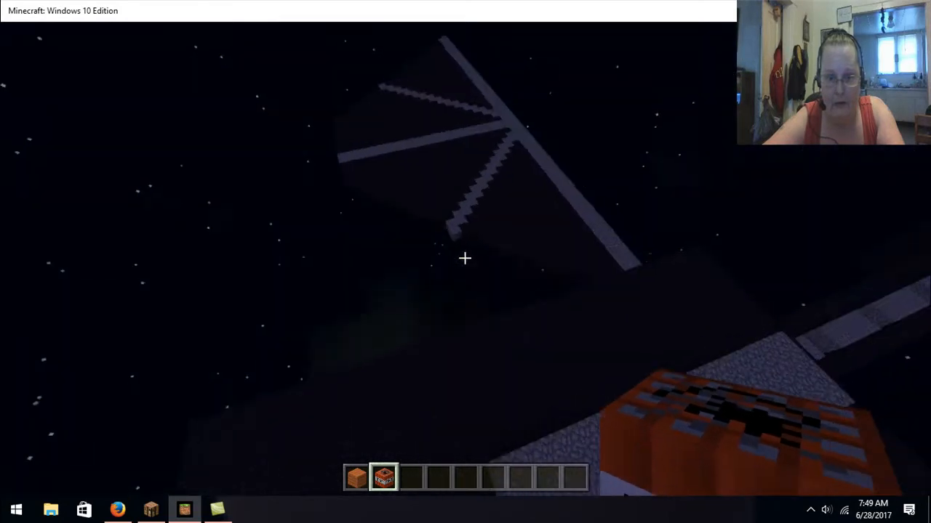
{"action": "mouse_move", "coordinate": [465, 259]}
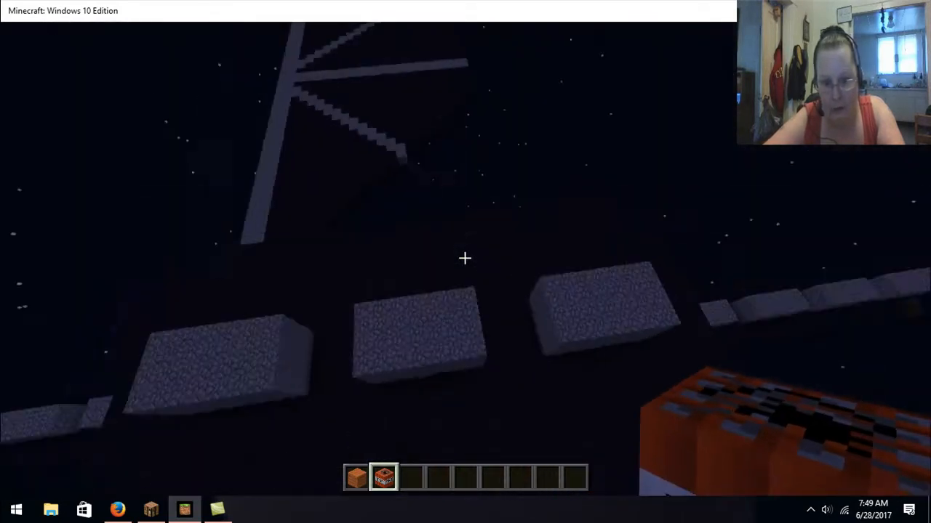
{"action": "mouse_move", "coordinate": [465, 258]}
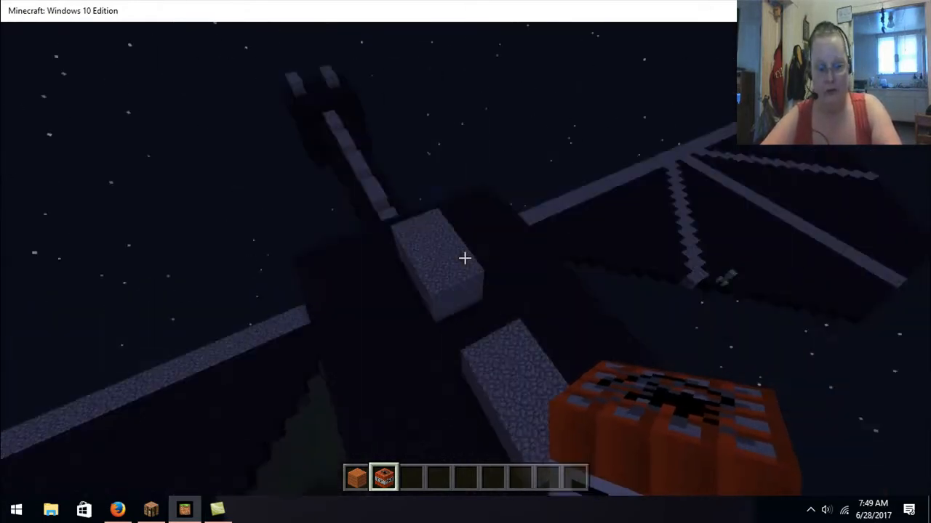
{"action": "mouse_move", "coordinate": [466, 259]}
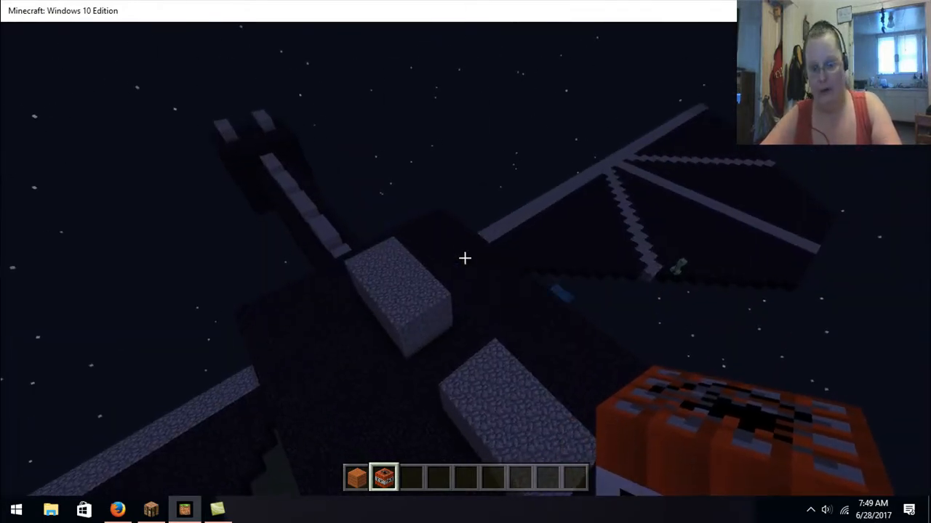
{"action": "mouse_move", "coordinate": [466, 259]}
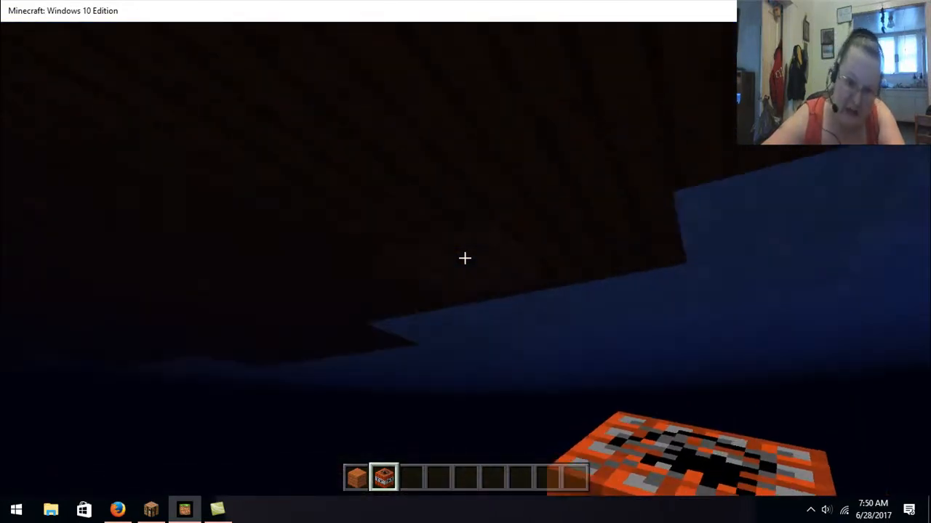
{"action": "mouse_move", "coordinate": [465, 259]}
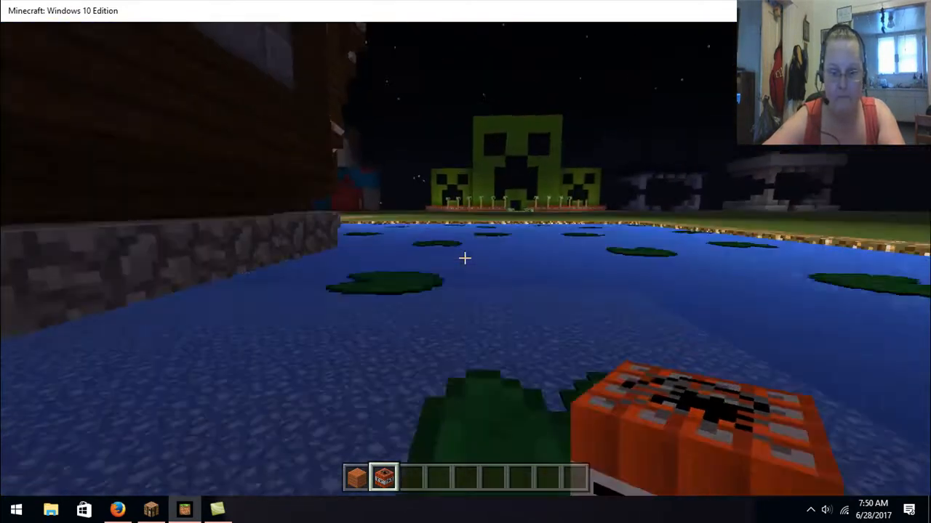
{"action": "mouse_move", "coordinate": [465, 258]}
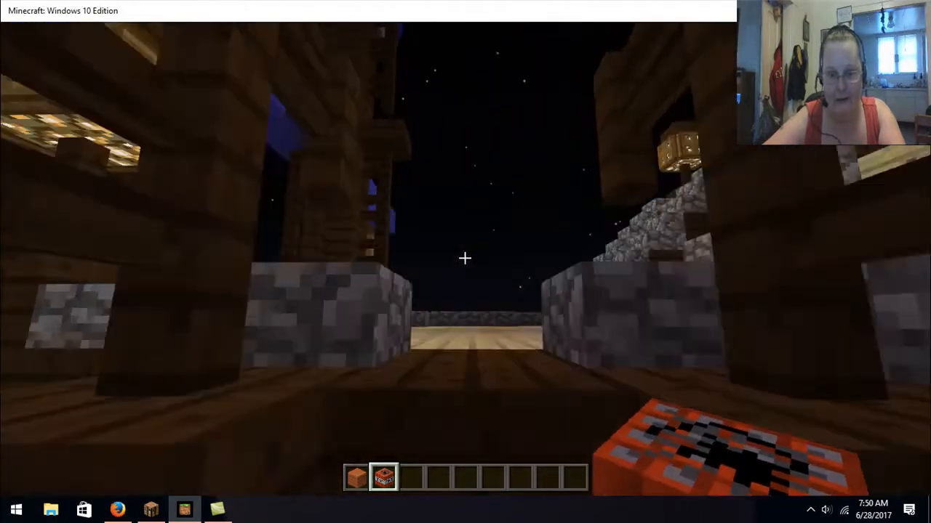
{"action": "mouse_move", "coordinate": [466, 259]}
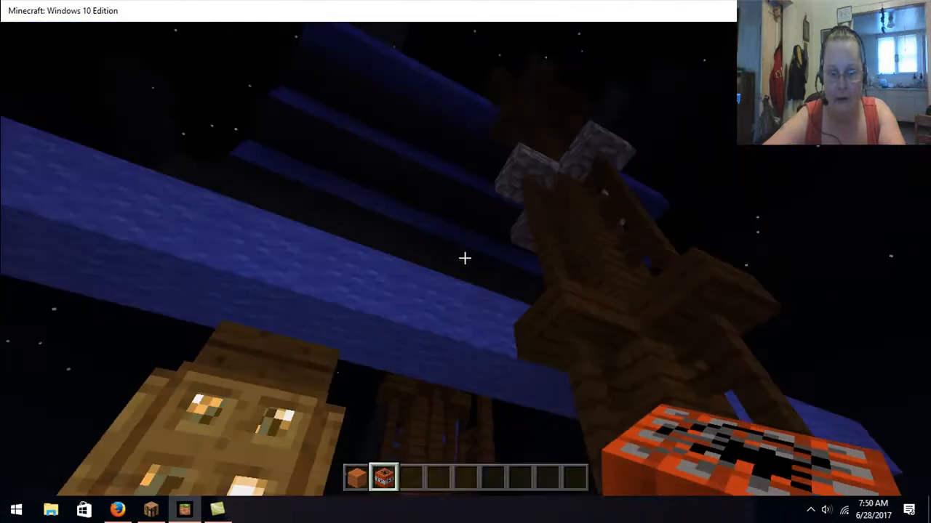
{"action": "mouse_move", "coordinate": [465, 259]}
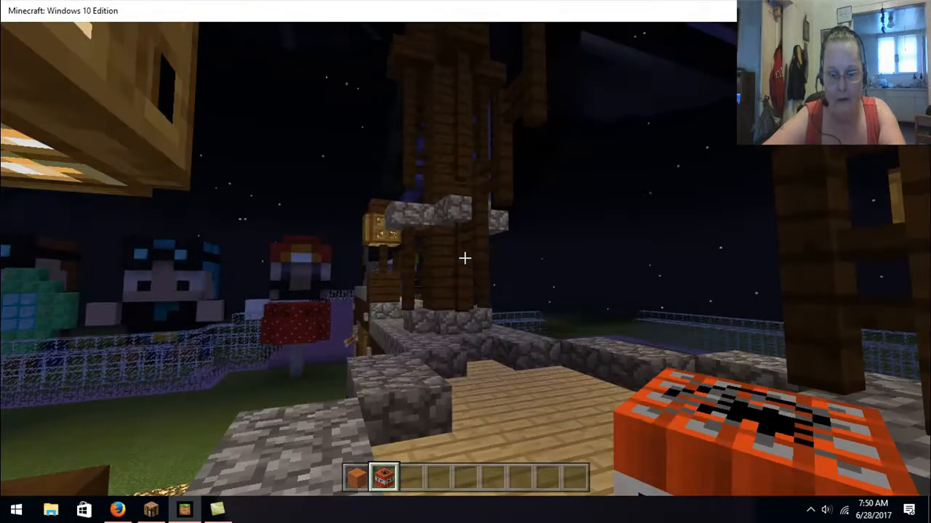
{"action": "mouse_move", "coordinate": [465, 259]}
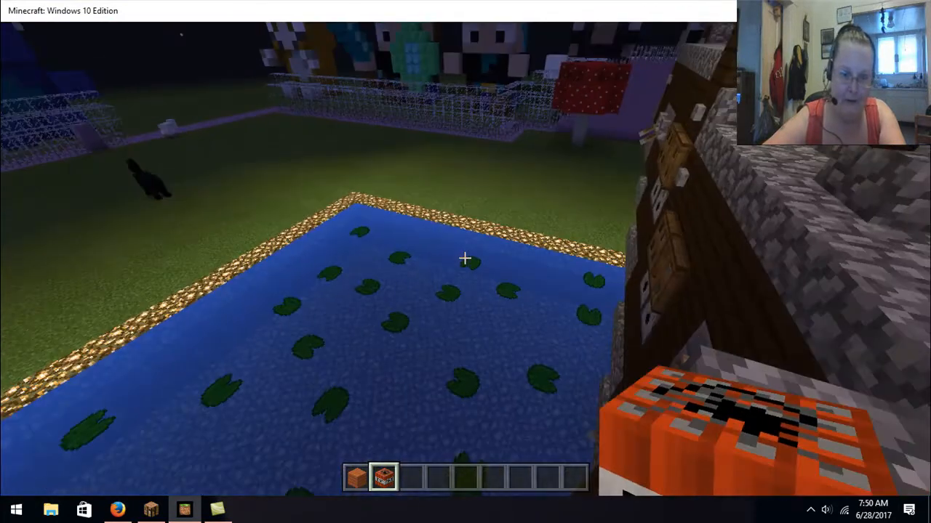
{"action": "mouse_move", "coordinate": [465, 259]}
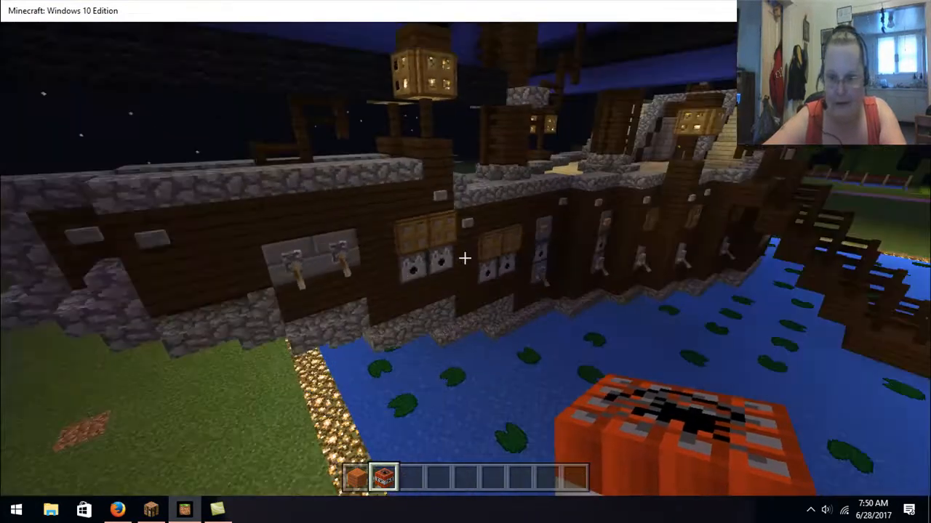
{"action": "mouse_move", "coordinate": [465, 259]}
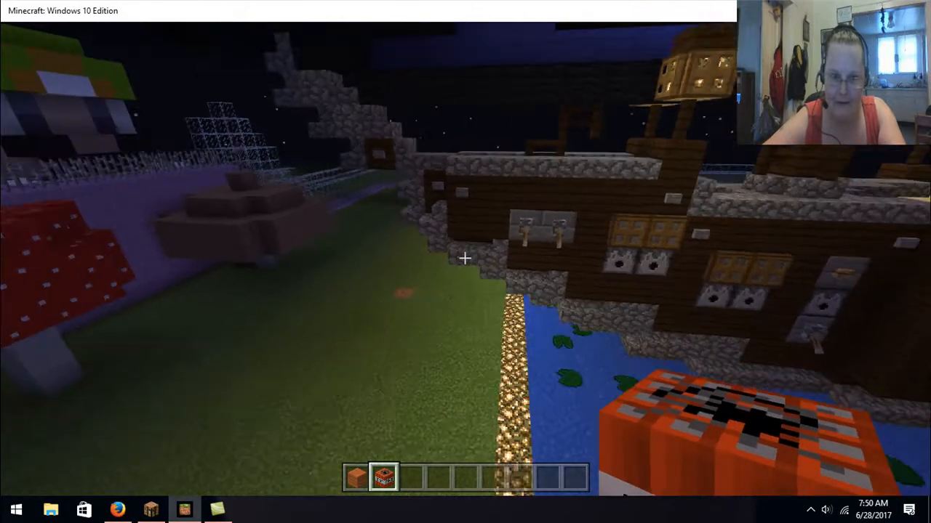
{"action": "mouse_move", "coordinate": [465, 262]}
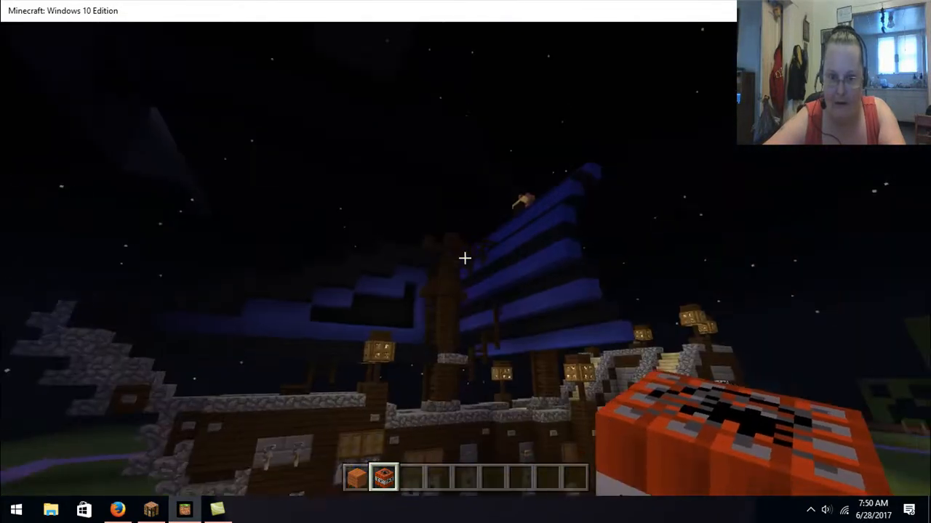
{"action": "mouse_move", "coordinate": [465, 259]}
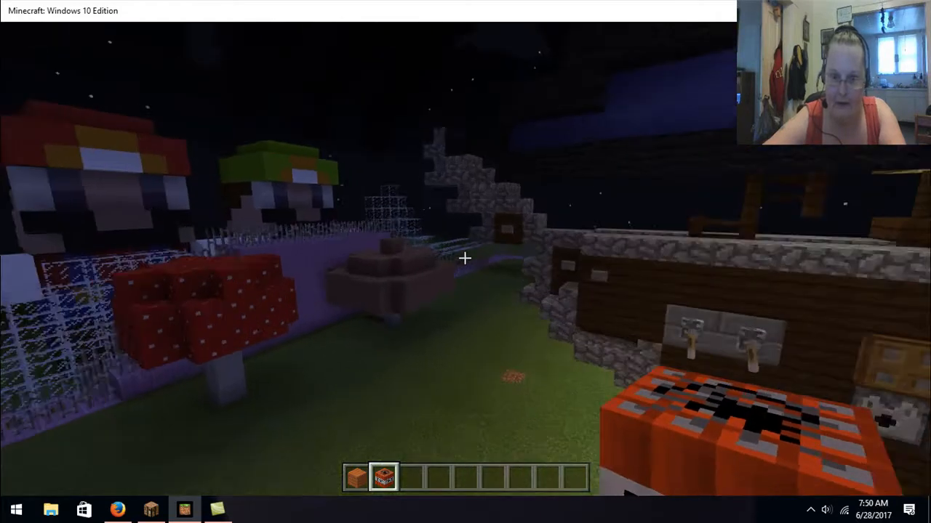
{"action": "mouse_move", "coordinate": [465, 258]}
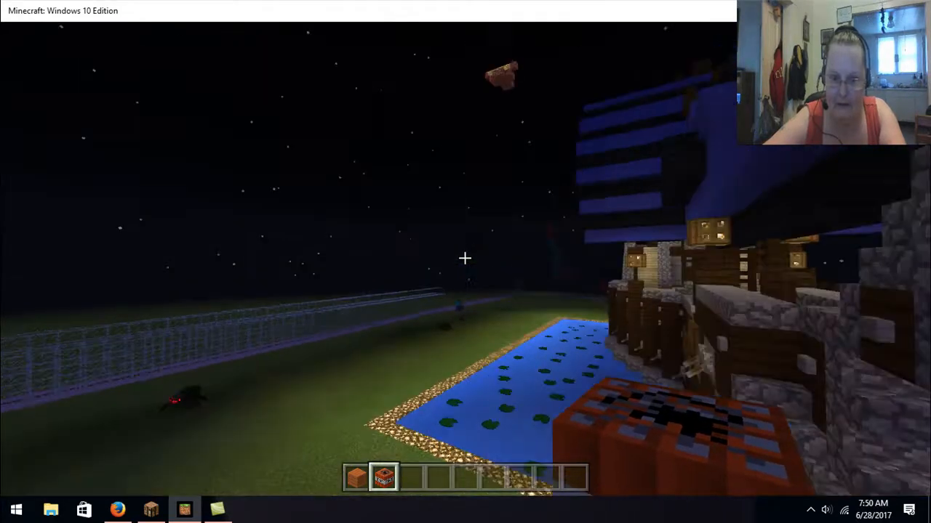
{"action": "mouse_move", "coordinate": [466, 259]}
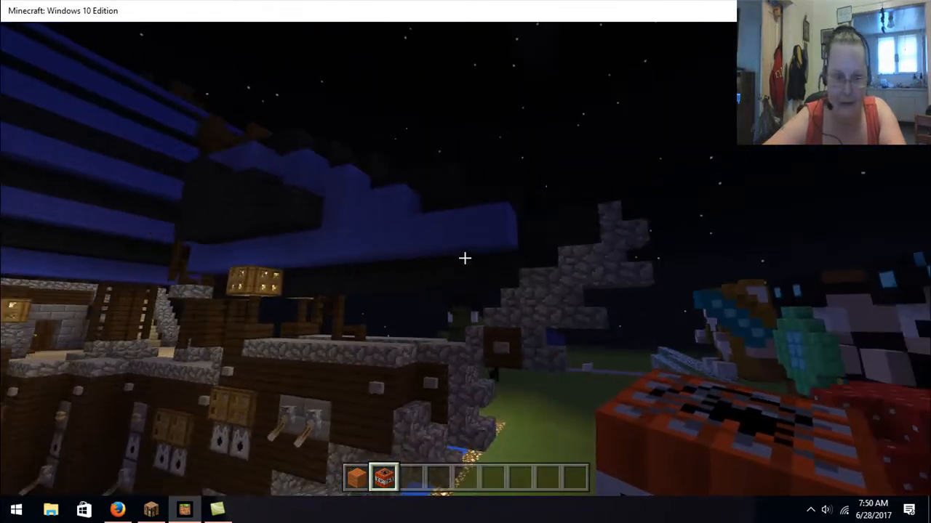
{"action": "mouse_move", "coordinate": [465, 259]}
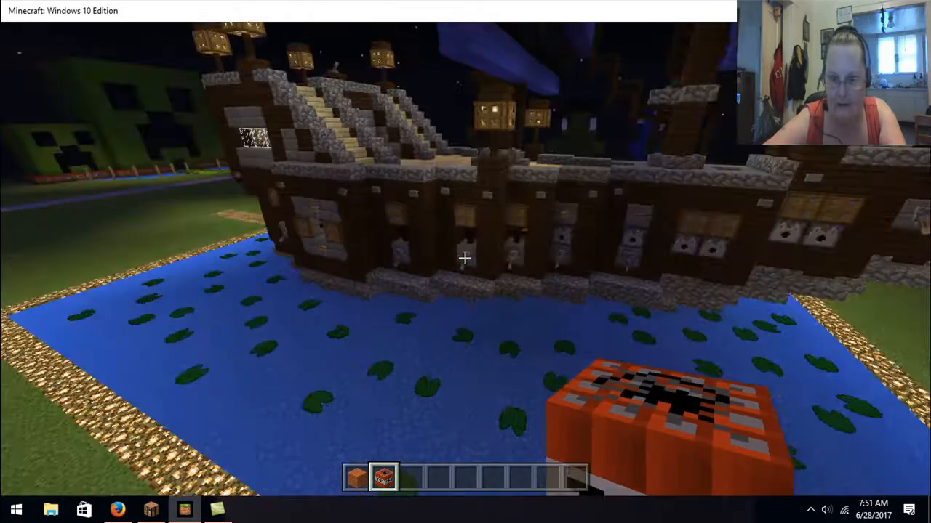
{"action": "mouse_move", "coordinate": [465, 259]}
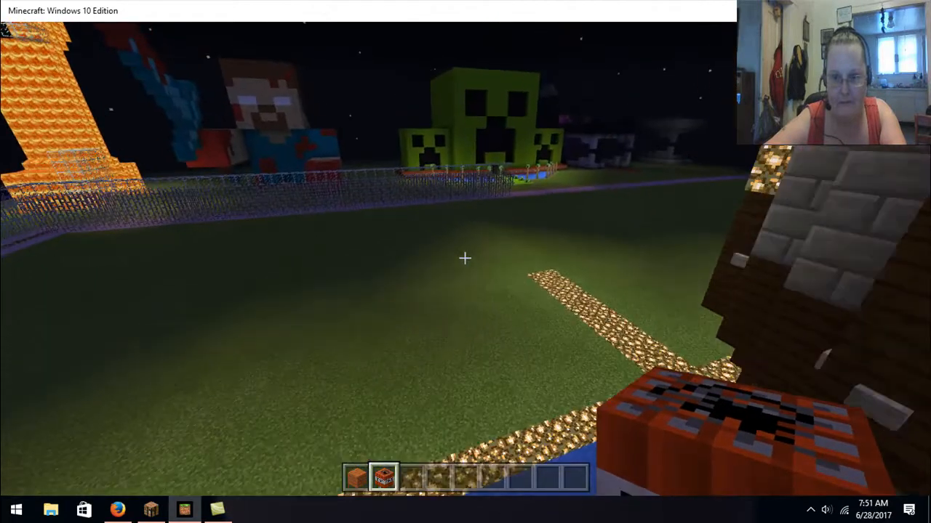
{"action": "mouse_move", "coordinate": [466, 259]}
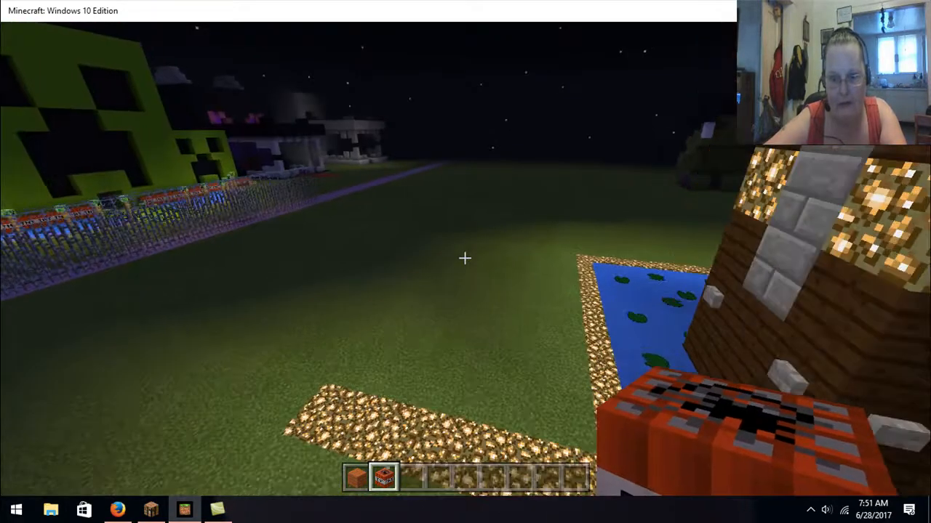
{"action": "mouse_move", "coordinate": [465, 259]}
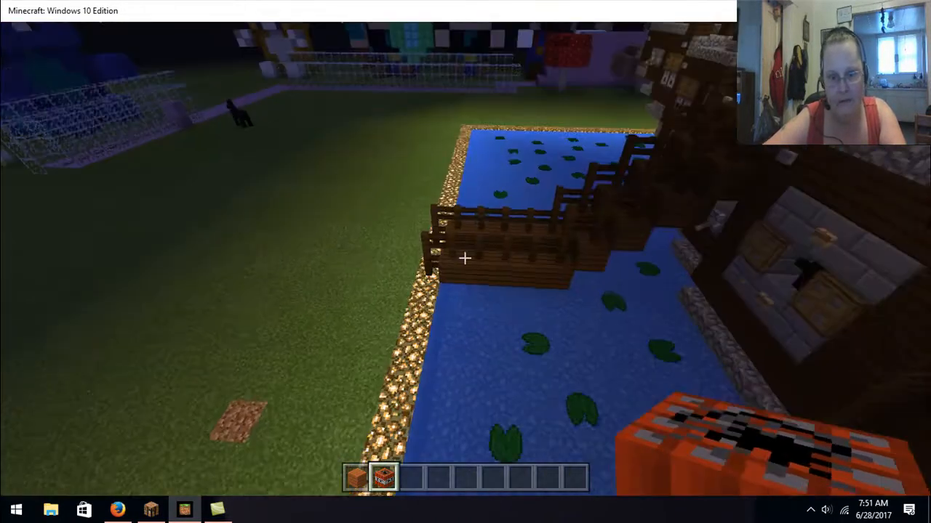
{"action": "mouse_move", "coordinate": [465, 262]}
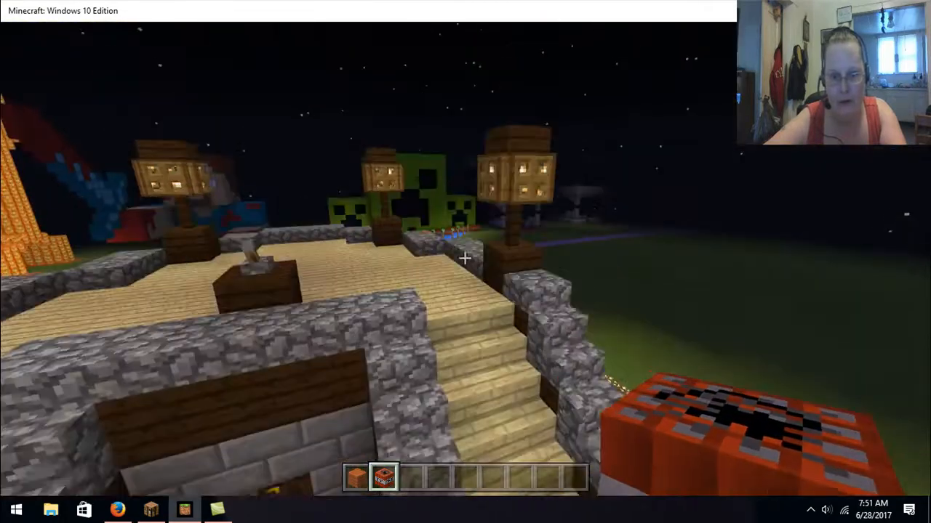
{"action": "mouse_move", "coordinate": [465, 259]}
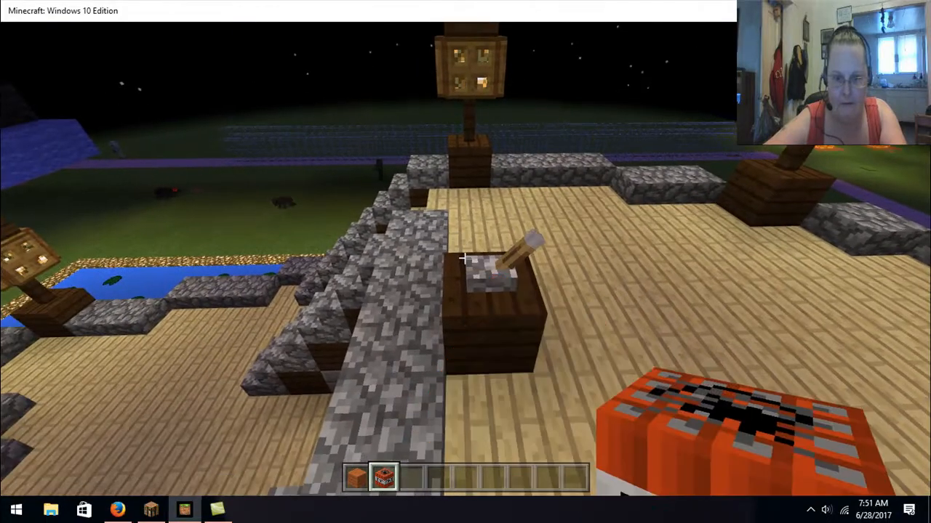
{"action": "mouse_move", "coordinate": [465, 262]}
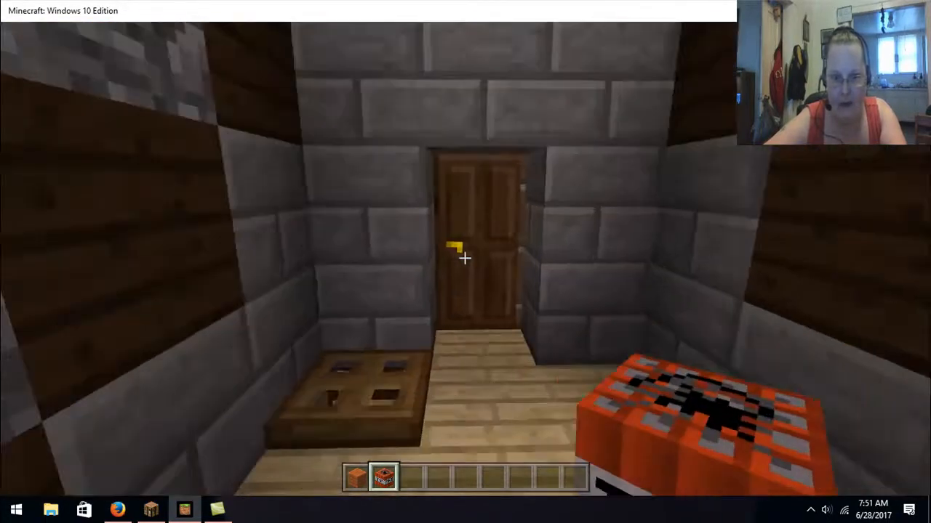
{"action": "mouse_move", "coordinate": [465, 259]}
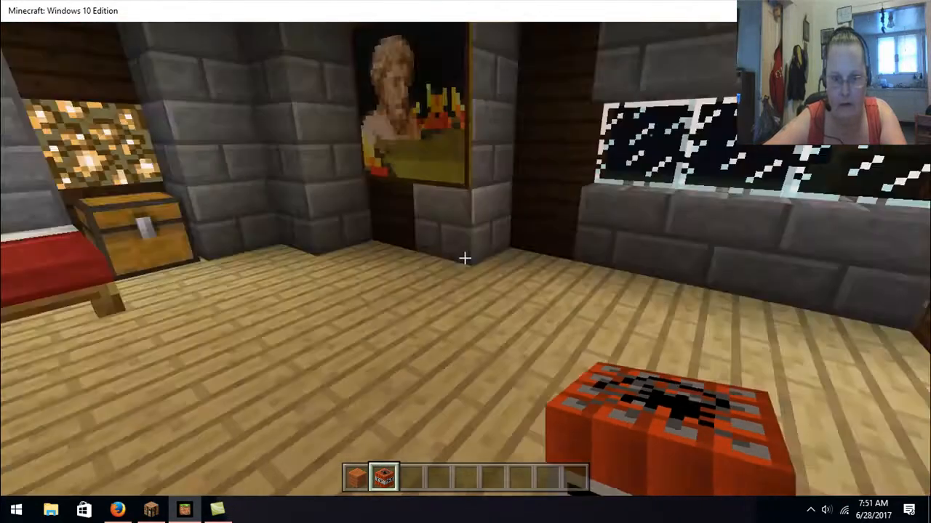
{"action": "mouse_move", "coordinate": [465, 259]}
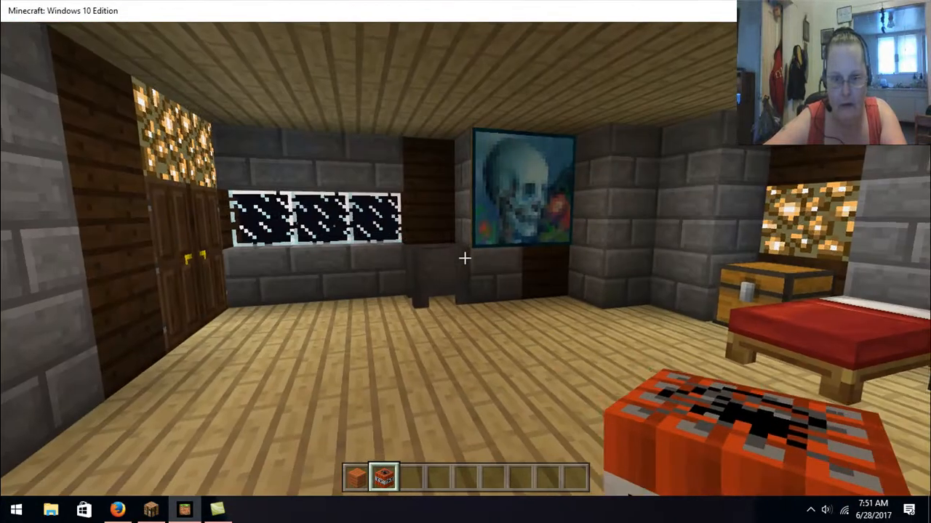
{"action": "mouse_move", "coordinate": [465, 261]}
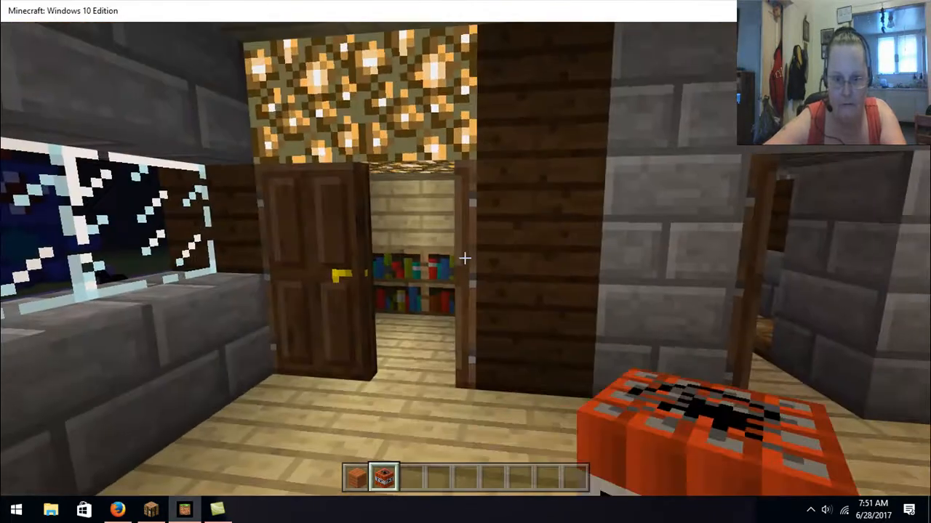
{"action": "mouse_move", "coordinate": [466, 259]}
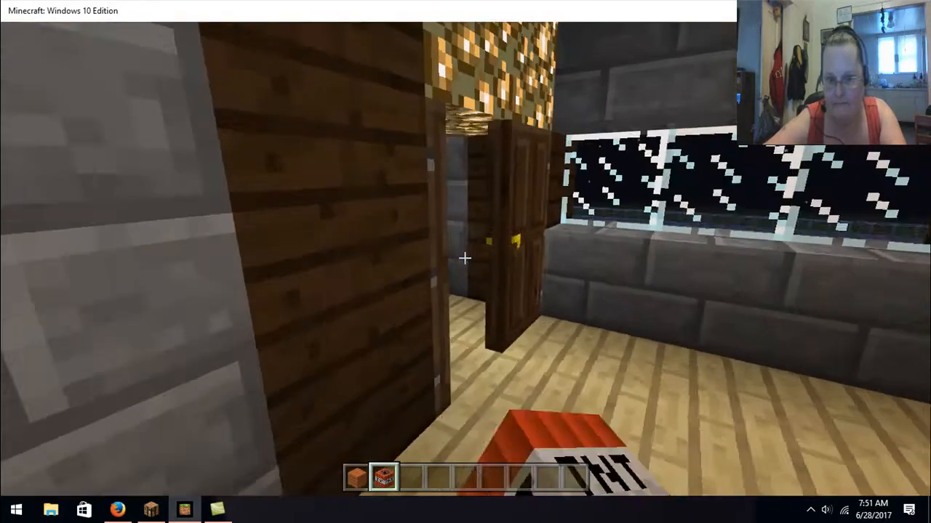
{"action": "mouse_move", "coordinate": [466, 259]}
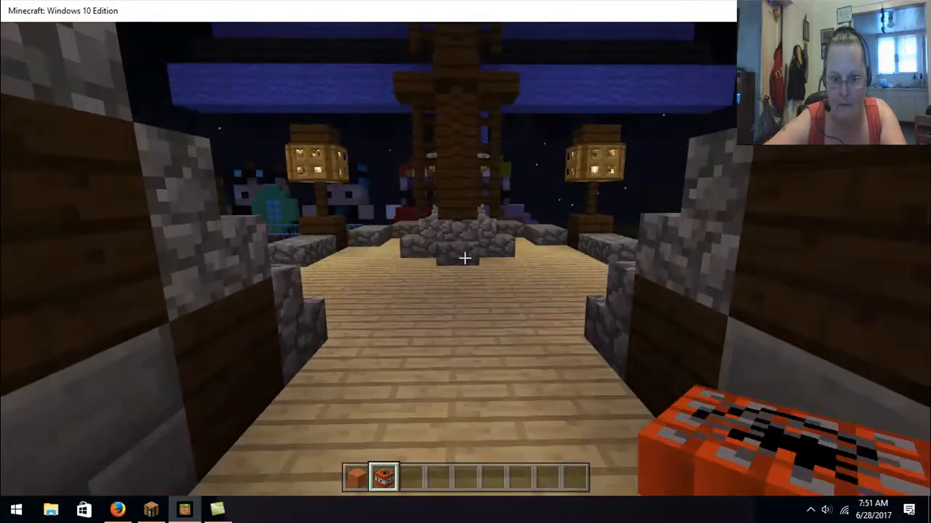
{"action": "mouse_move", "coordinate": [466, 258]}
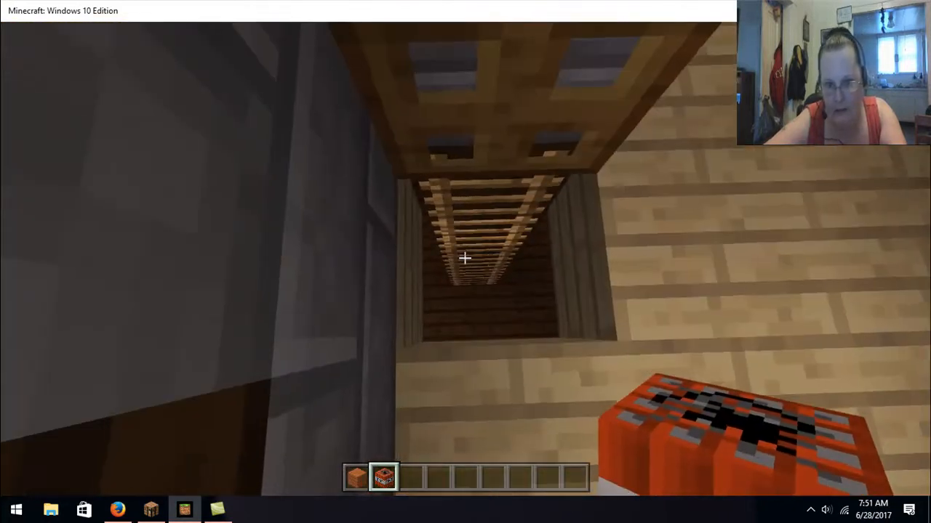
{"action": "mouse_move", "coordinate": [465, 259]}
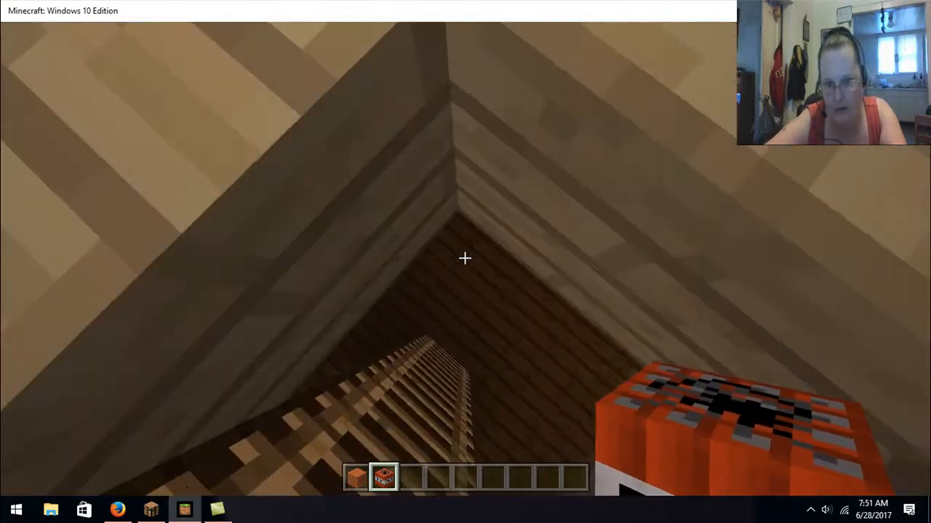
{"action": "mouse_move", "coordinate": [465, 259]}
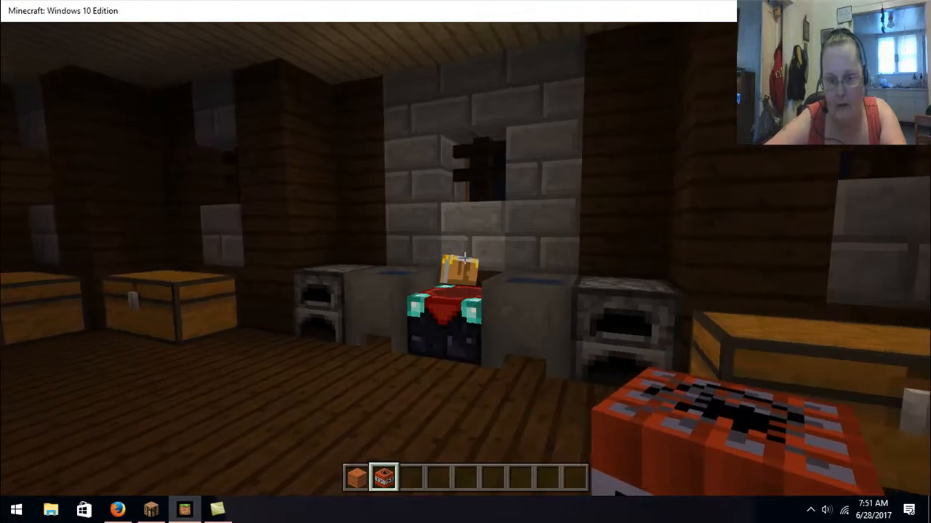
{"action": "mouse_move", "coordinate": [465, 261]}
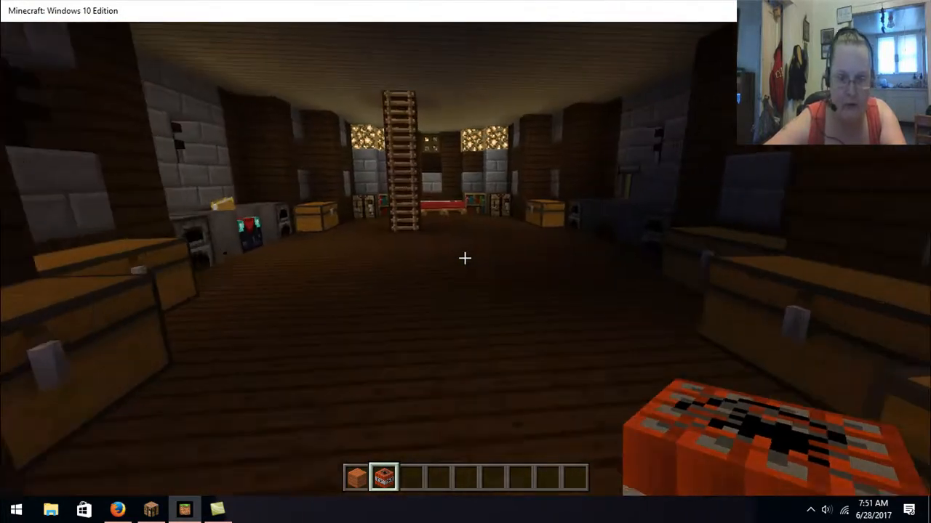
{"action": "mouse_move", "coordinate": [465, 259]}
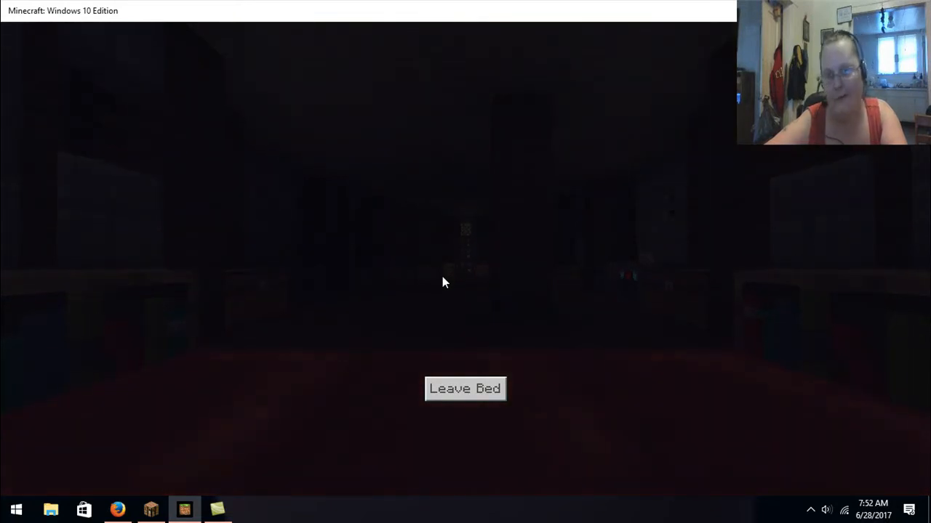
Step: Leave the attic storage room's bed and get back on foot
{"action": "left_click", "coordinate": [466, 389]}
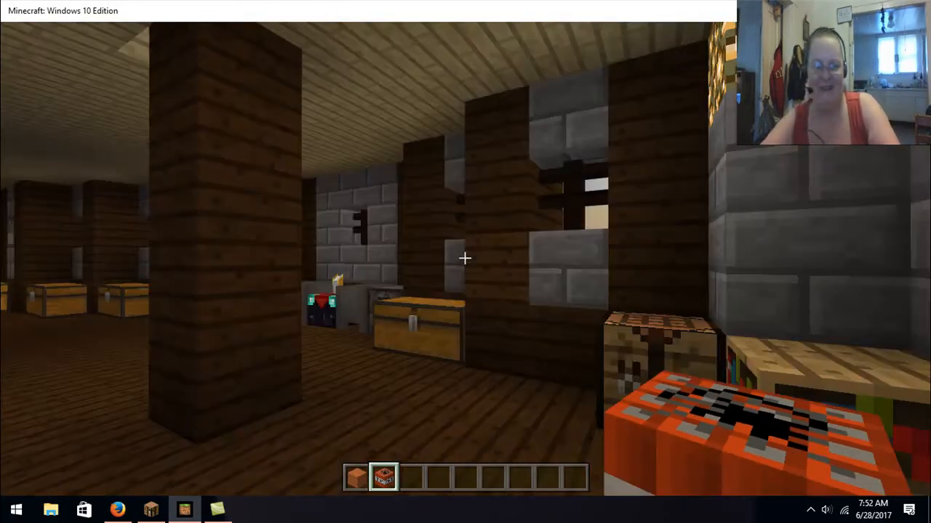
{"action": "mouse_move", "coordinate": [465, 258]}
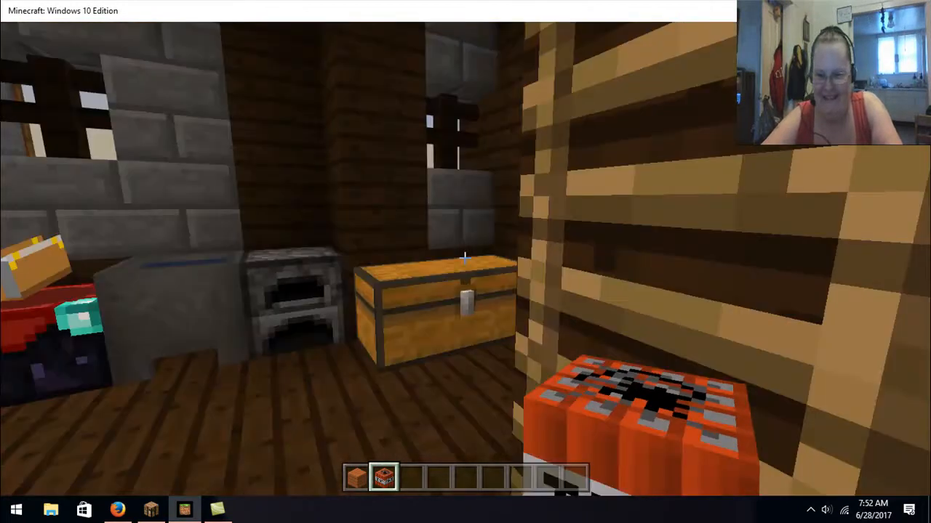
{"action": "mouse_move", "coordinate": [465, 259]}
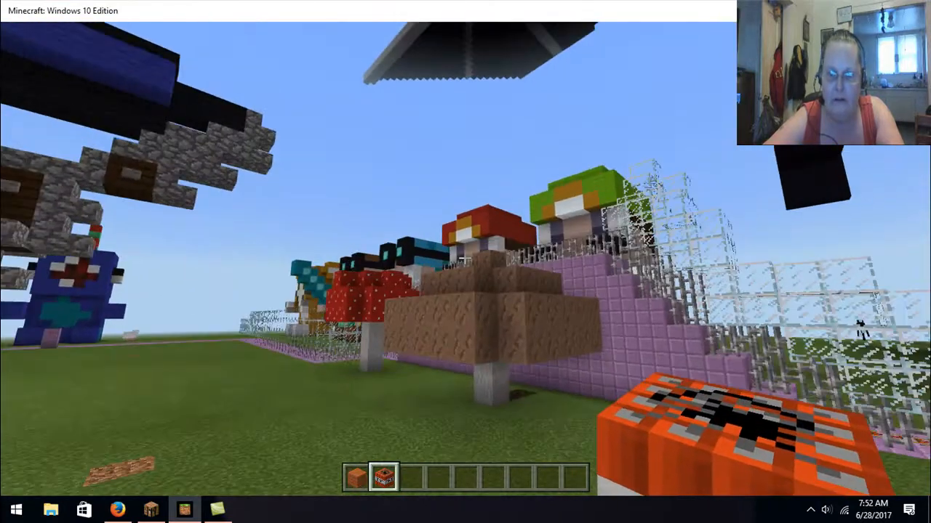
{"action": "mouse_move", "coordinate": [465, 262]}
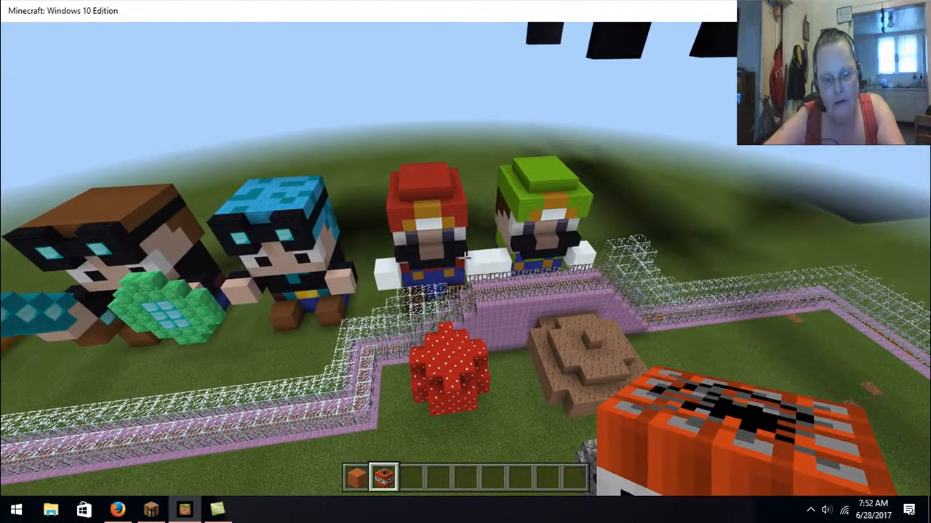
{"action": "mouse_move", "coordinate": [465, 259]}
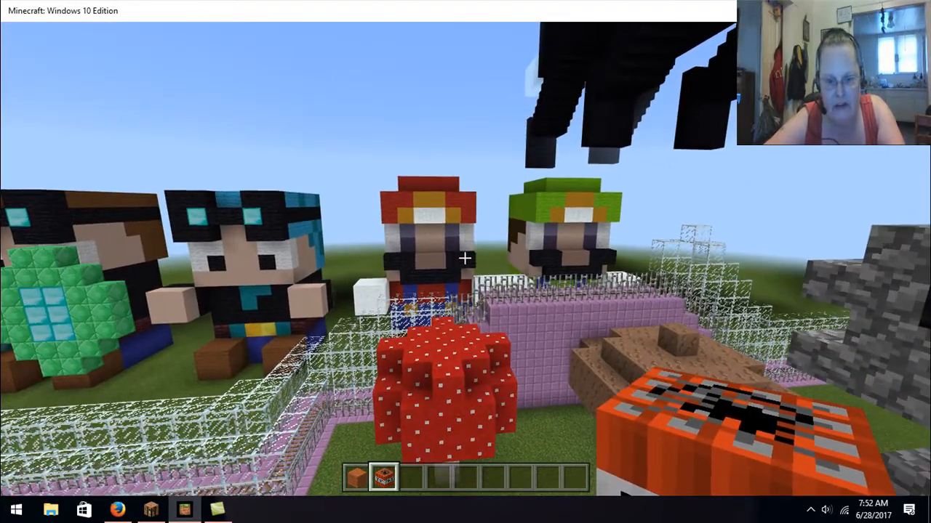
{"action": "mouse_move", "coordinate": [466, 261]}
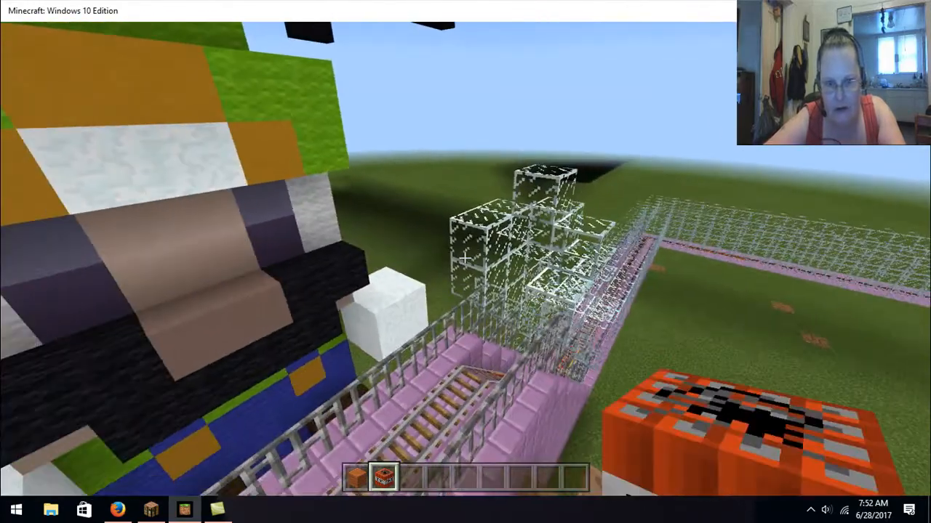
{"action": "mouse_move", "coordinate": [466, 259]}
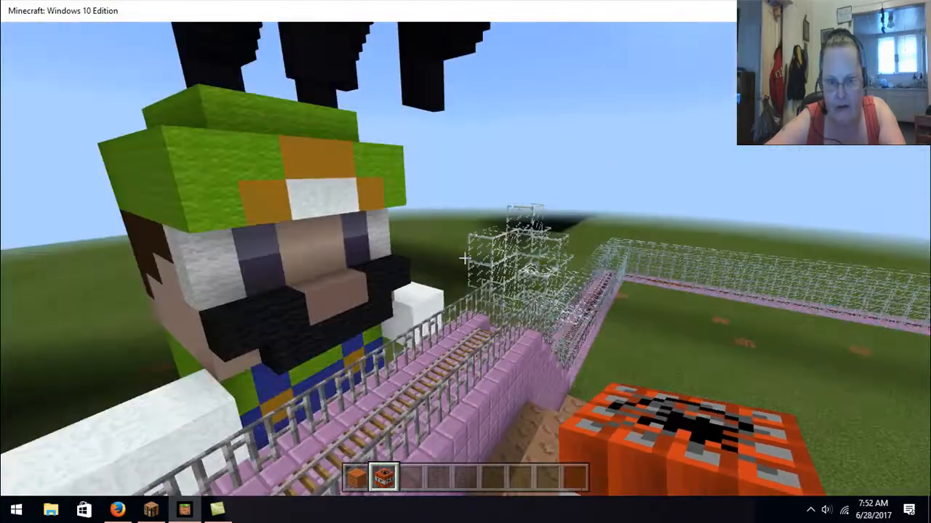
{"action": "mouse_move", "coordinate": [465, 258]}
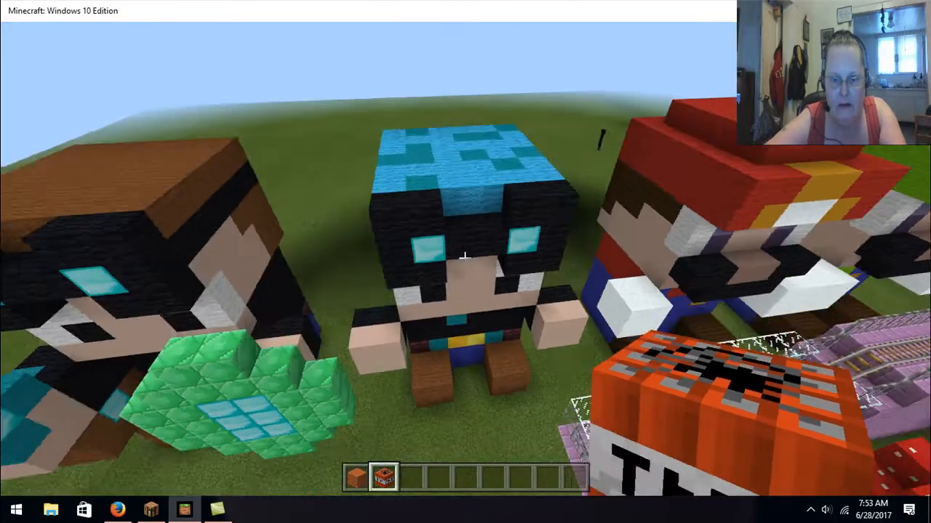
{"action": "mouse_move", "coordinate": [465, 259]}
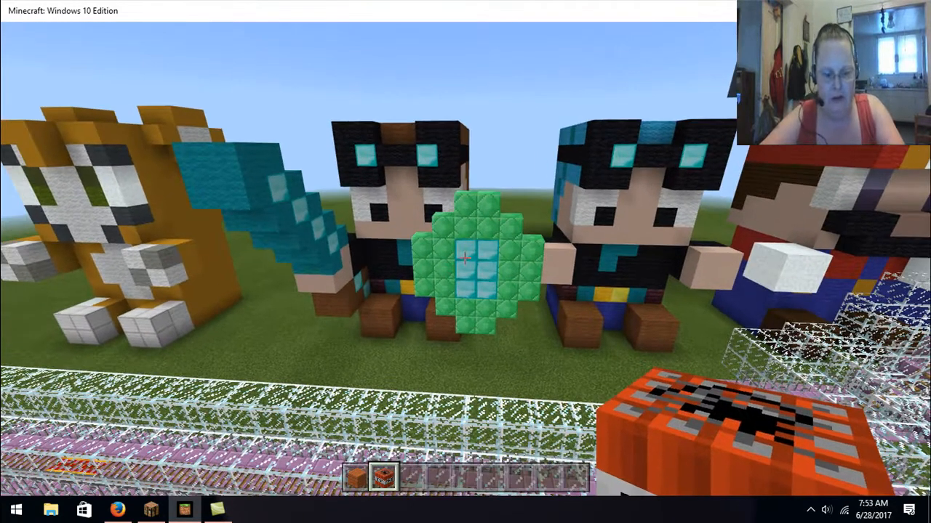
{"action": "mouse_move", "coordinate": [466, 262]}
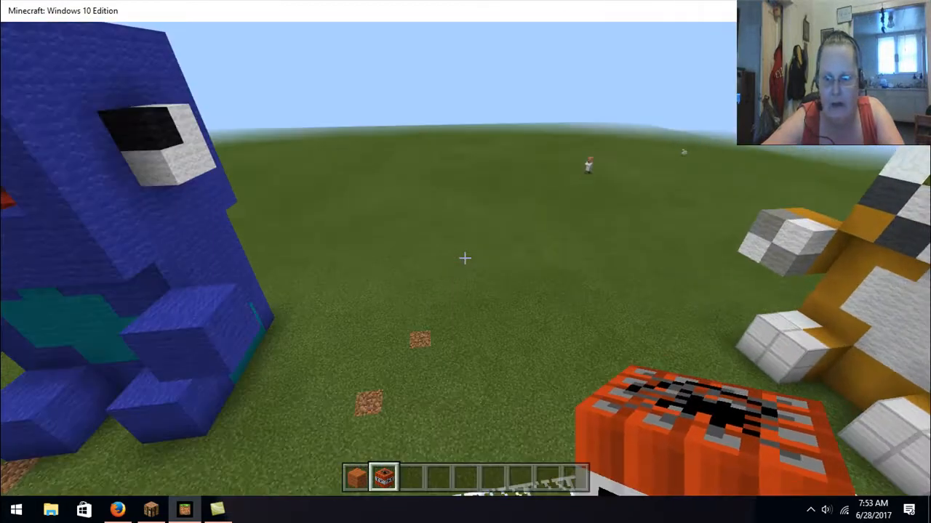
{"action": "mouse_move", "coordinate": [465, 262]}
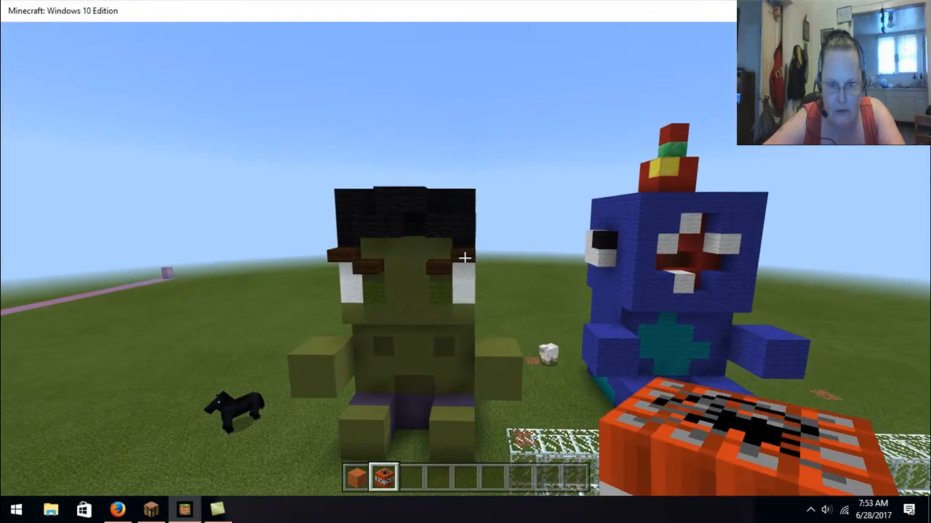
{"action": "mouse_move", "coordinate": [465, 262]}
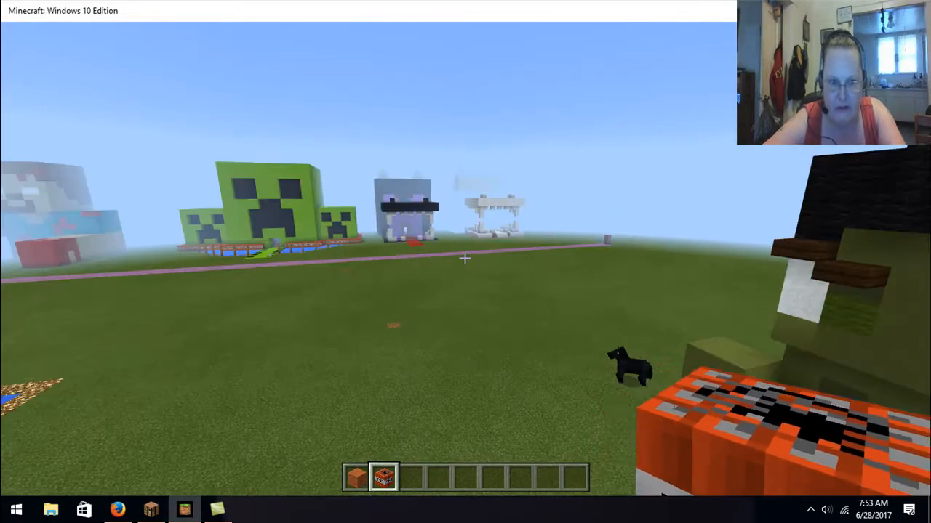
{"action": "mouse_move", "coordinate": [465, 262]}
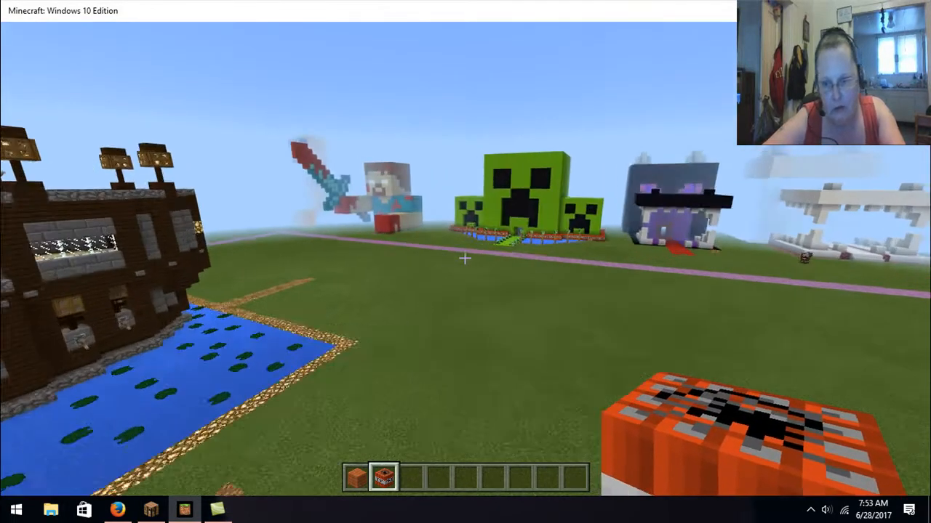
{"action": "mouse_move", "coordinate": [465, 262]}
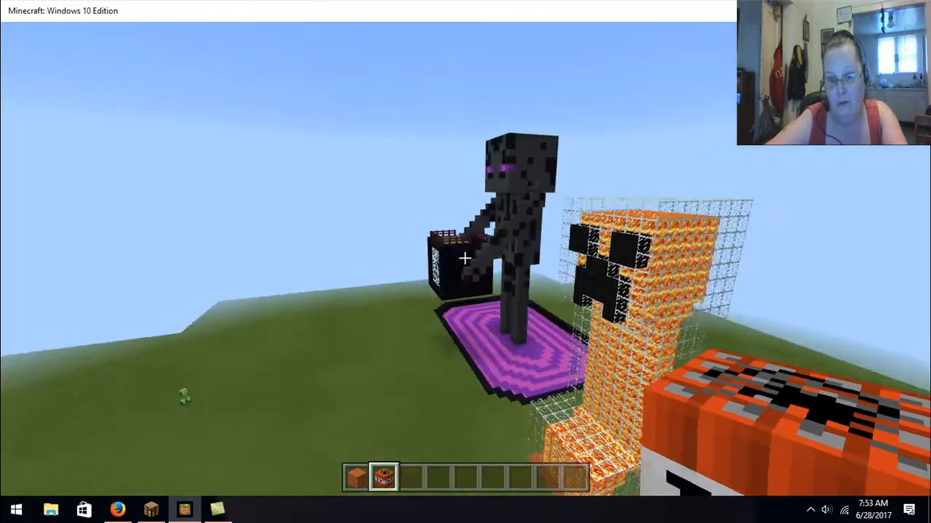
{"action": "mouse_move", "coordinate": [465, 261]}
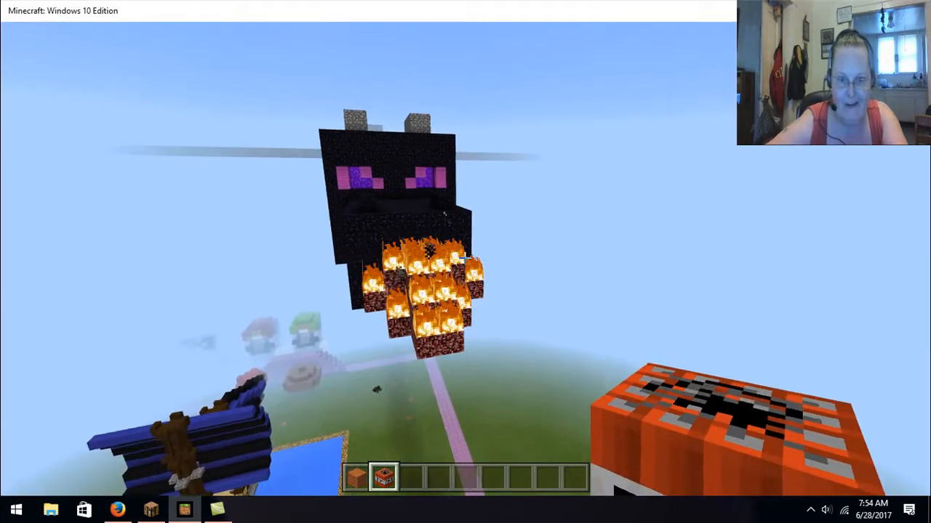
{"action": "mouse_move", "coordinate": [466, 262]}
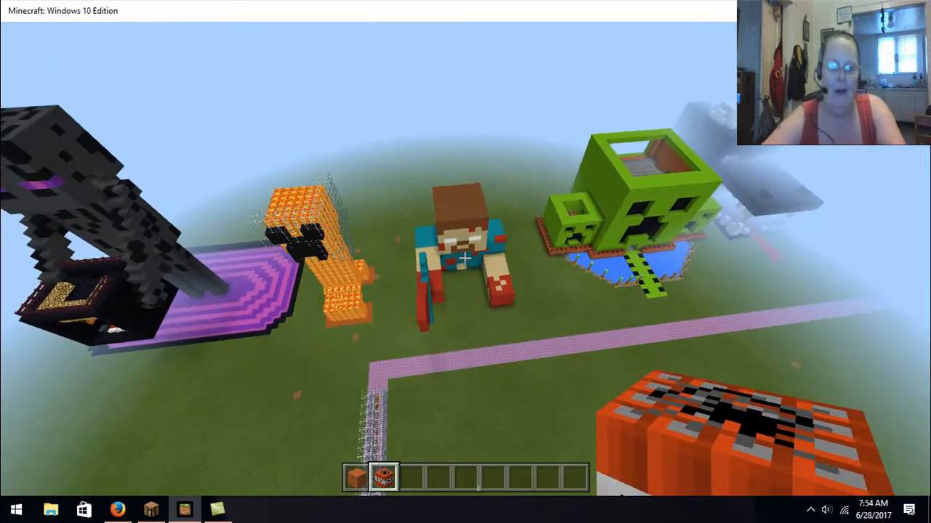
{"action": "key", "text": "Escape"}
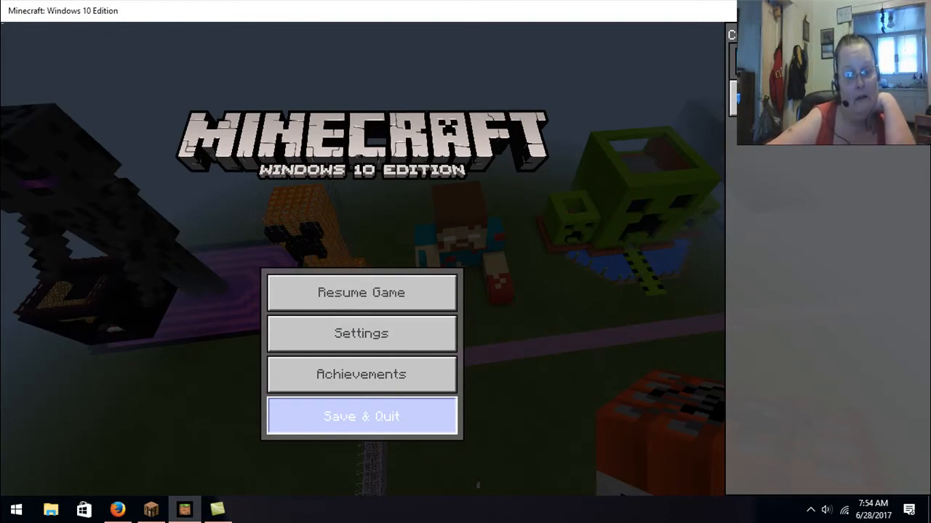
{"action": "mouse_move", "coordinate": [439, 428]}
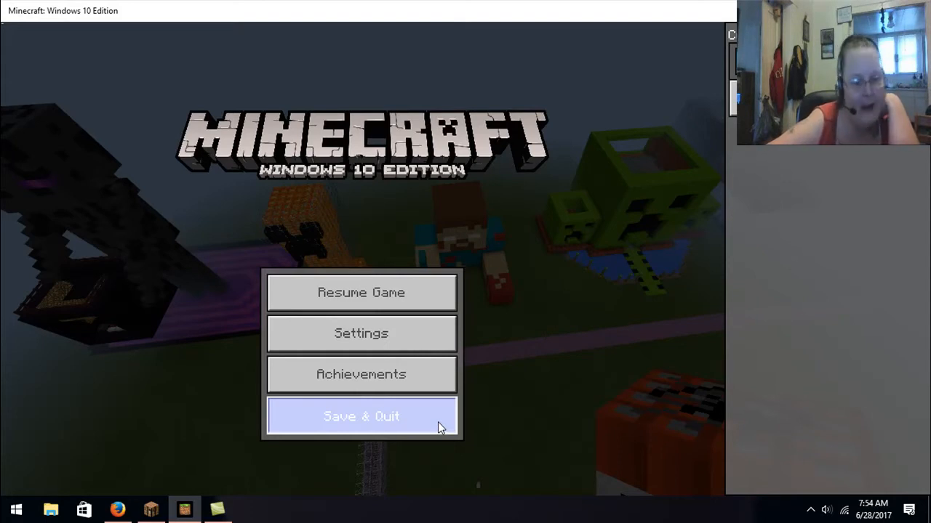
{"action": "mouse_move", "coordinate": [148, 509]}
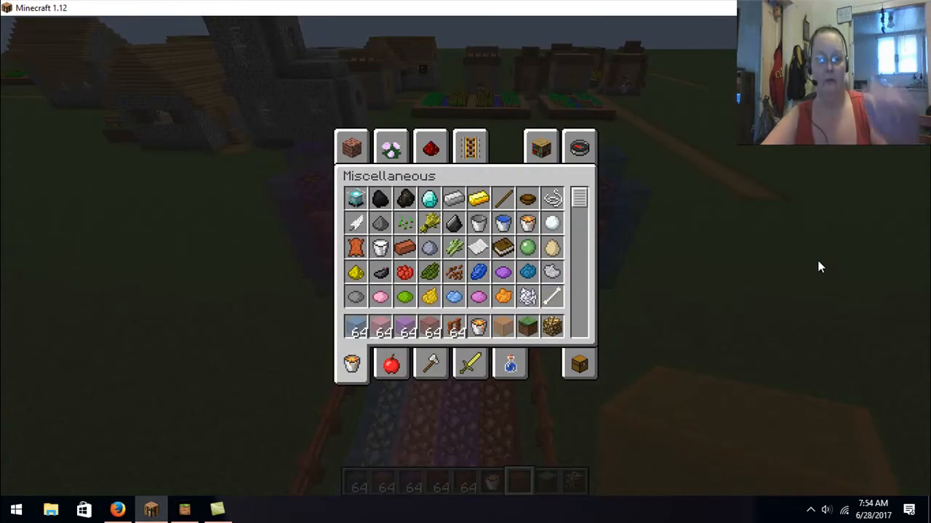
Step: Dismiss the inventory to view the Minecraft 1.12 village world
{"action": "key", "text": "Escape"}
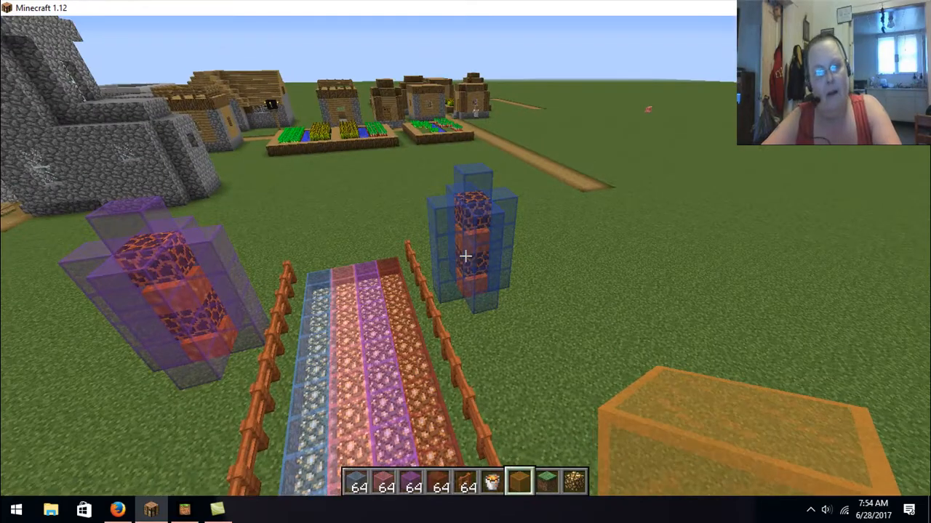
{"action": "mouse_move", "coordinate": [465, 262]}
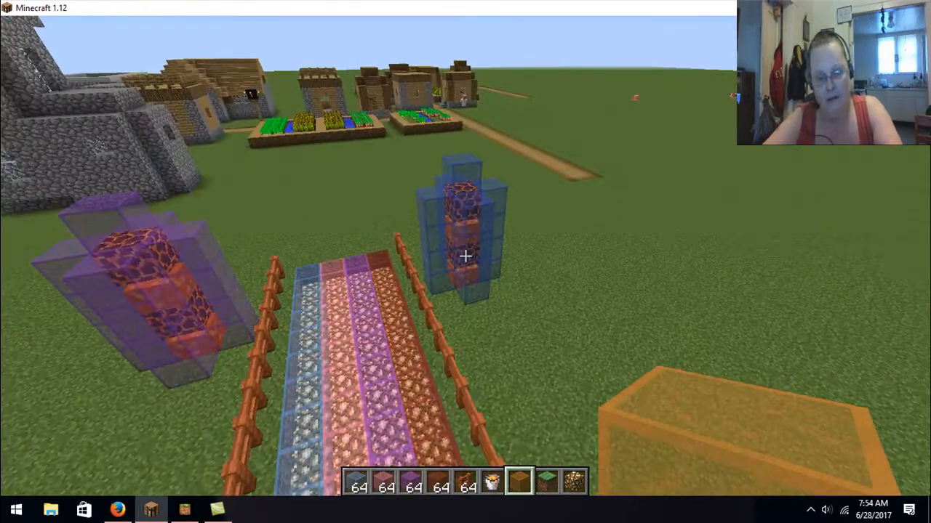
{"action": "mouse_move", "coordinate": [466, 261]}
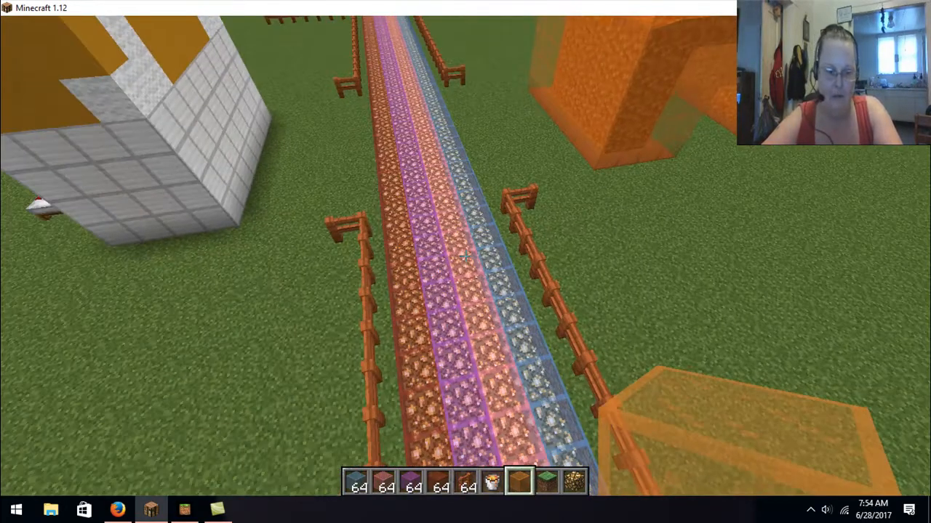
{"action": "mouse_move", "coordinate": [466, 255]}
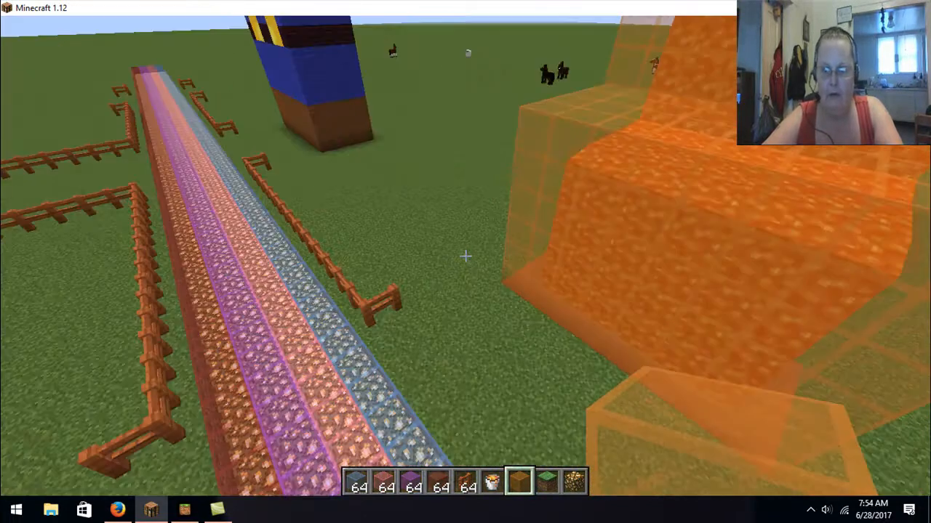
{"action": "mouse_move", "coordinate": [465, 256]}
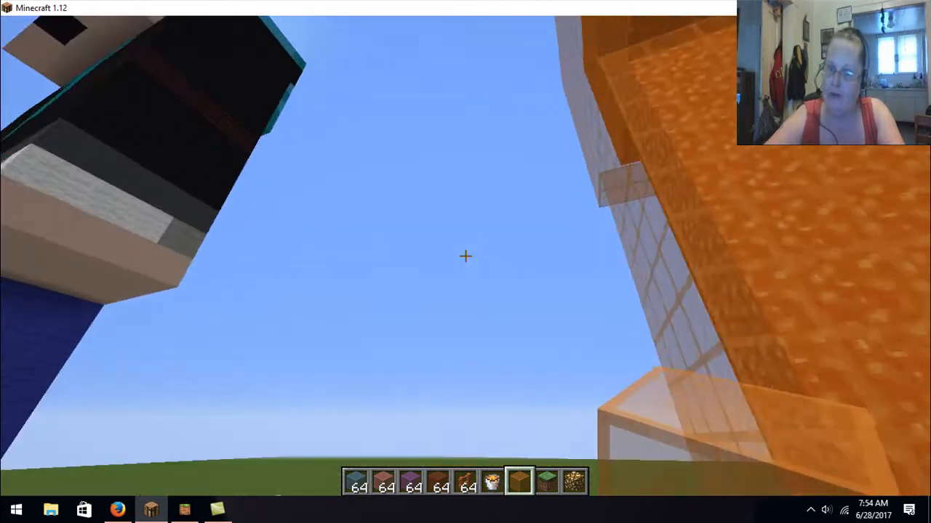
{"action": "mouse_move", "coordinate": [465, 261]}
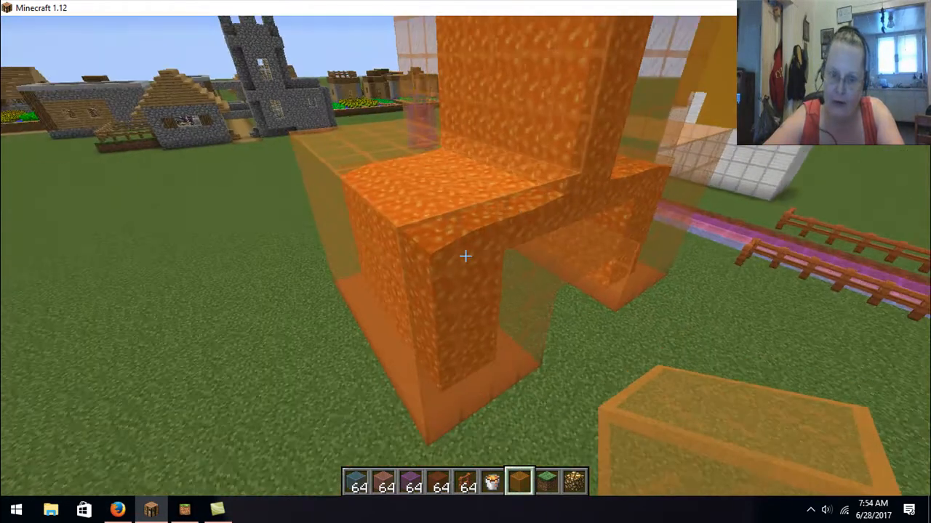
{"action": "mouse_move", "coordinate": [466, 262]}
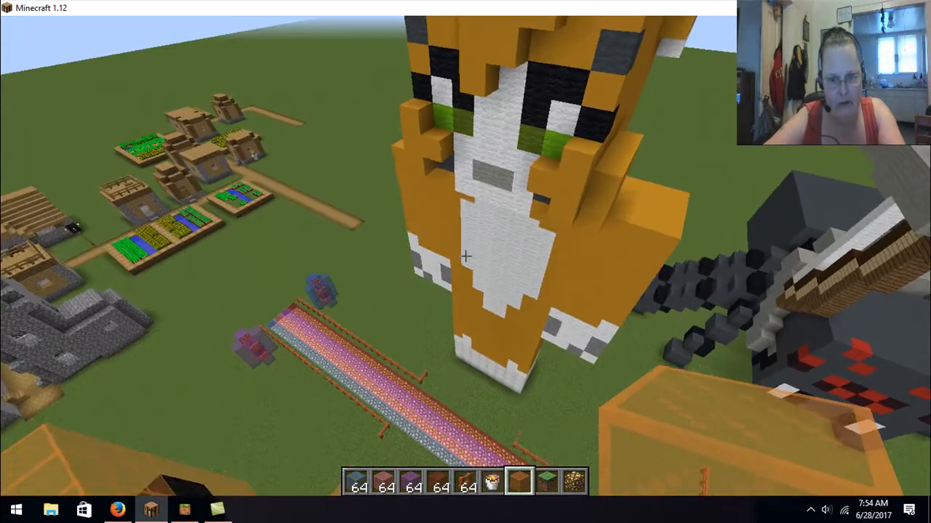
{"action": "mouse_move", "coordinate": [466, 261]}
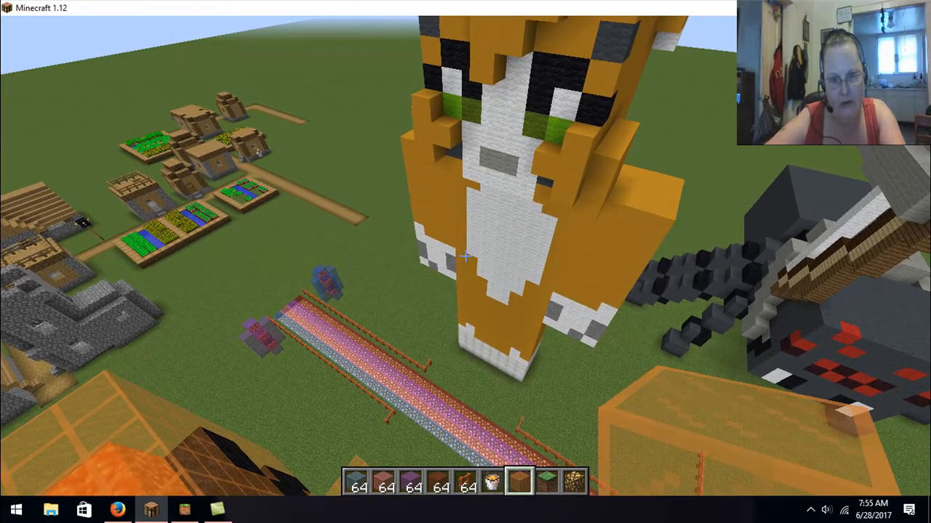
{"action": "mouse_move", "coordinate": [465, 255]}
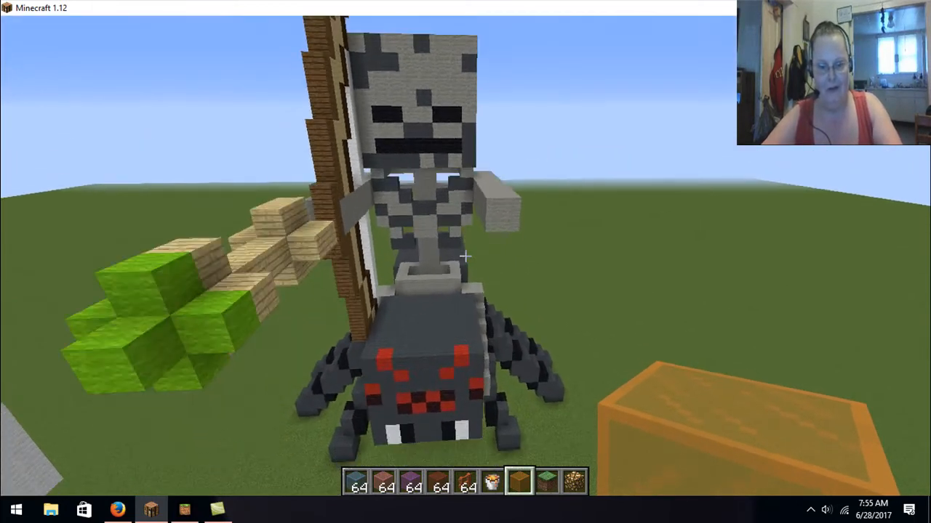
{"action": "mouse_move", "coordinate": [465, 262]}
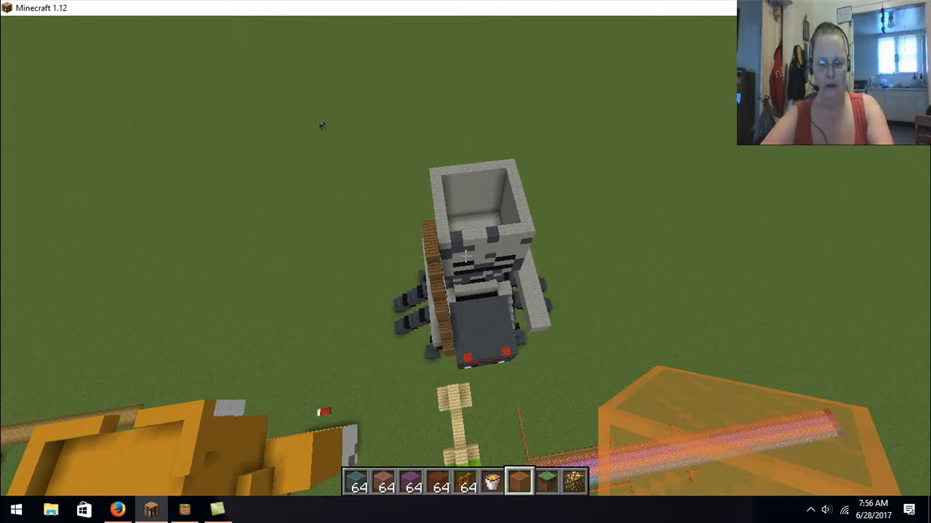
Step: Empty the hotbar via the Survival Inventory tab, then browse Building Blocks for a grey stone block
{"action": "key", "text": "e"}
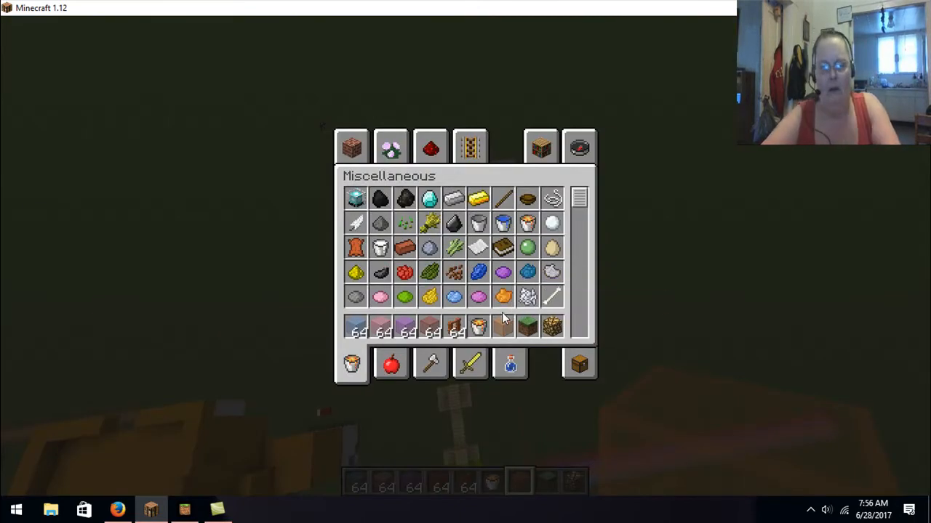
{"action": "left_click", "coordinate": [579, 363]}
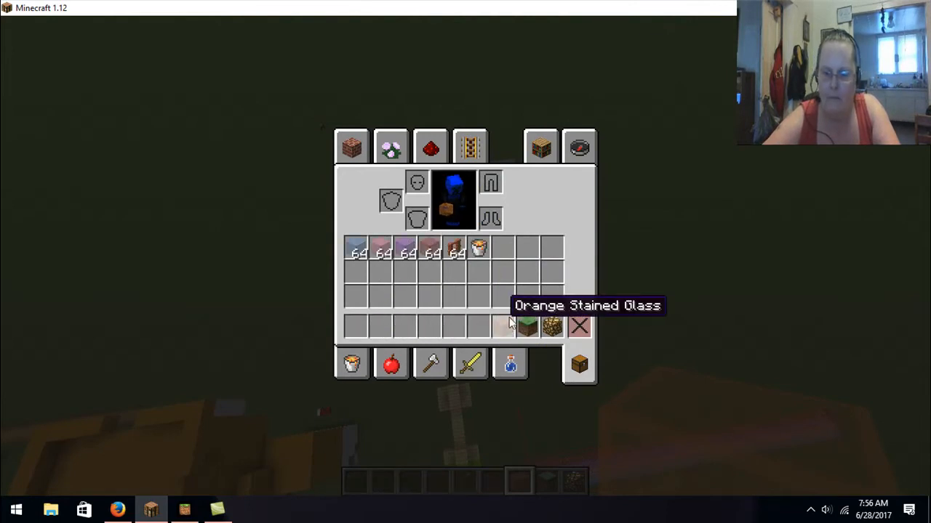
{"action": "key", "text": "Escape"}
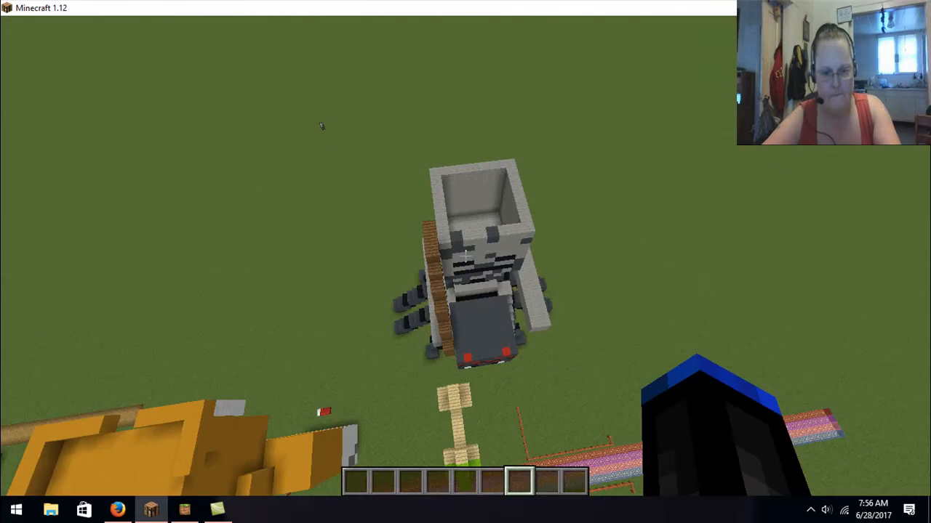
{"action": "key", "text": "e"}
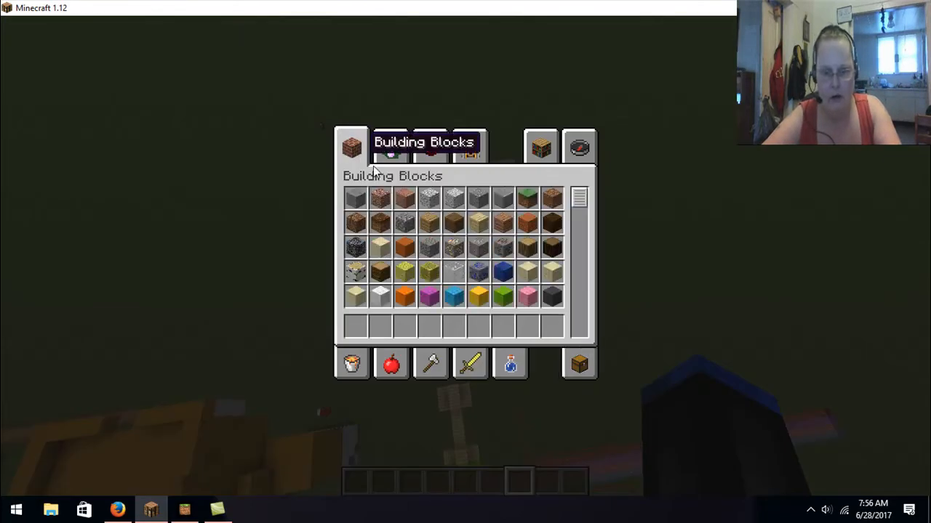
{"action": "scroll", "scroll_direction": "down", "scroll_amount": 3}
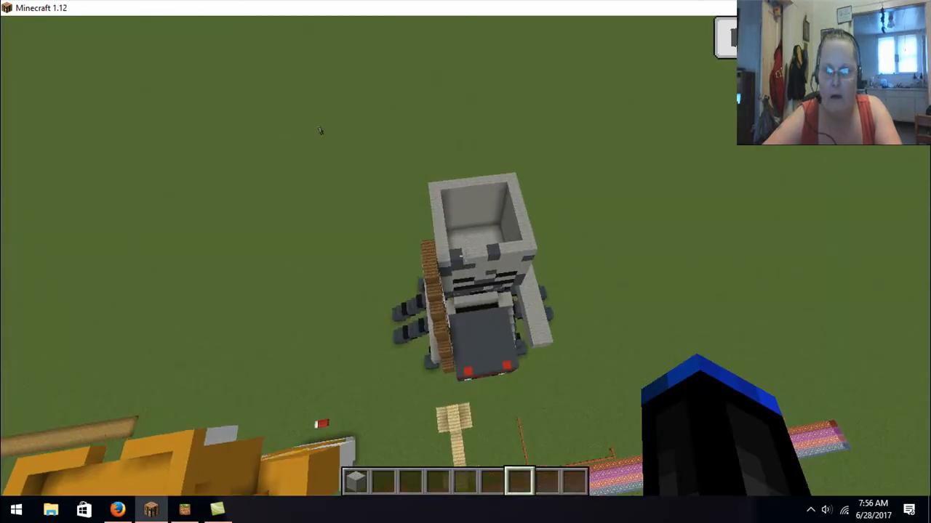
{"action": "mouse_move", "coordinate": [466, 262]}
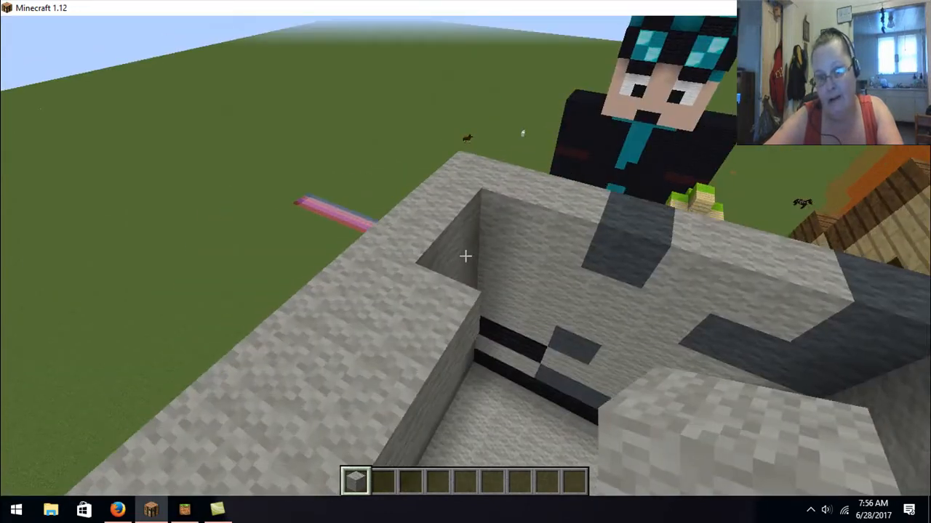
{"action": "mouse_move", "coordinate": [465, 262]}
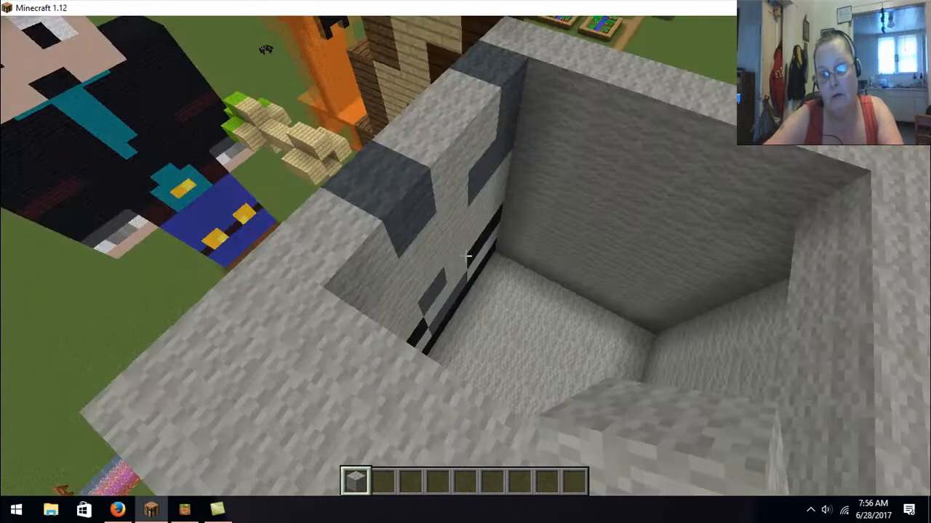
{"action": "mouse_move", "coordinate": [466, 262]}
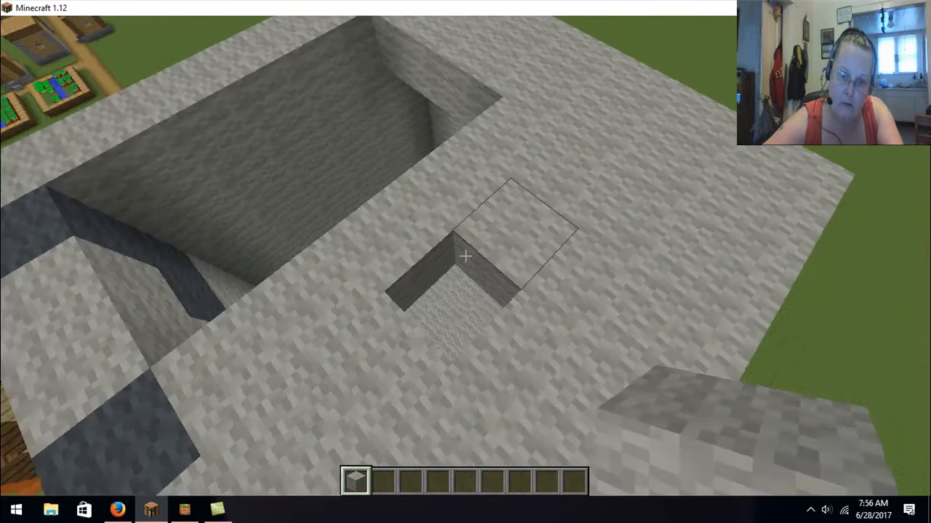
{"action": "mouse_move", "coordinate": [465, 254]}
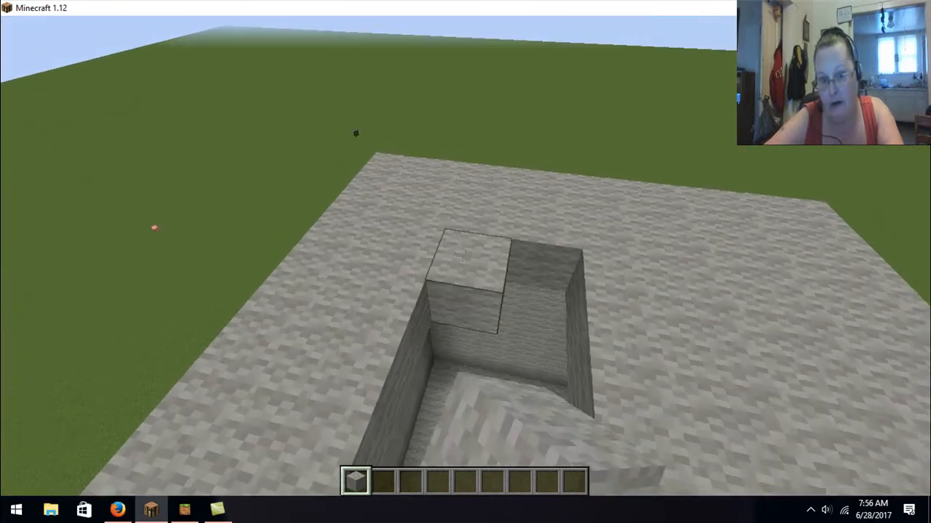
{"action": "mouse_move", "coordinate": [466, 262]}
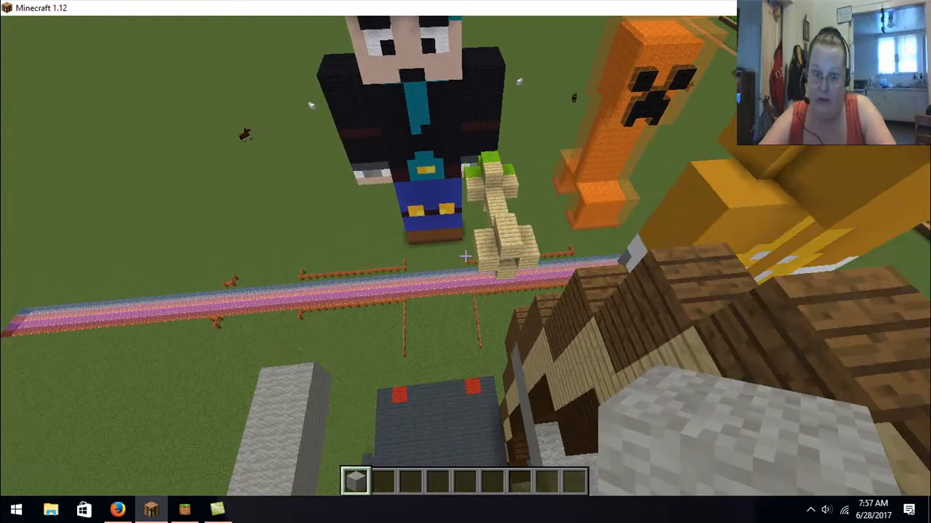
{"action": "mouse_move", "coordinate": [465, 256]}
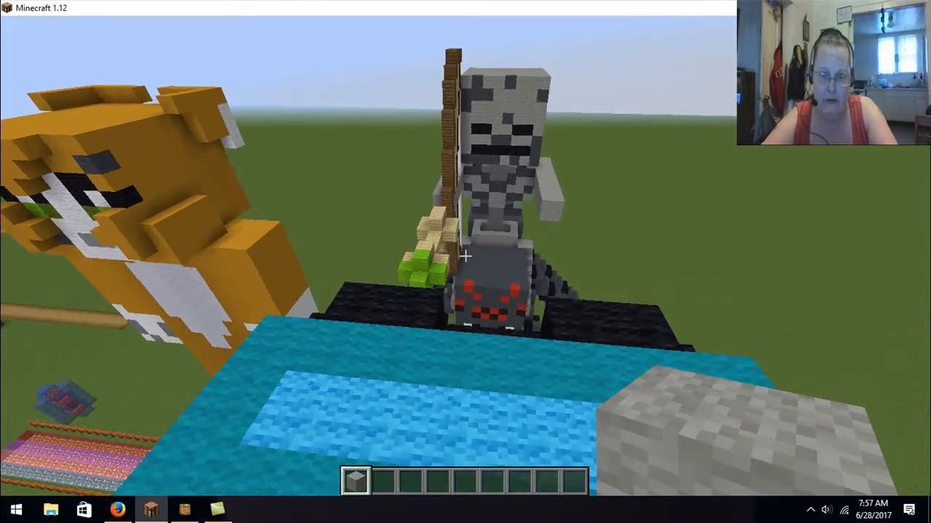
{"action": "mouse_move", "coordinate": [466, 255]}
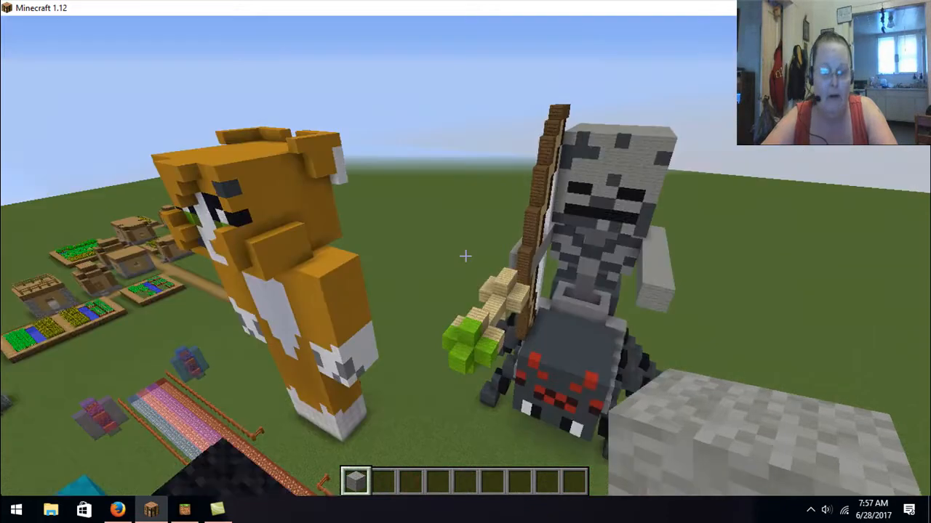
{"action": "mouse_move", "coordinate": [466, 256]}
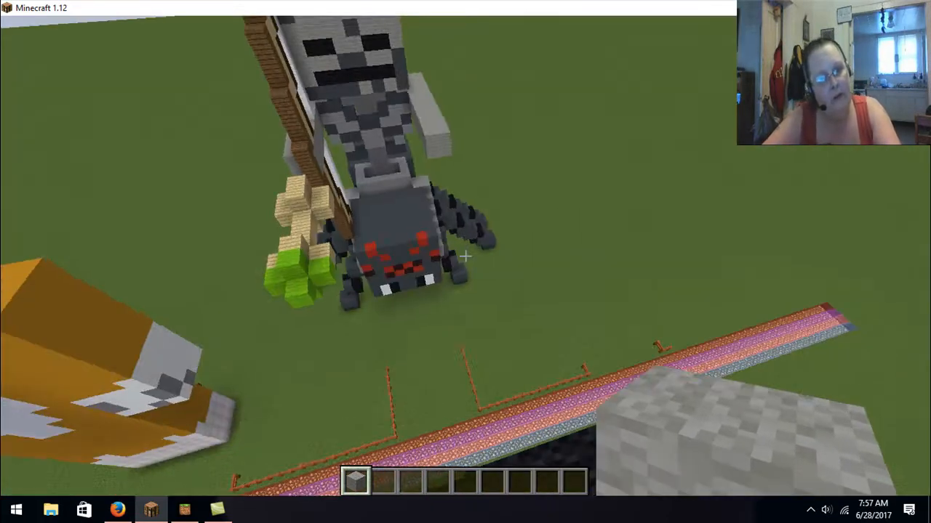
{"action": "mouse_move", "coordinate": [465, 256]}
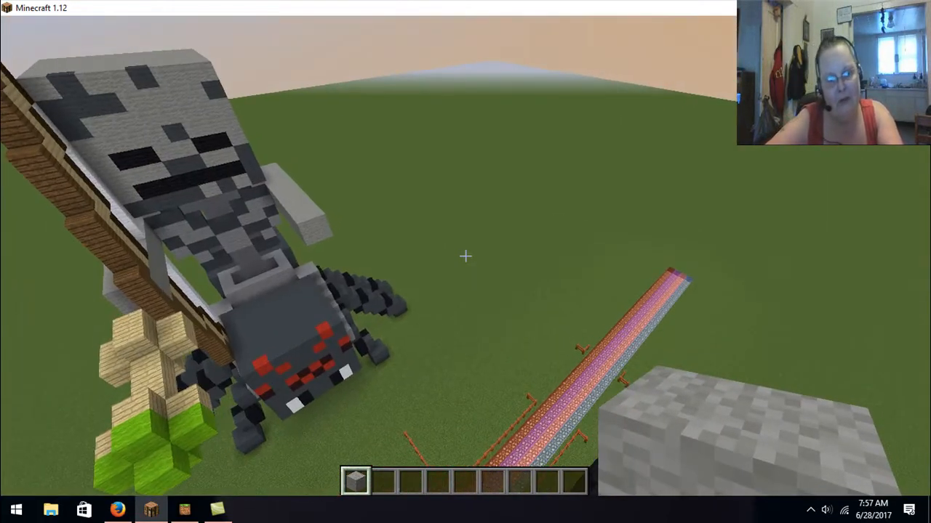